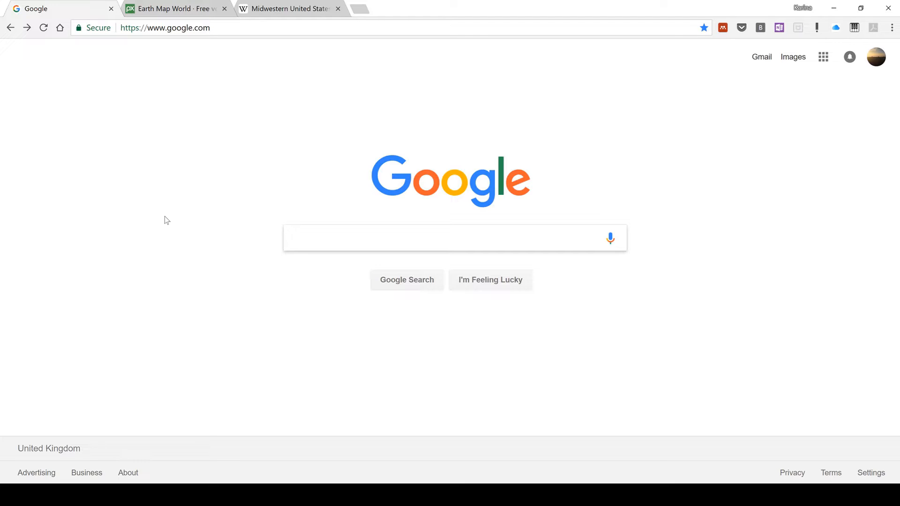
mouse_move(167, 222)
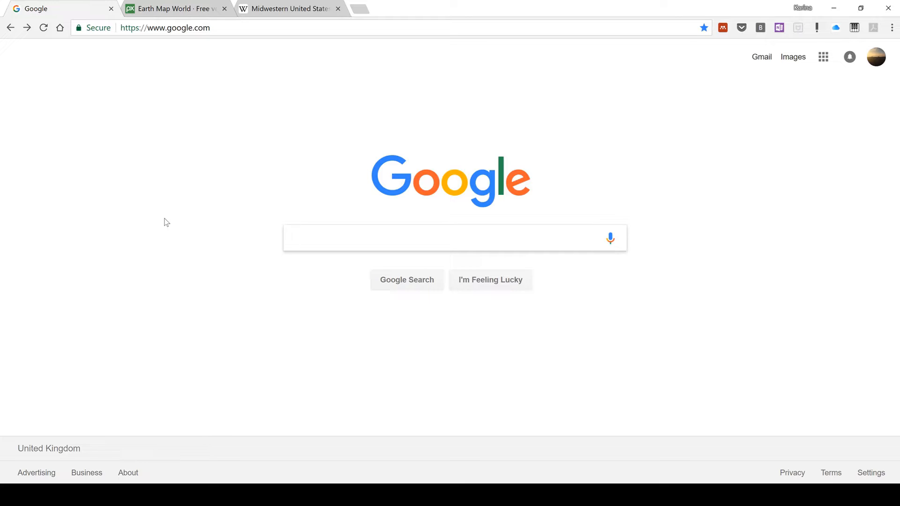
mouse_move(203, 84)
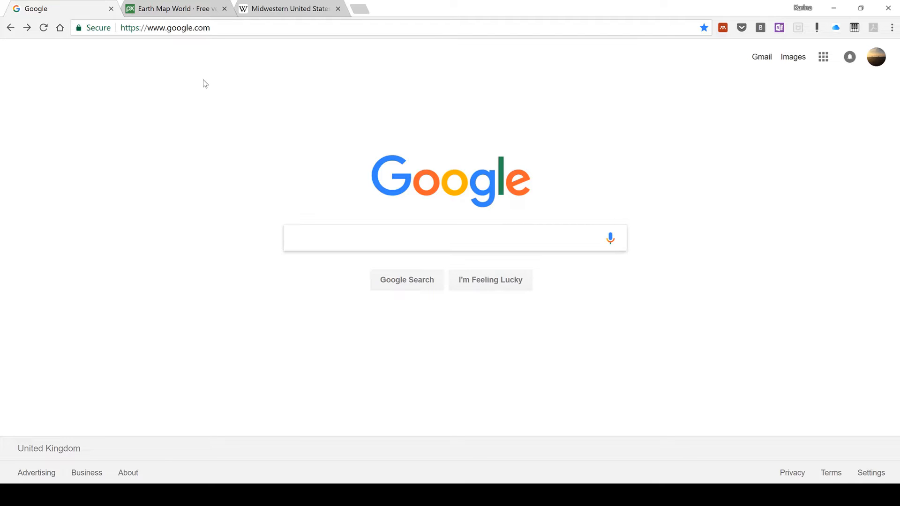
Navigate the browser to pixabay.com from the address bar.
click(165, 27)
text(pix)
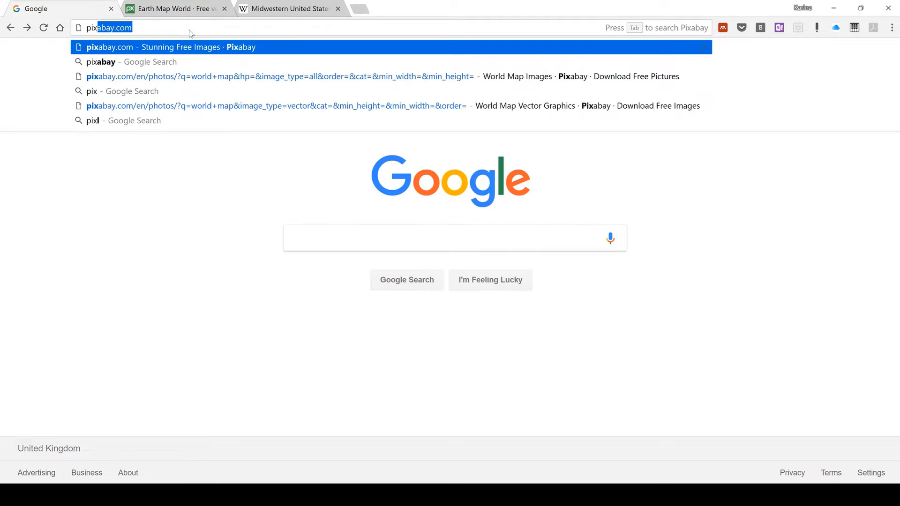
key(Enter)
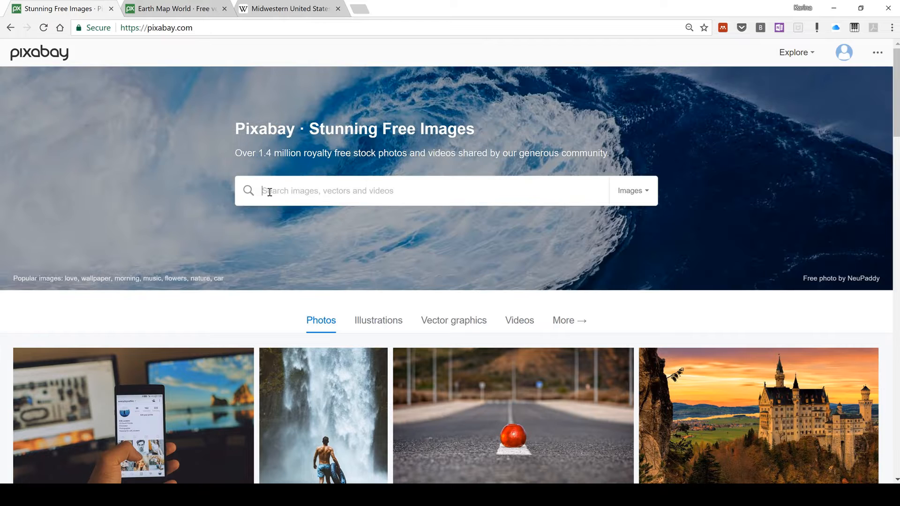
Search Pixabay for 'world map' limited to vector graphics and browse the results.
text(world map)
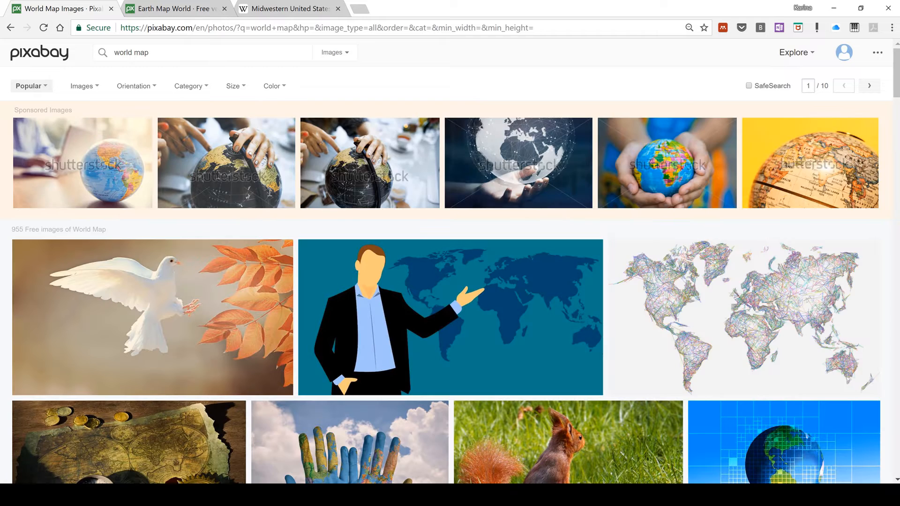
mouse_move(86, 87)
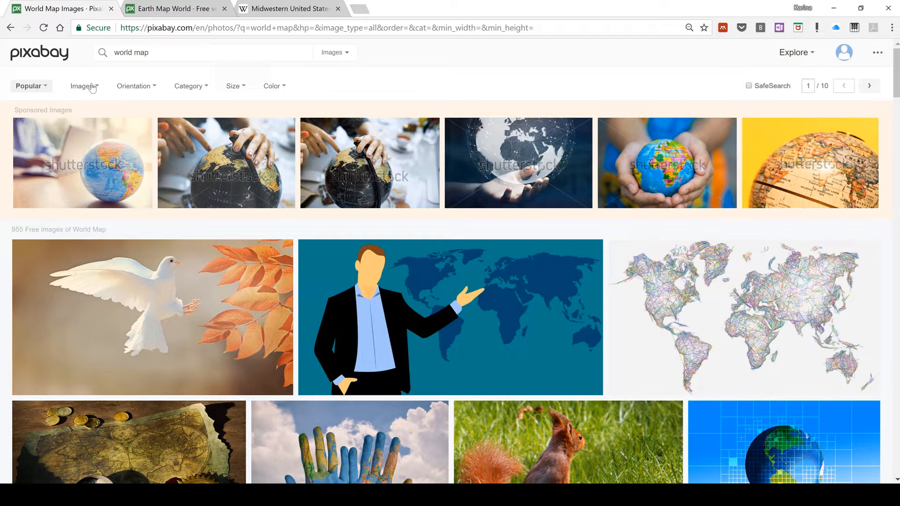
click(83, 85)
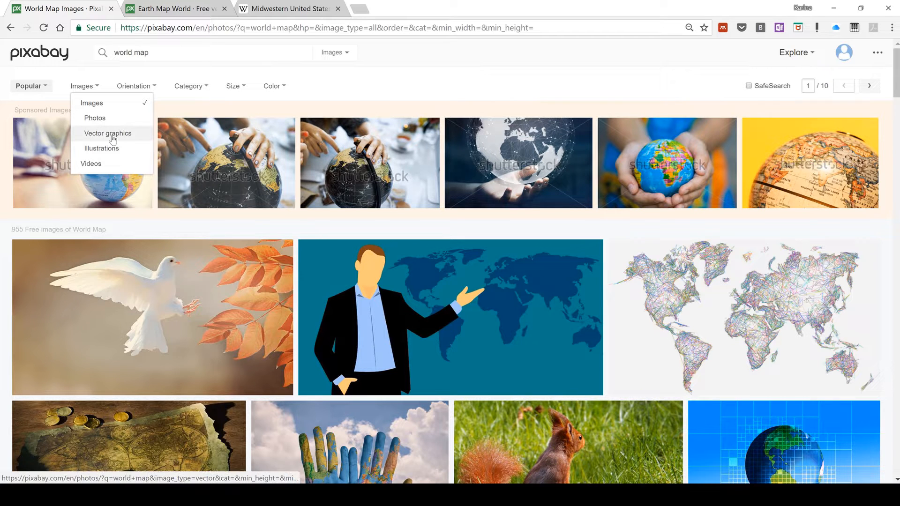
click(108, 133)
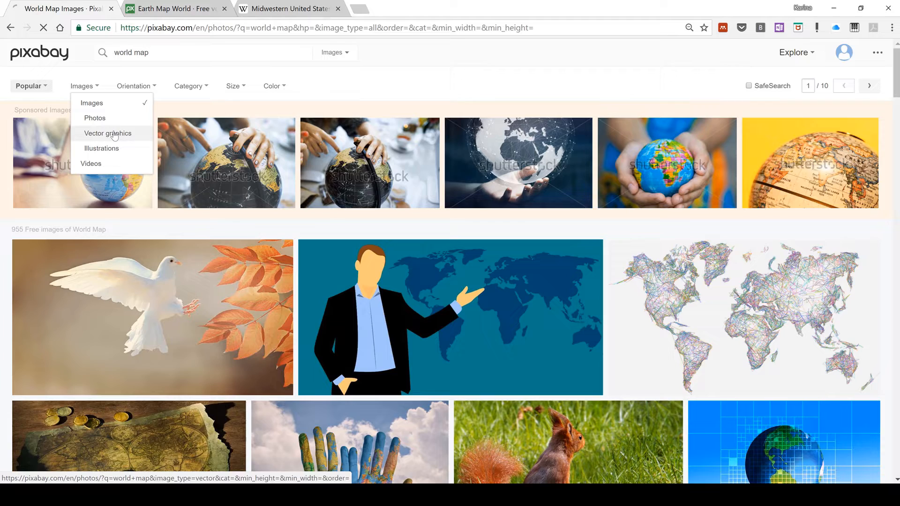
click(107, 133)
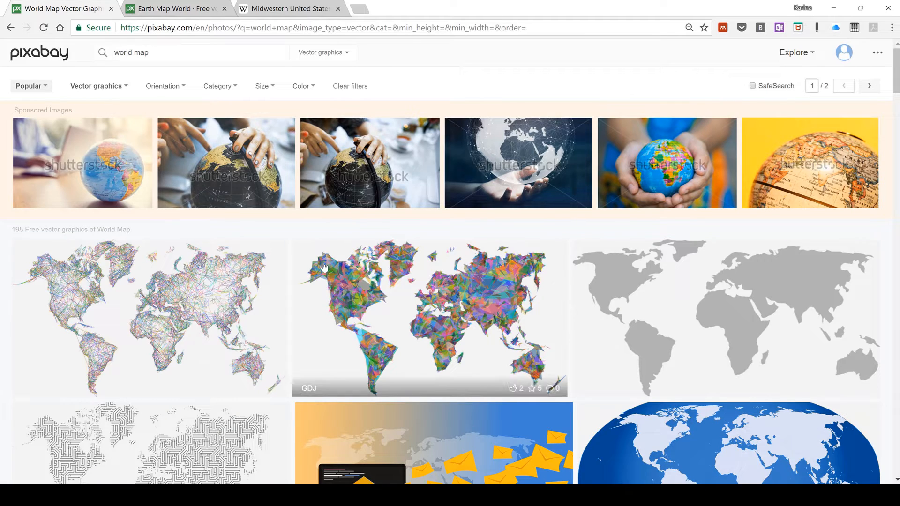
mouse_move(281, 232)
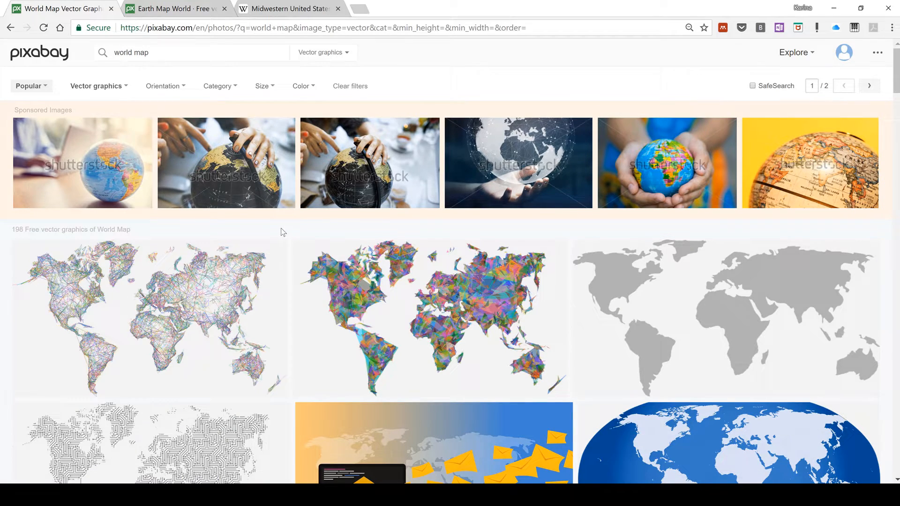
scroll(down, 3)
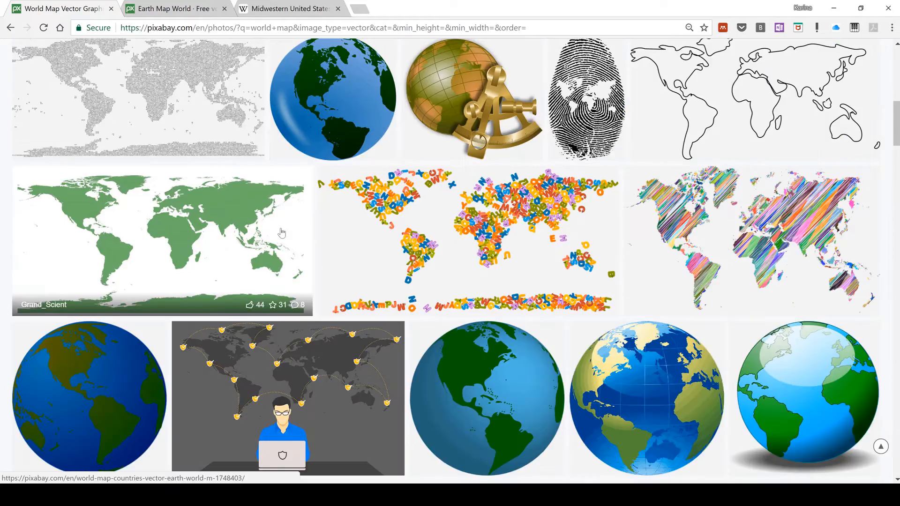
scroll(down, 3)
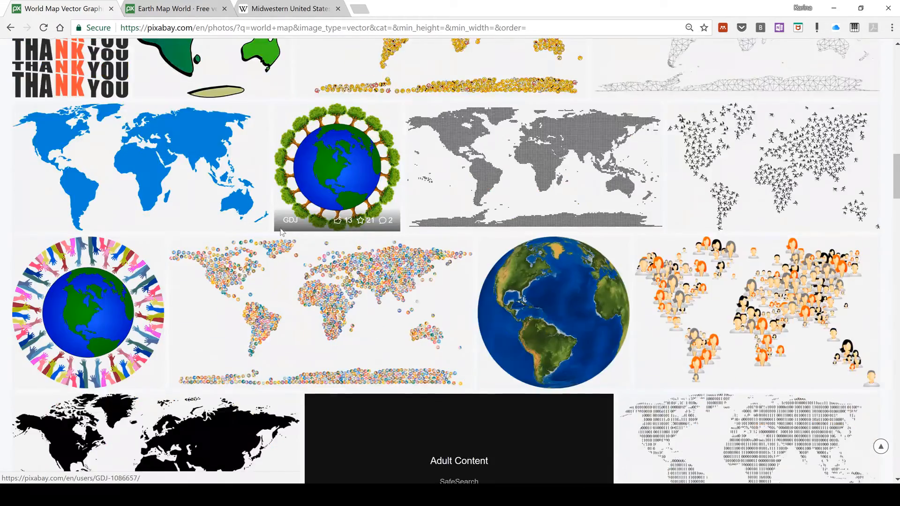
scroll(down, 3)
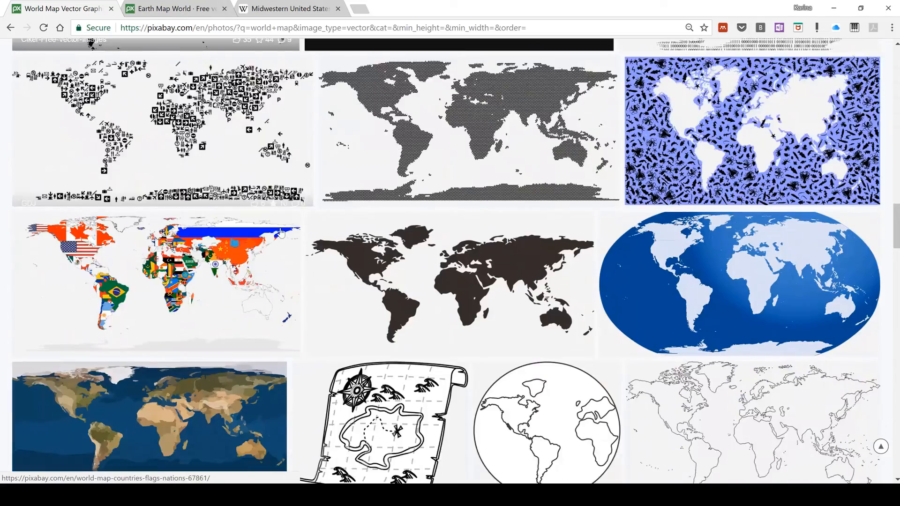
scroll(down, 3)
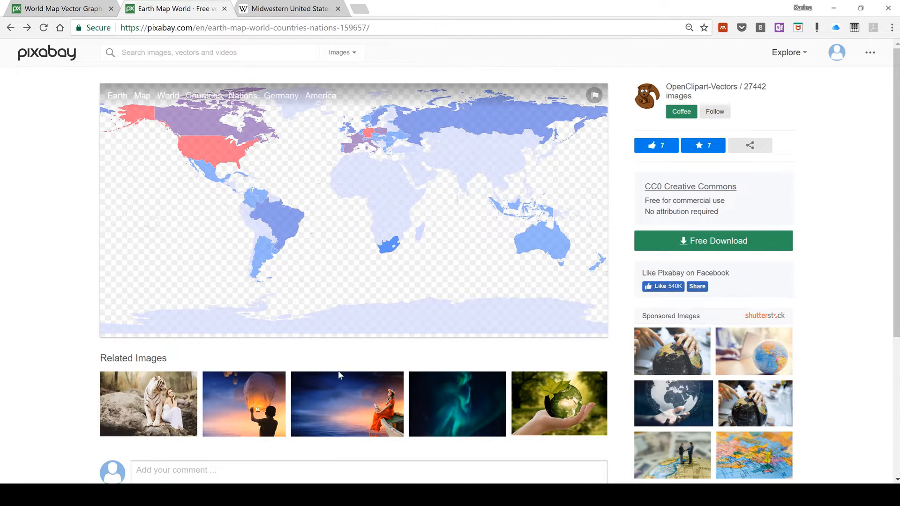
mouse_move(591, 236)
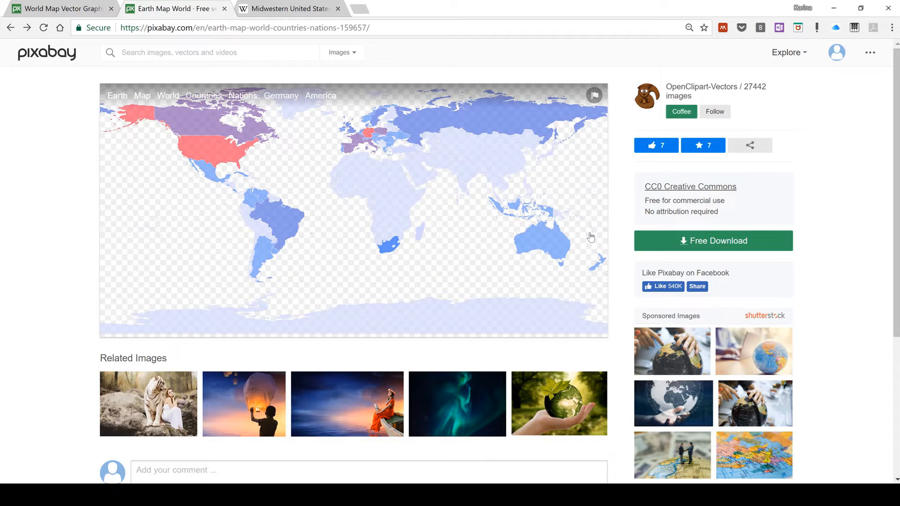
Download the Earth Map World image as an SVG vector graphic and dismiss the Support Pixabay overlay.
click(712, 240)
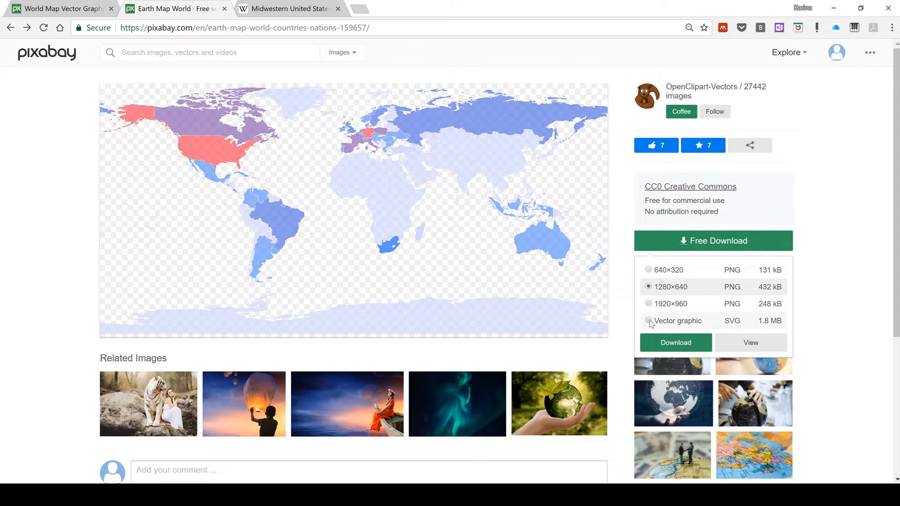
click(649, 321)
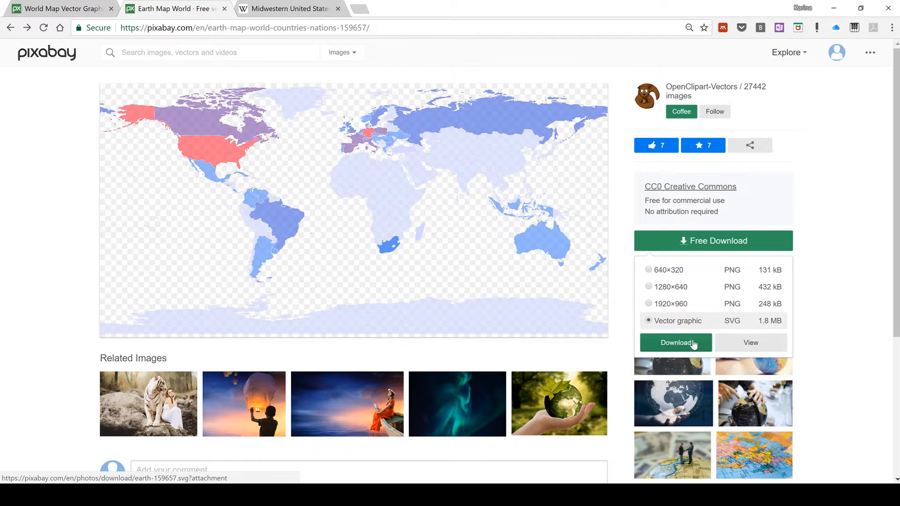
click(675, 343)
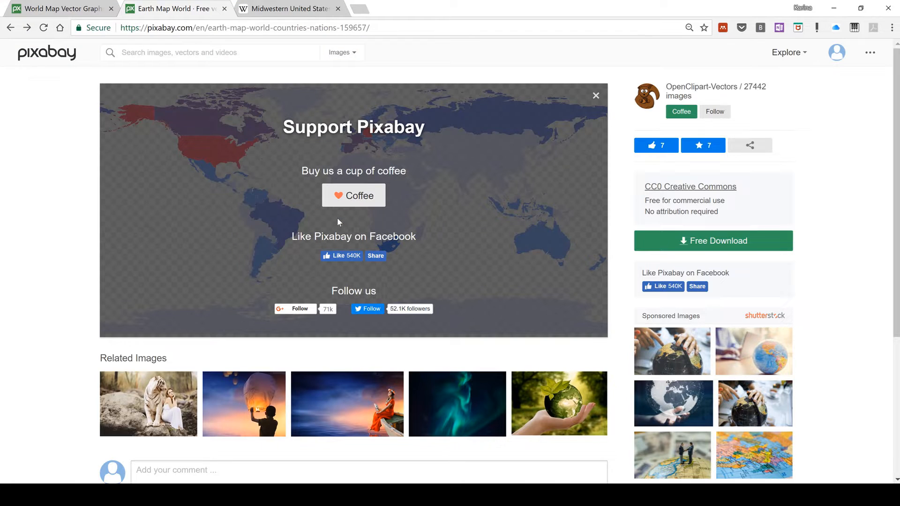
click(712, 241)
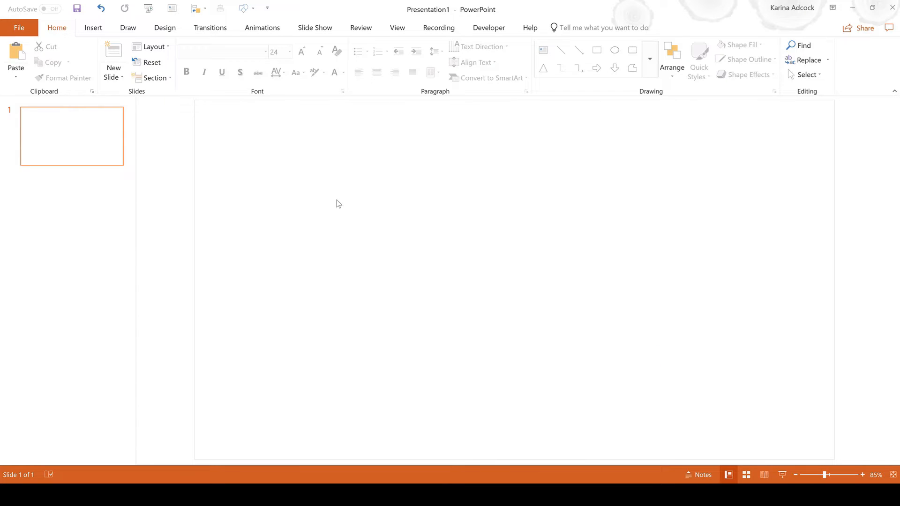
mouse_move(93, 27)
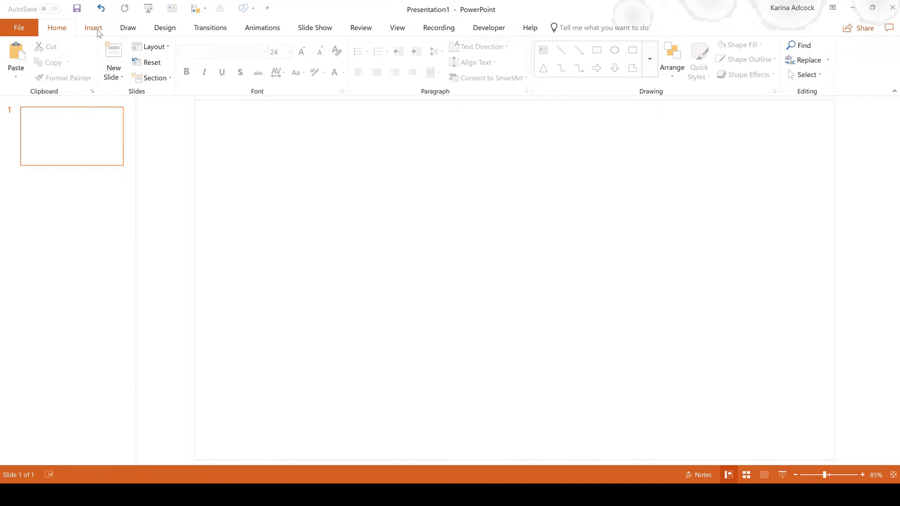
Insert the earth-159657 world map picture onto the blank first slide.
click(93, 28)
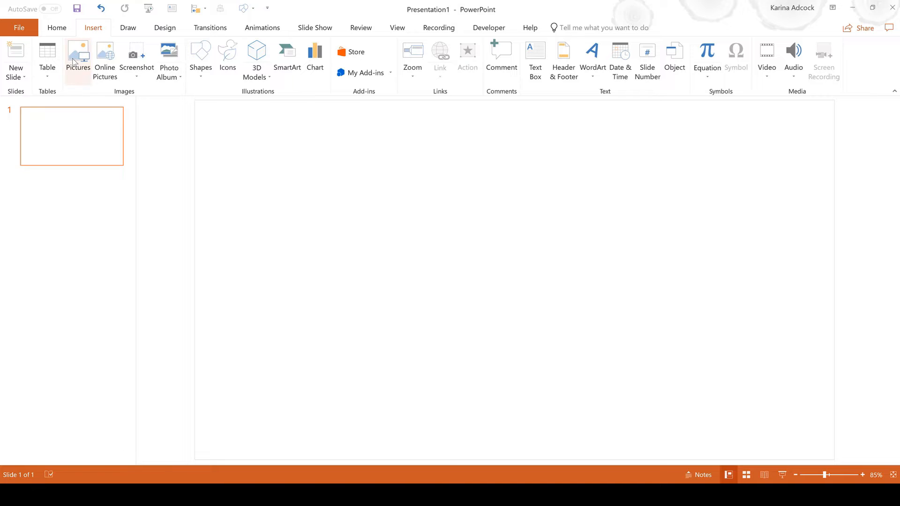
click(77, 59)
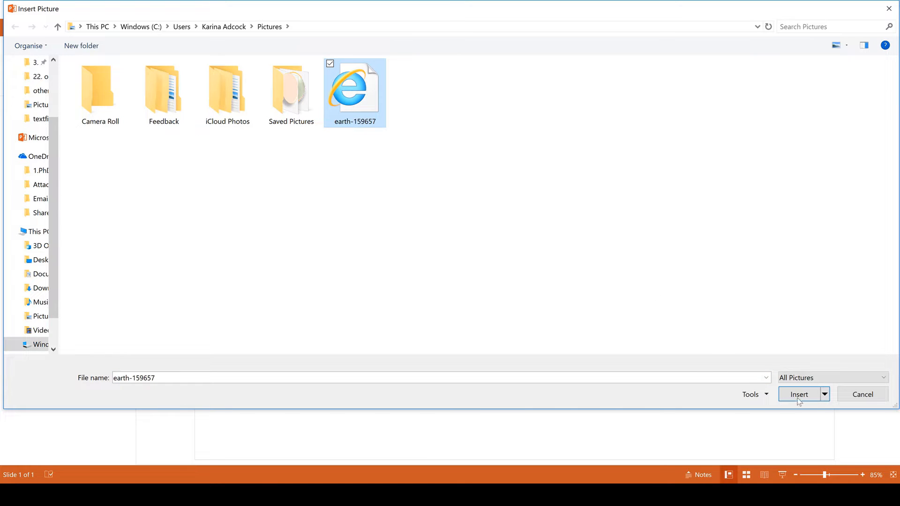
click(799, 394)
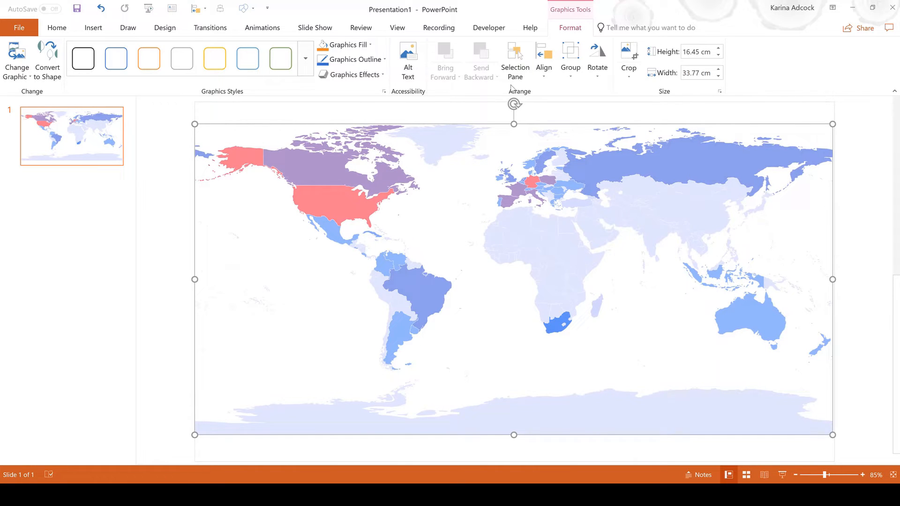
Show the Selection pane and ungroup the map so PowerPoint offers to convert it to a drawing object.
click(514, 60)
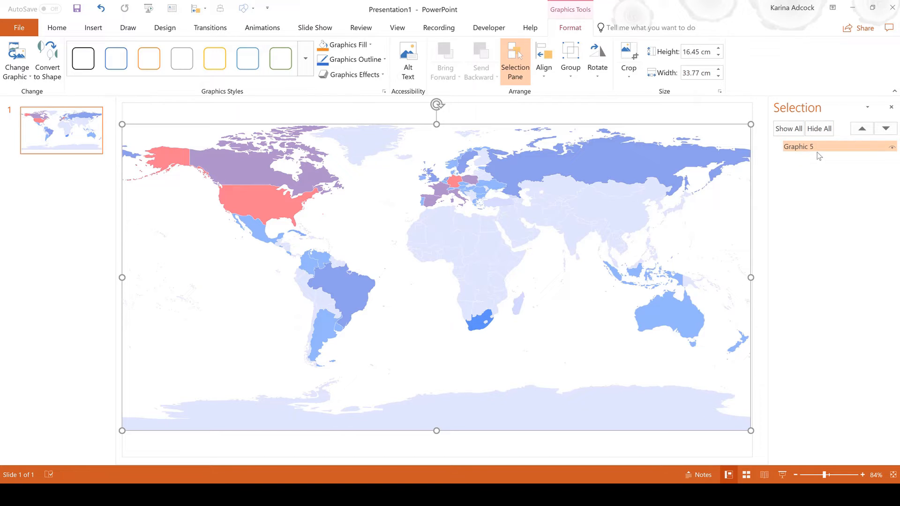
mouse_move(98, 149)
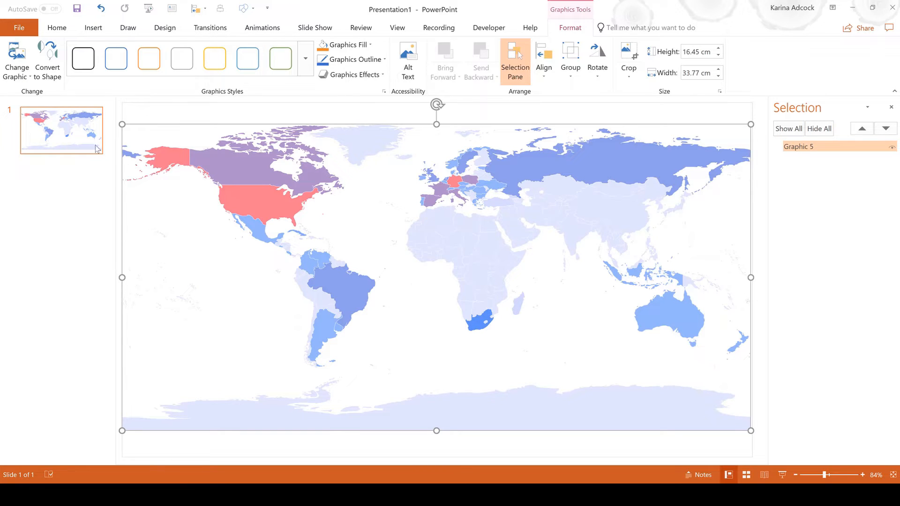
mouse_move(47, 57)
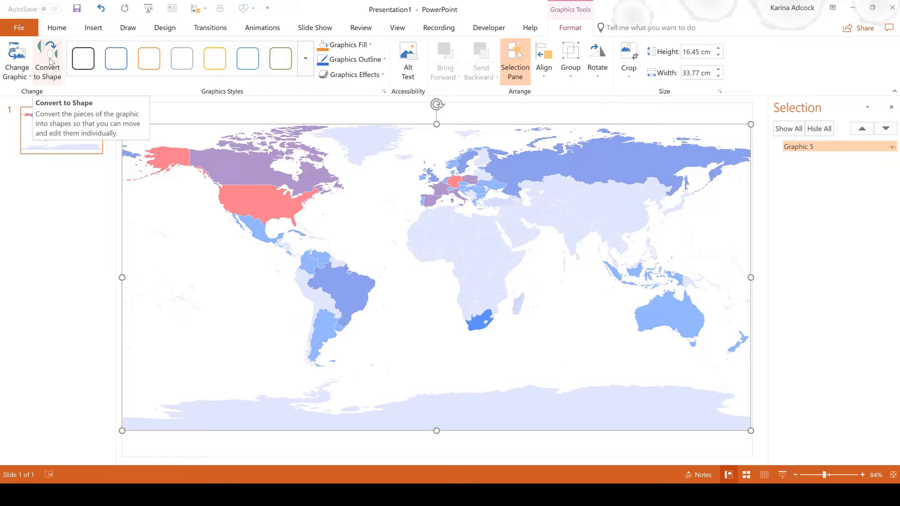
click(47, 60)
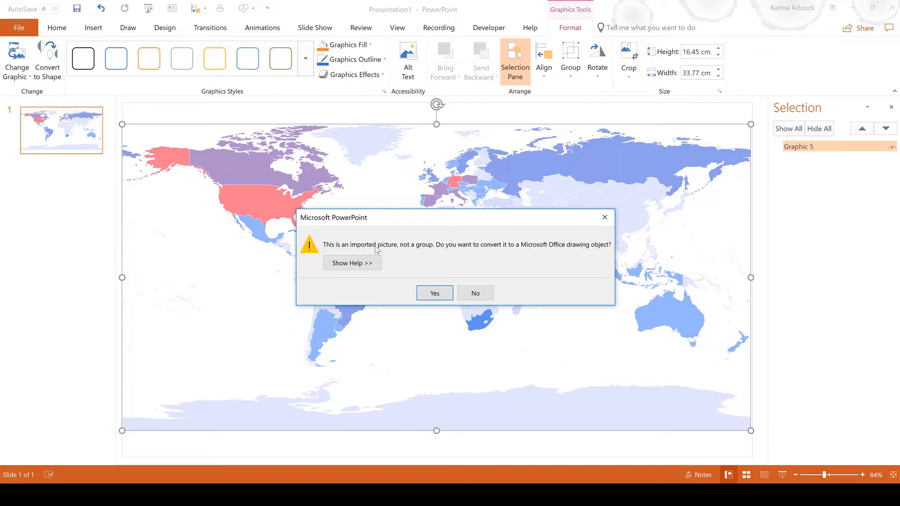
mouse_move(439, 256)
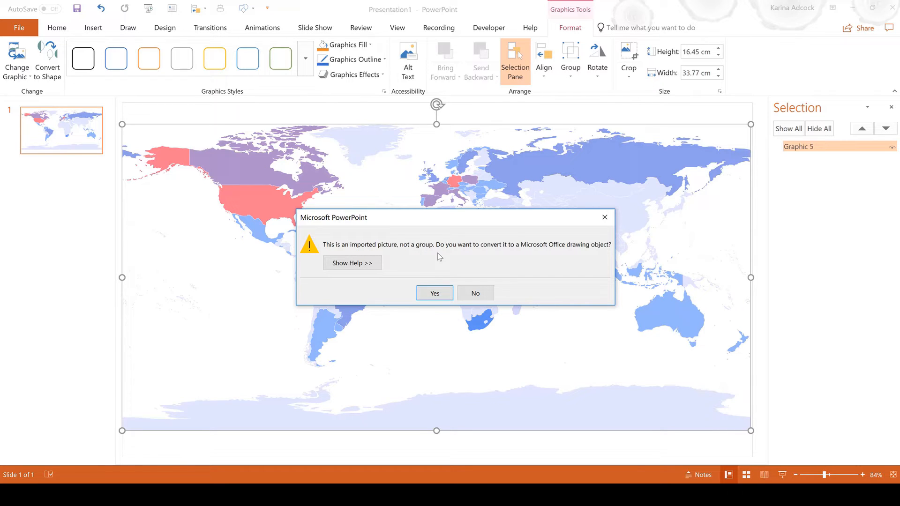
mouse_move(528, 254)
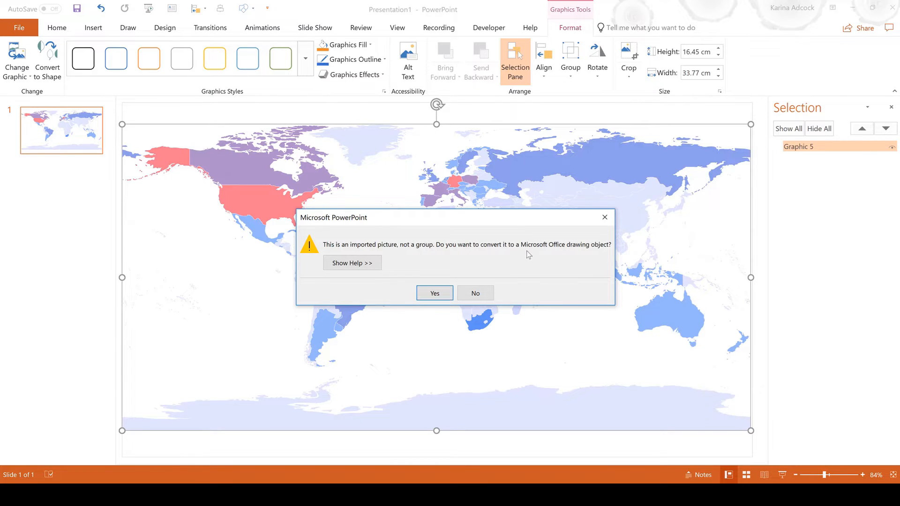
mouse_move(586, 255)
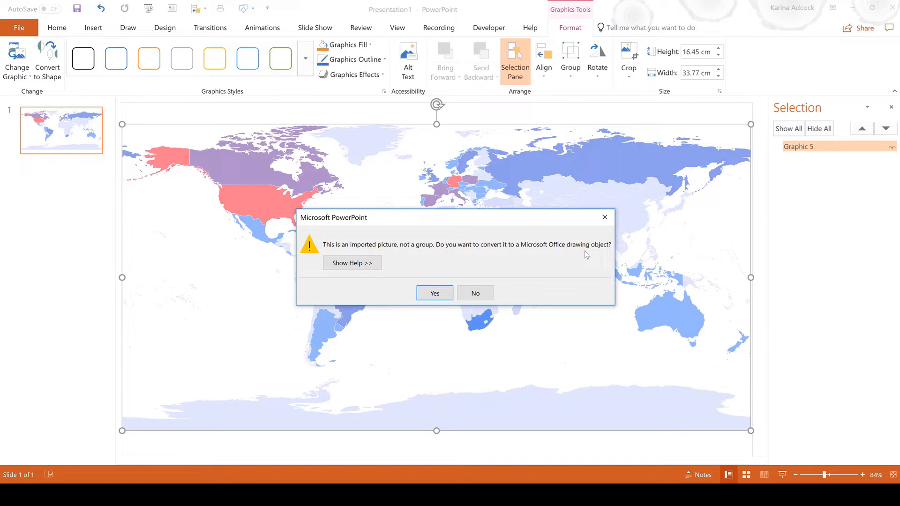
mouse_move(435, 241)
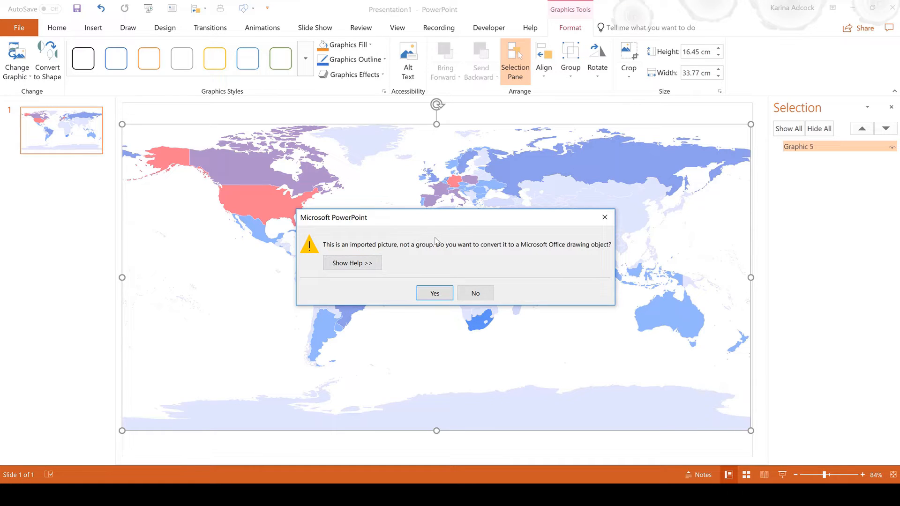
mouse_move(437, 245)
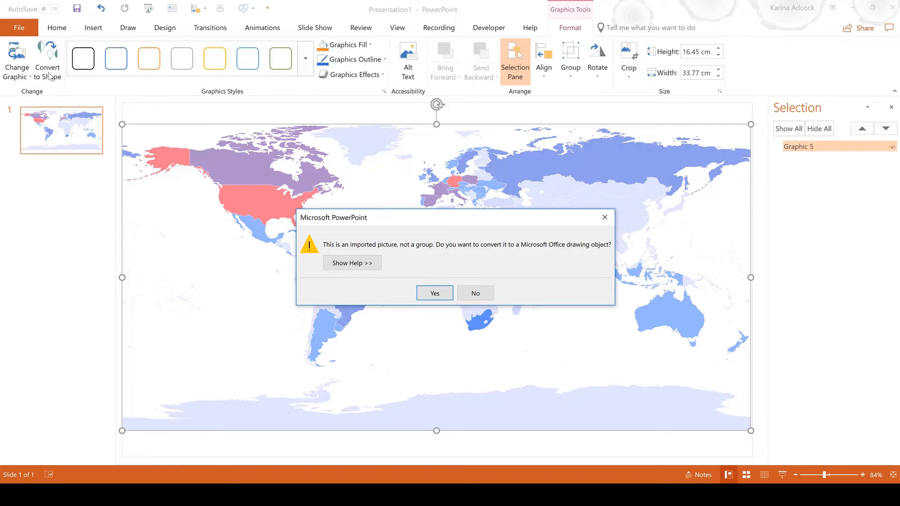
mouse_move(498, 247)
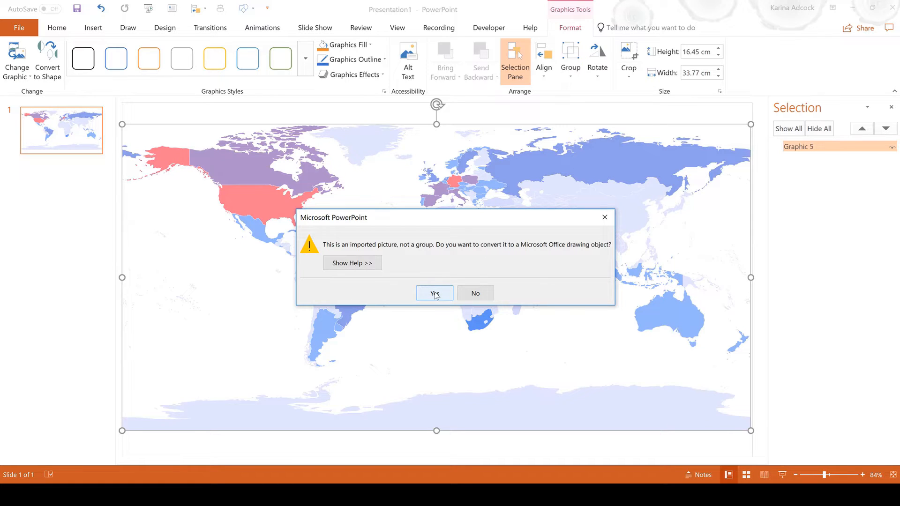
Confirm the conversion, then inspect individual country freeforms such as Greenland before deselecting.
click(434, 292)
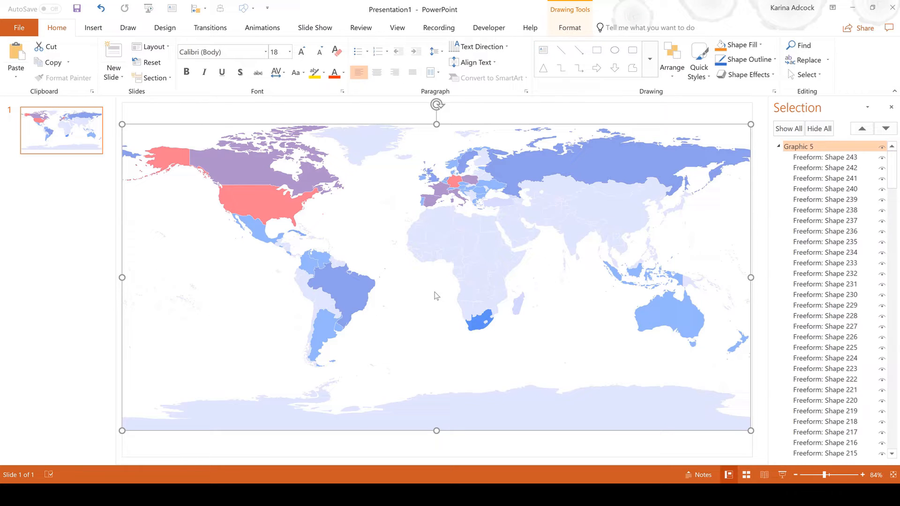
click(825, 156)
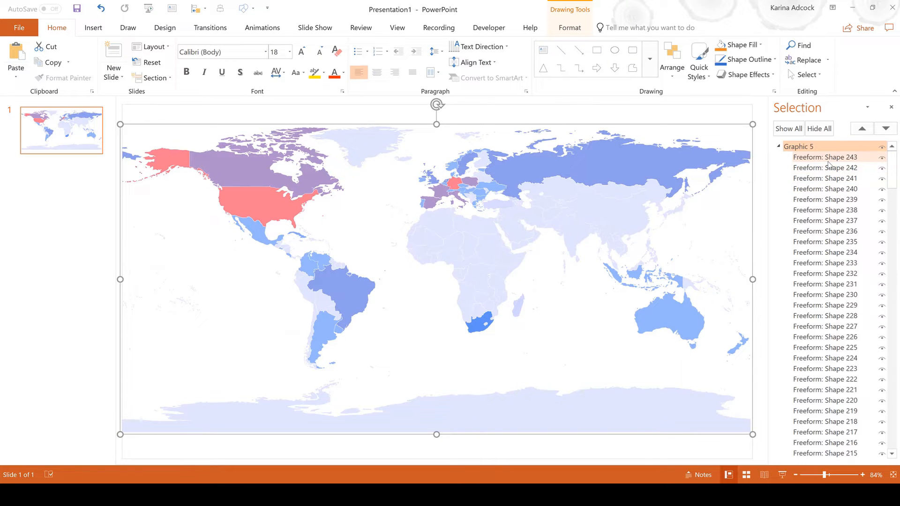
click(825, 178)
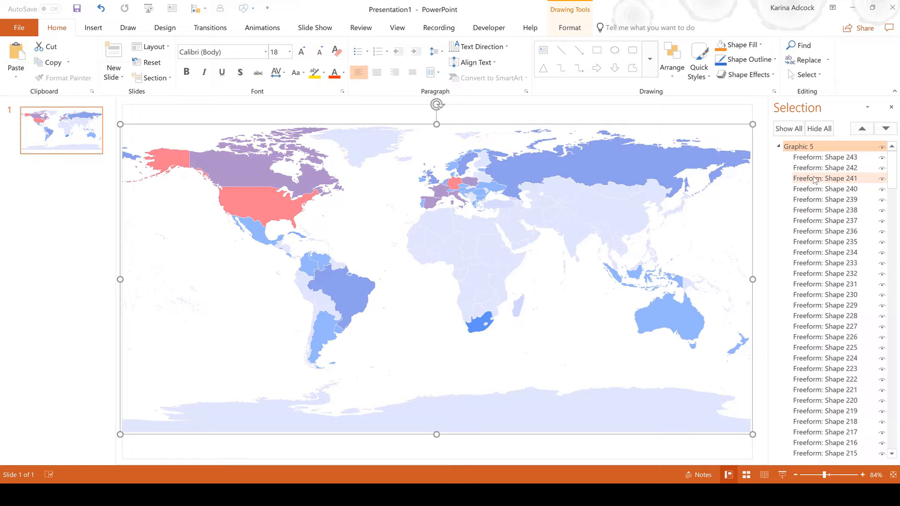
click(825, 221)
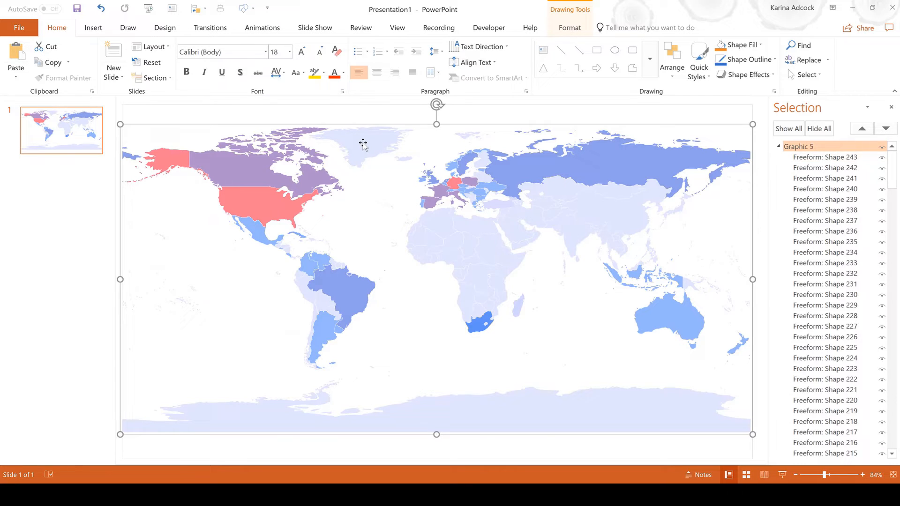
click(361, 144)
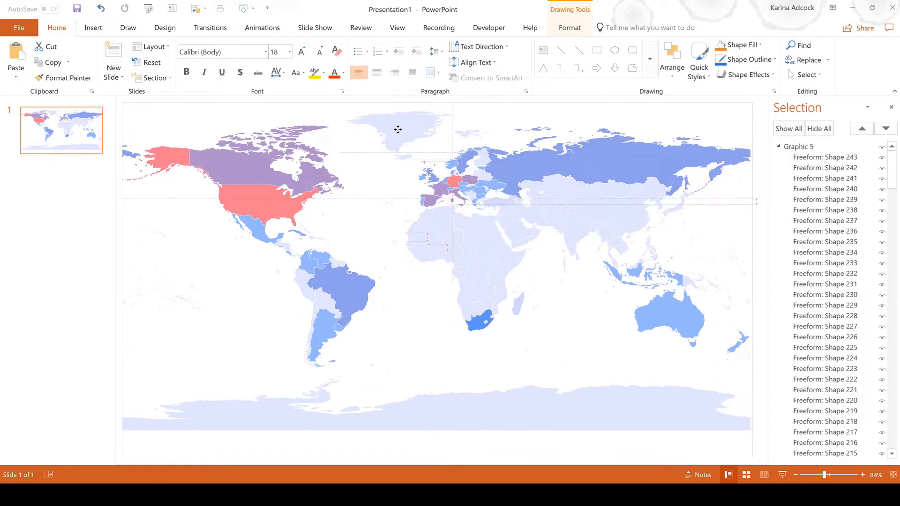
click(397, 130)
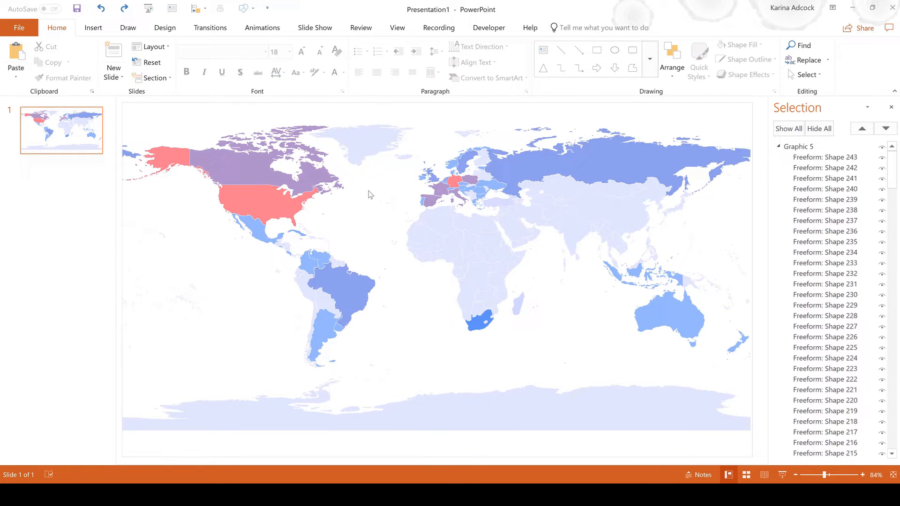
right_click(367, 194)
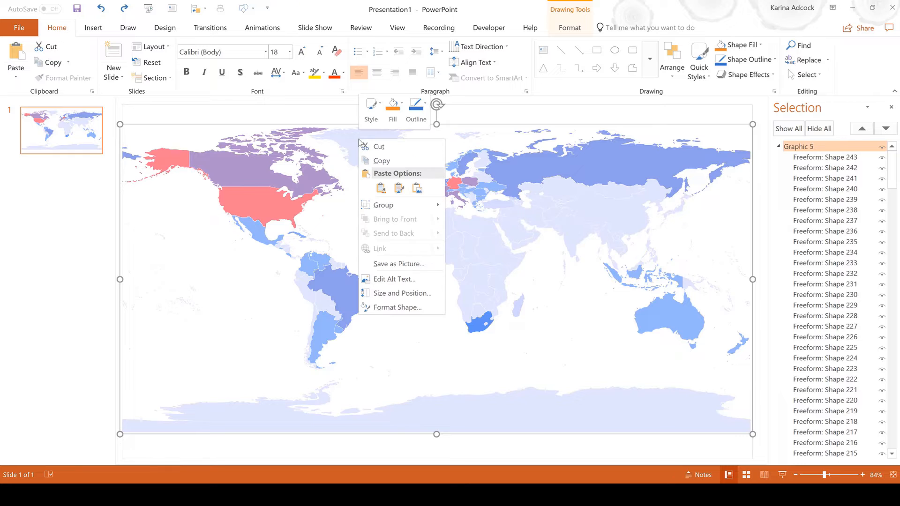
mouse_move(382, 206)
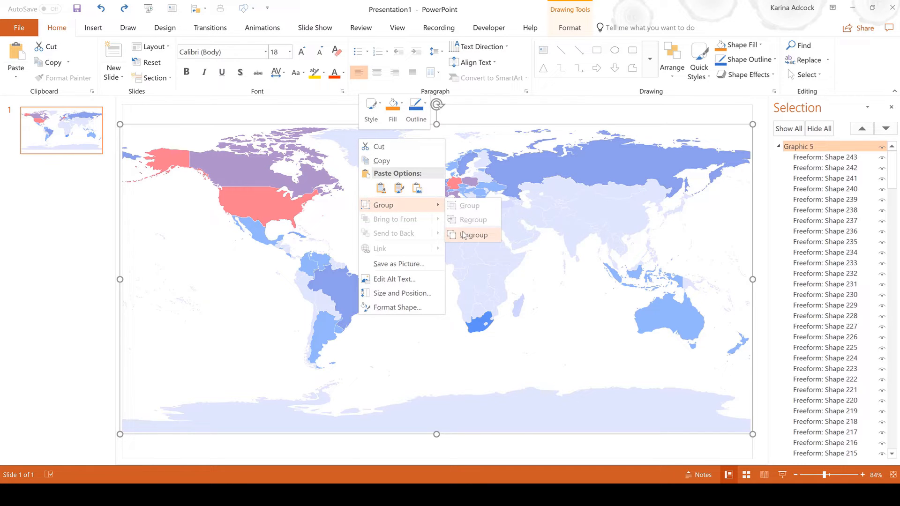
click(472, 234)
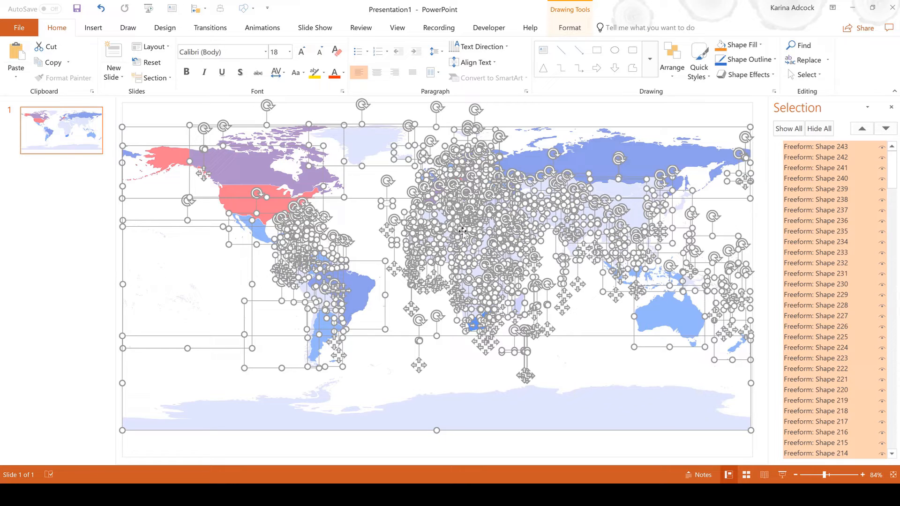
mouse_move(341, 295)
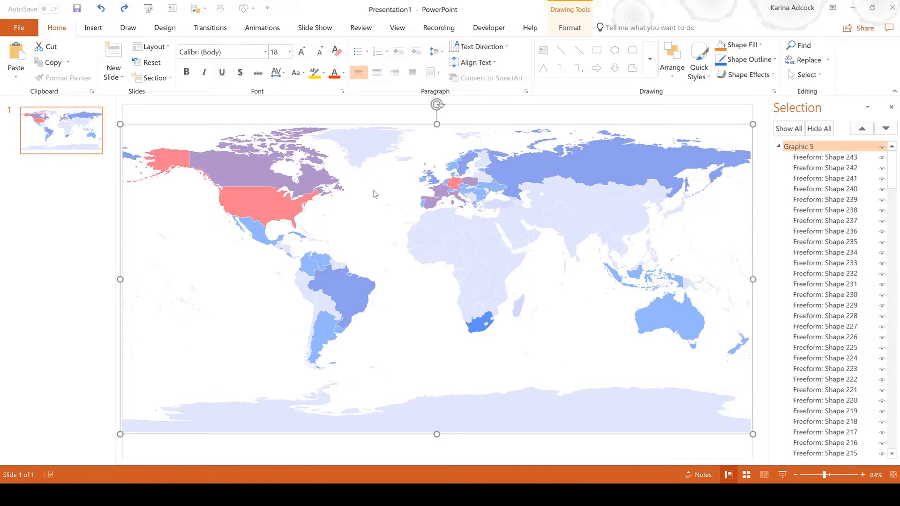
mouse_move(367, 189)
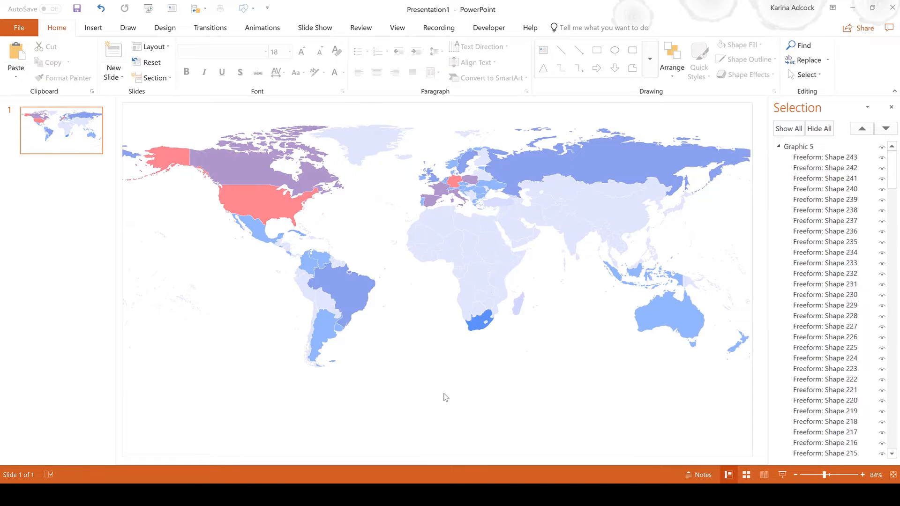
mouse_move(362, 142)
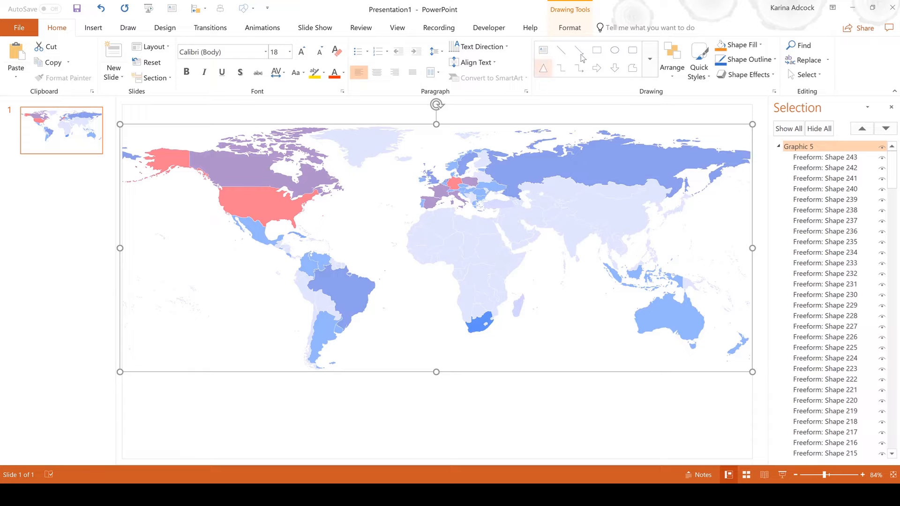
Give the map countries a solid green Shape Style with black outlines.
click(569, 27)
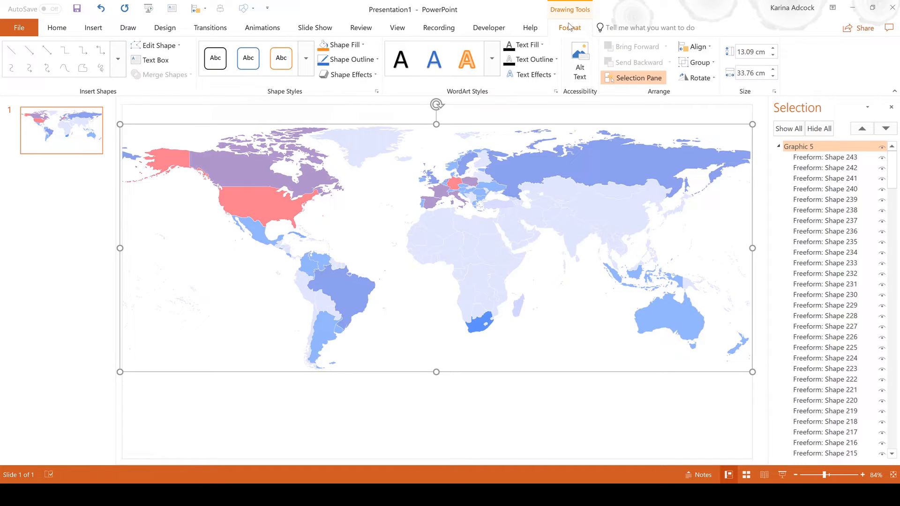
click(343, 45)
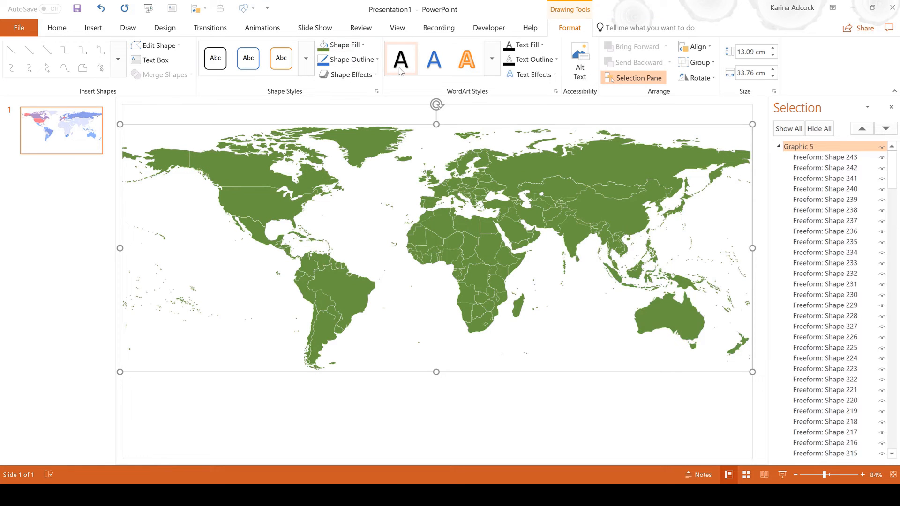
click(350, 60)
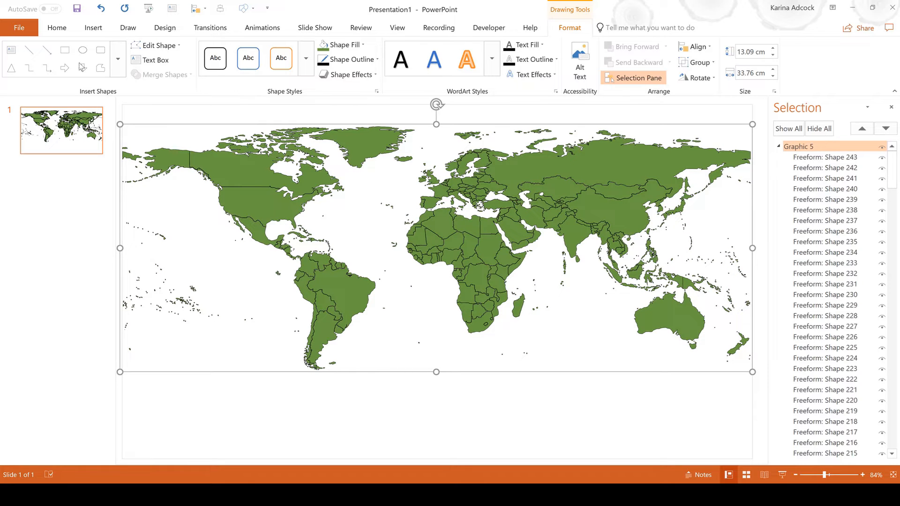
Draw a light blue rectangle over the map and send it to the back as an ocean background.
click(64, 50)
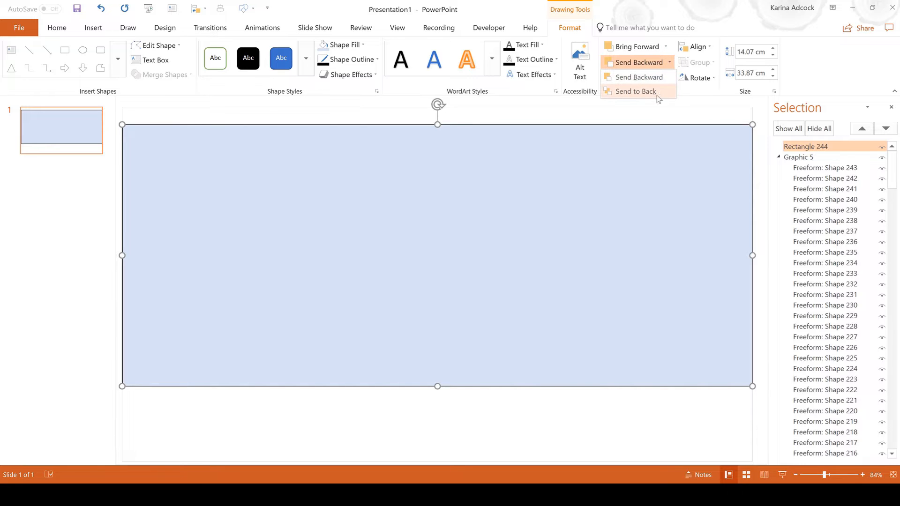
click(634, 91)
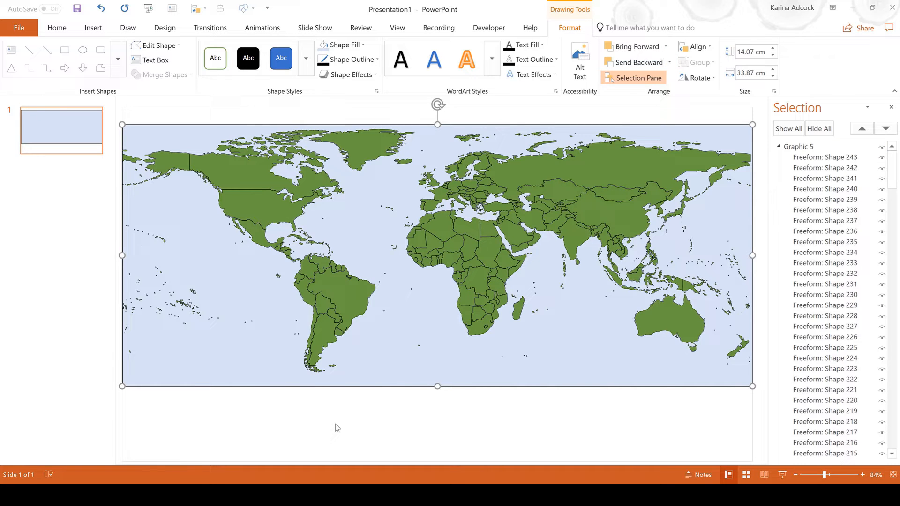
click(56, 27)
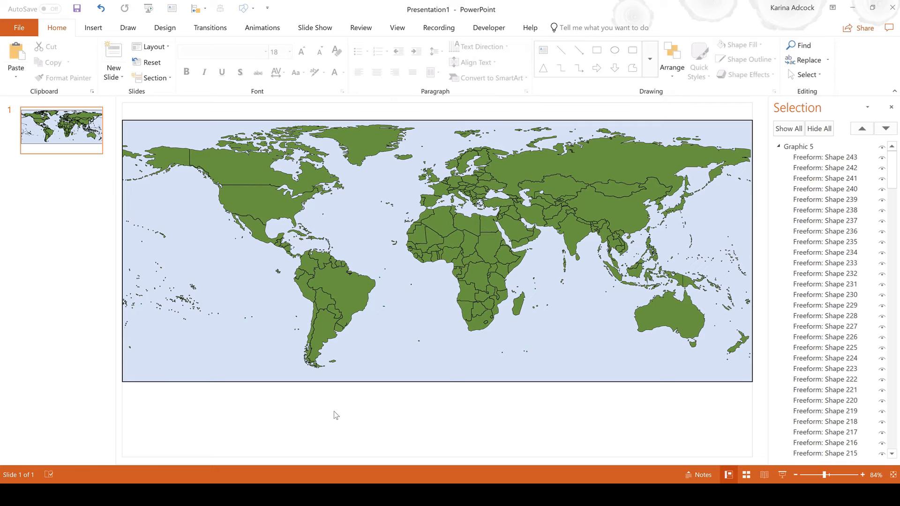
mouse_move(288, 412)
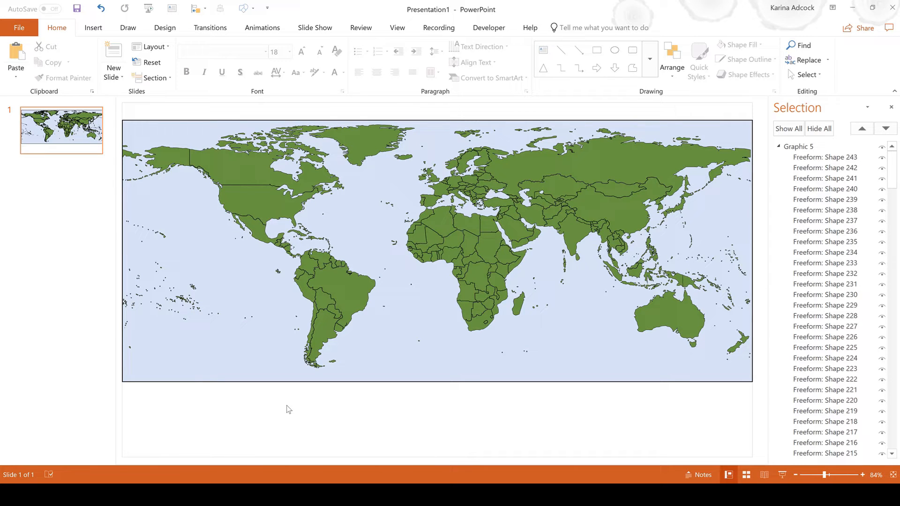
mouse_move(484, 438)
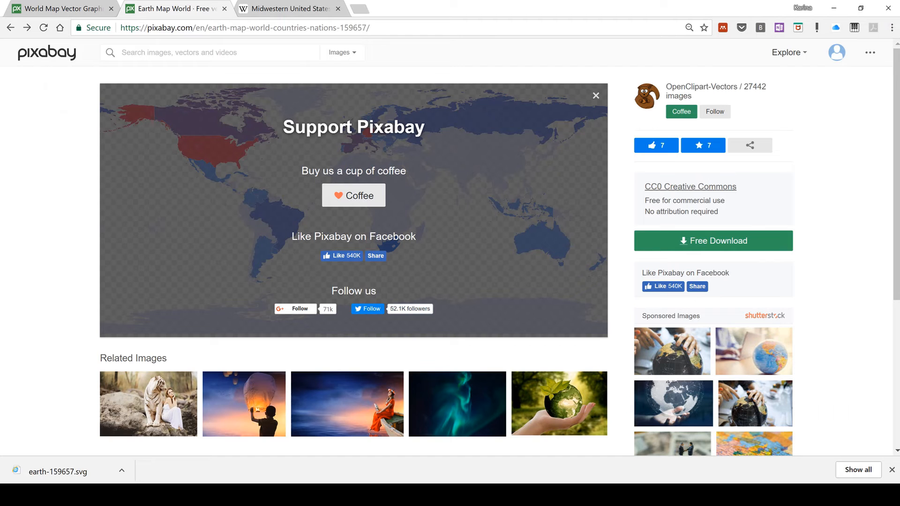
Search Pixabay for 'usa map' vector graphics and select the colourful US states map.
click(209, 53)
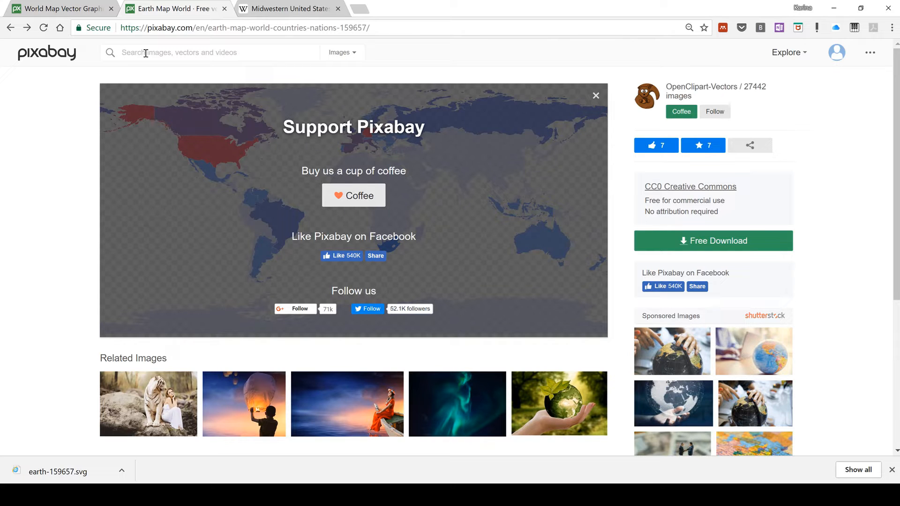
text(usa map)
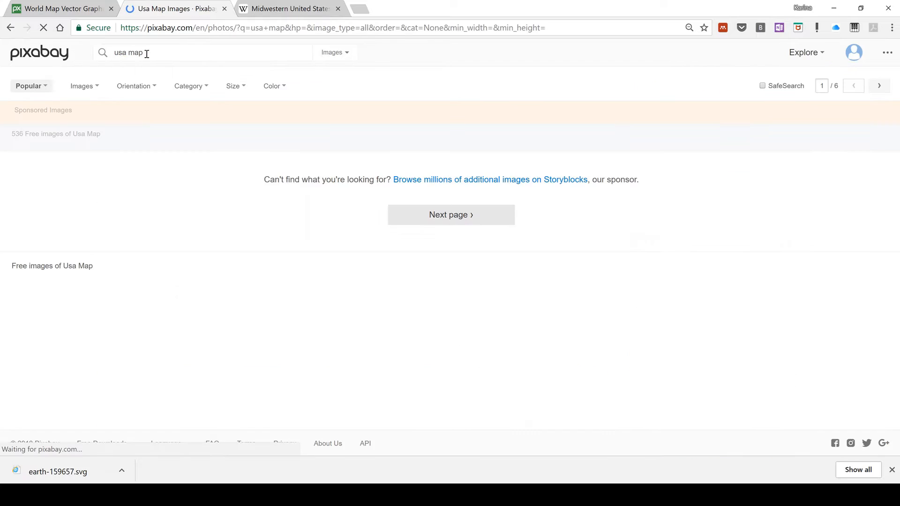
click(82, 85)
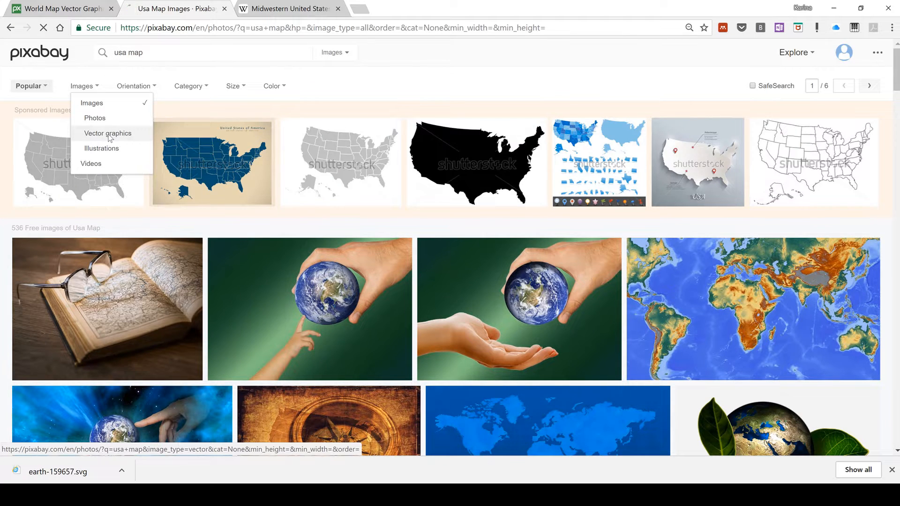
click(107, 133)
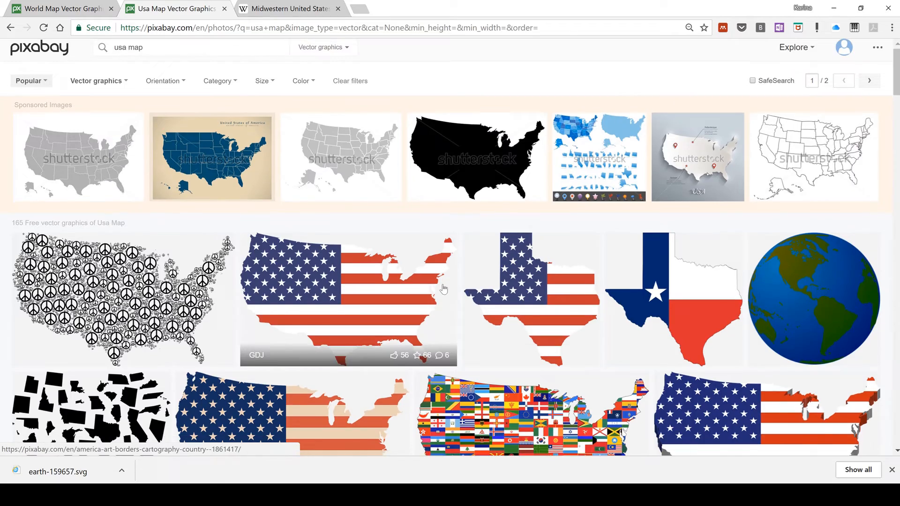
scroll(down, 3)
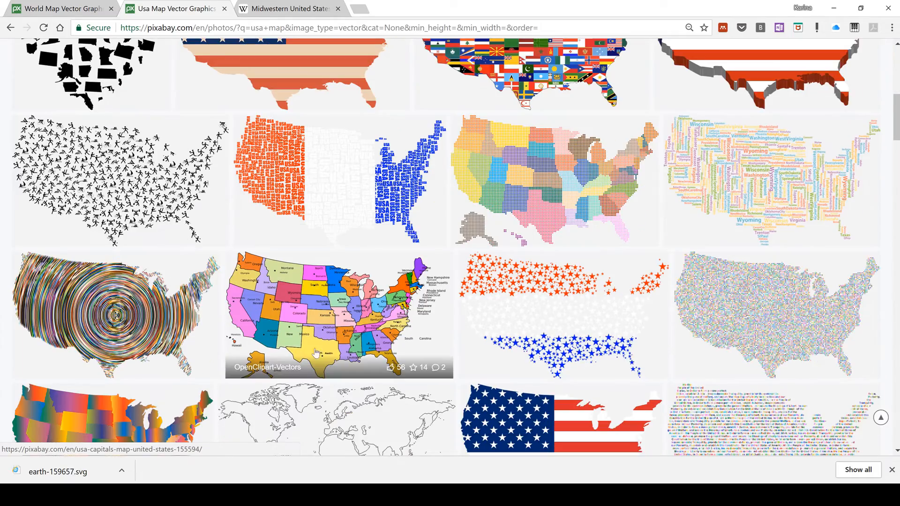
click(339, 316)
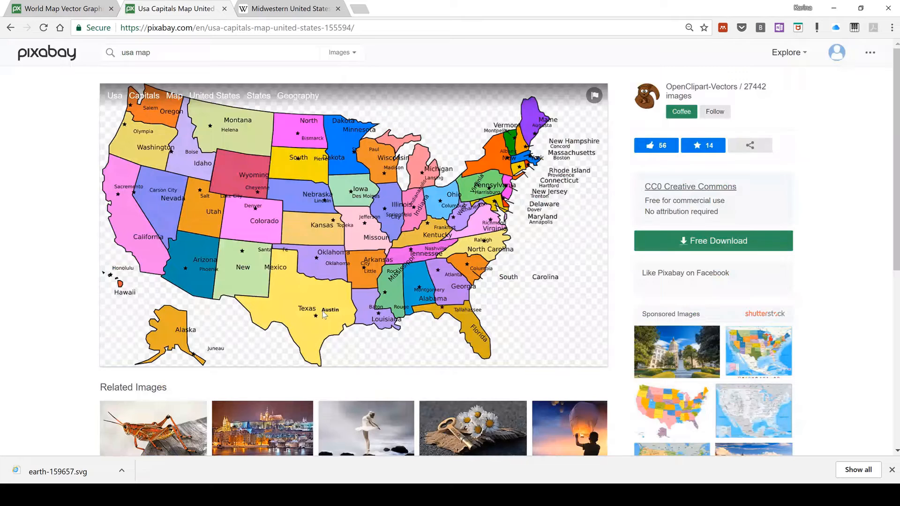
Download the USA map as an SVG and save it to Pictures.
click(712, 241)
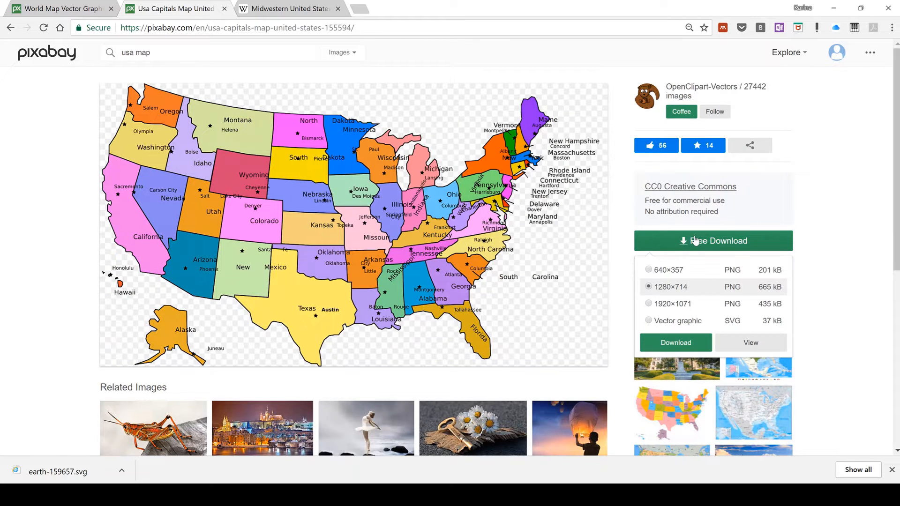
click(647, 321)
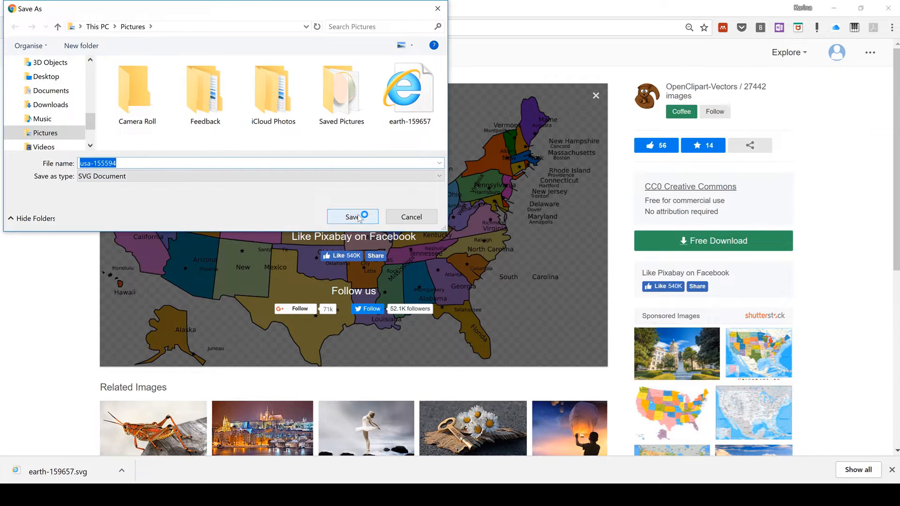
click(351, 216)
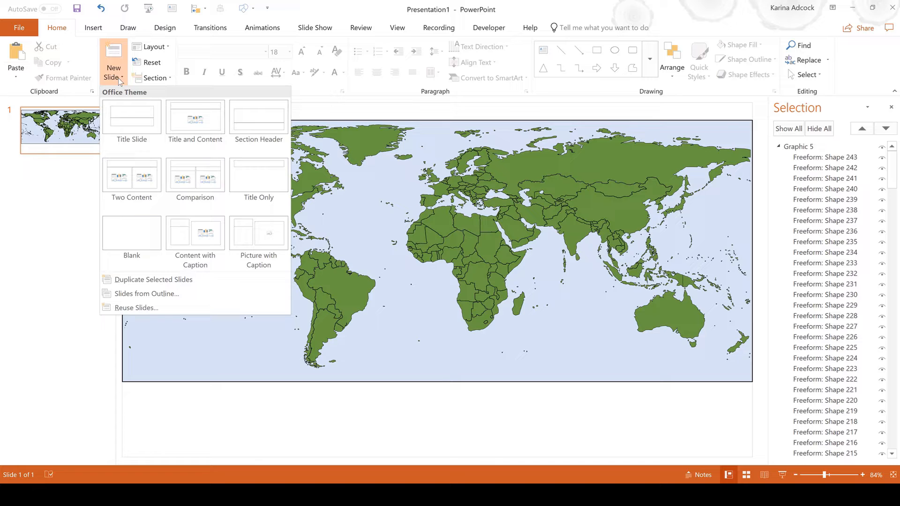
Add a blank second slide and insert the usa-155594 USA states map picture onto it.
click(131, 233)
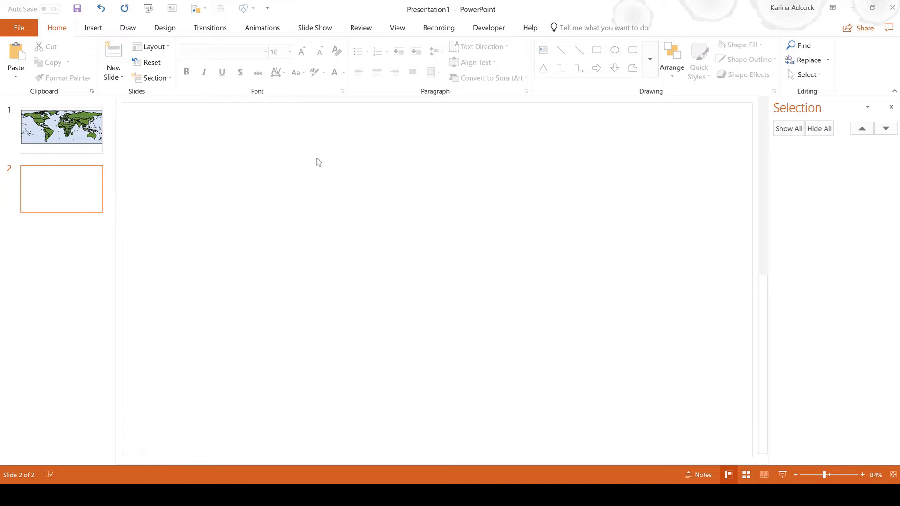
click(93, 27)
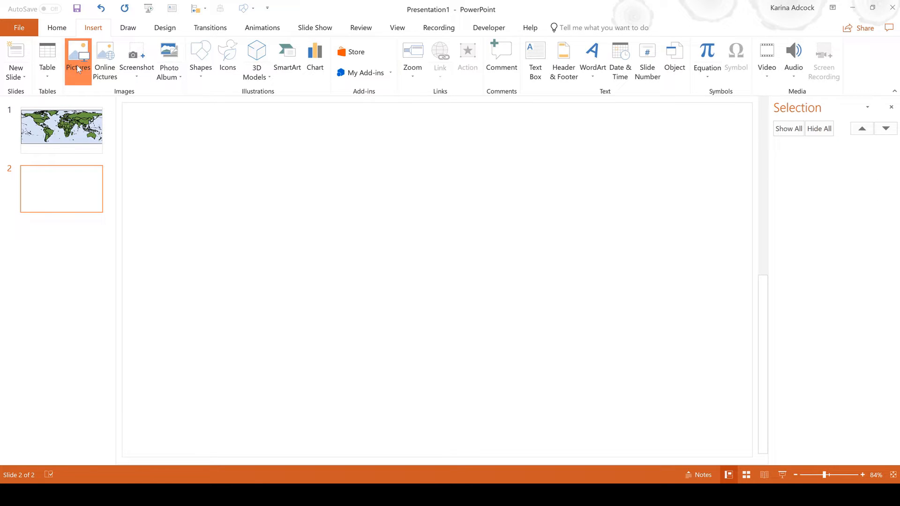
click(78, 55)
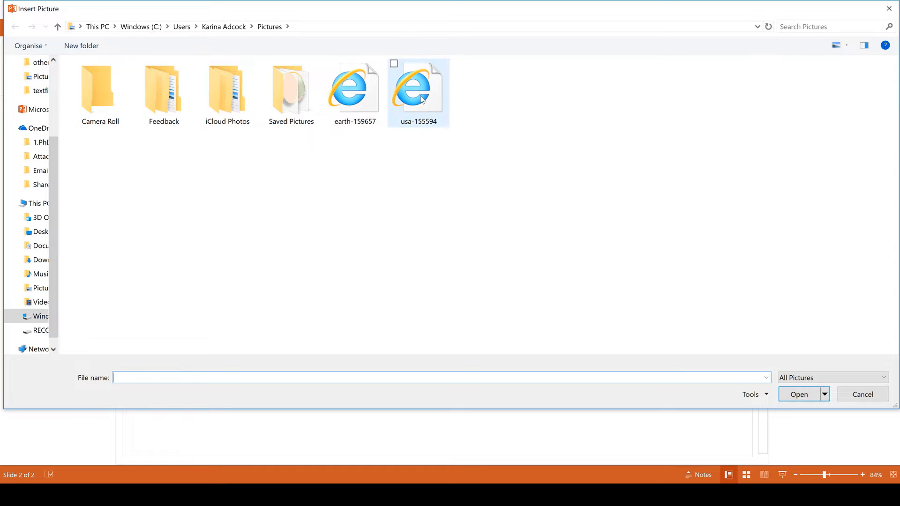
click(418, 87)
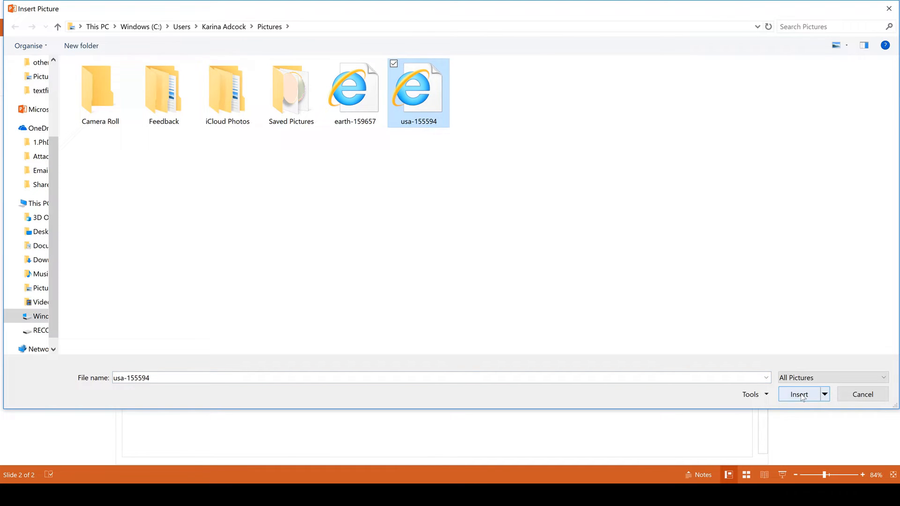
click(798, 395)
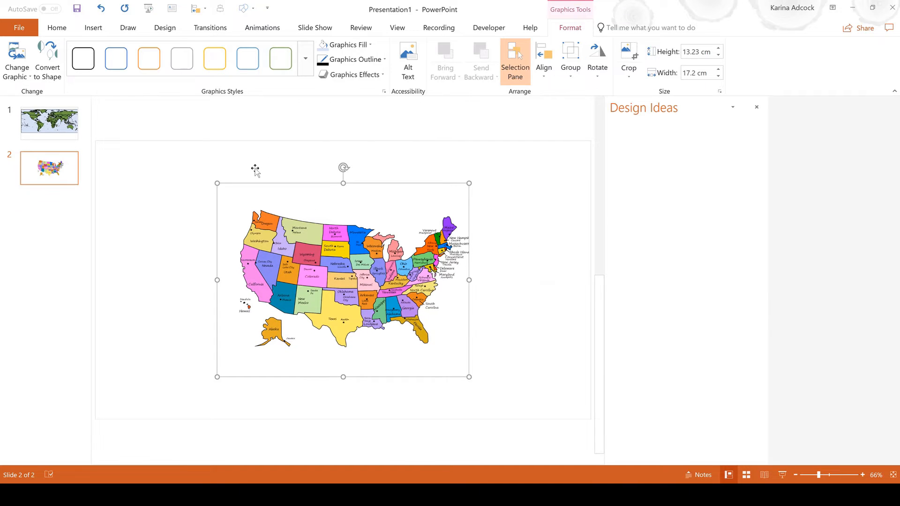
Convert the USA map picture into individually editable state shapes, confirming the prompt.
click(514, 60)
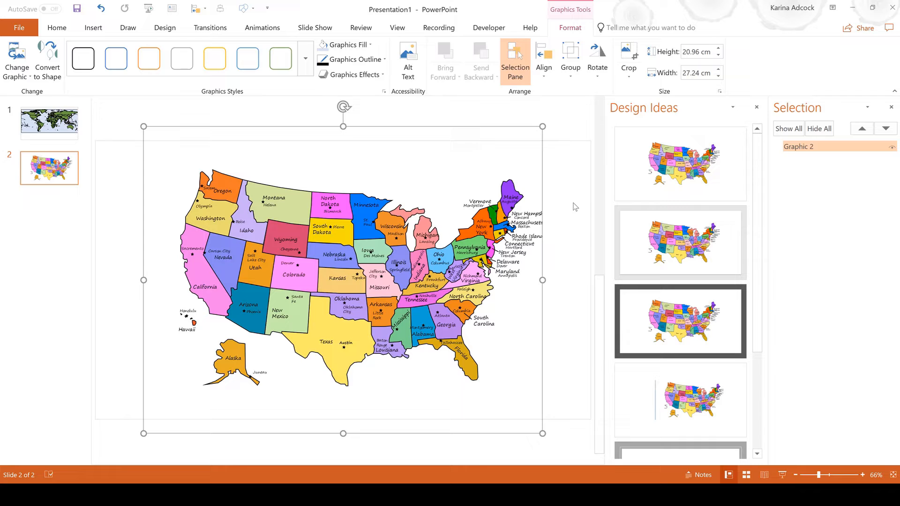
mouse_move(757, 108)
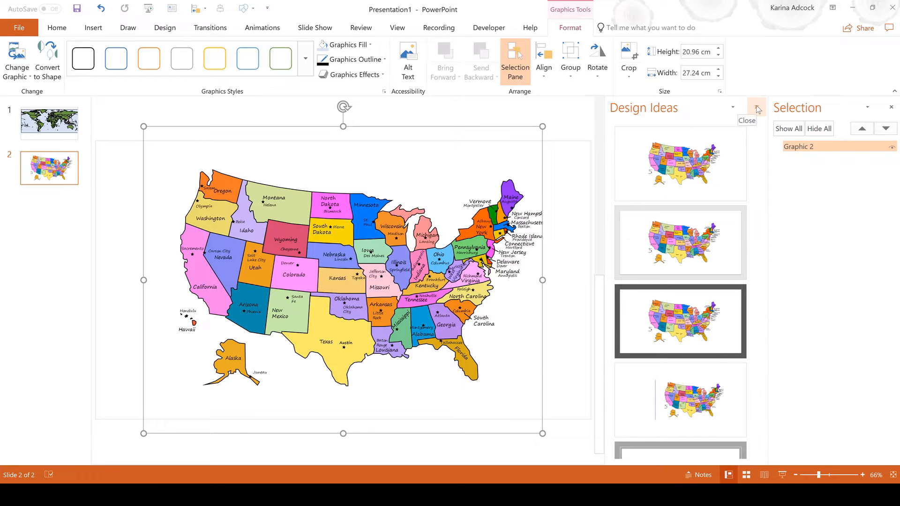
click(755, 109)
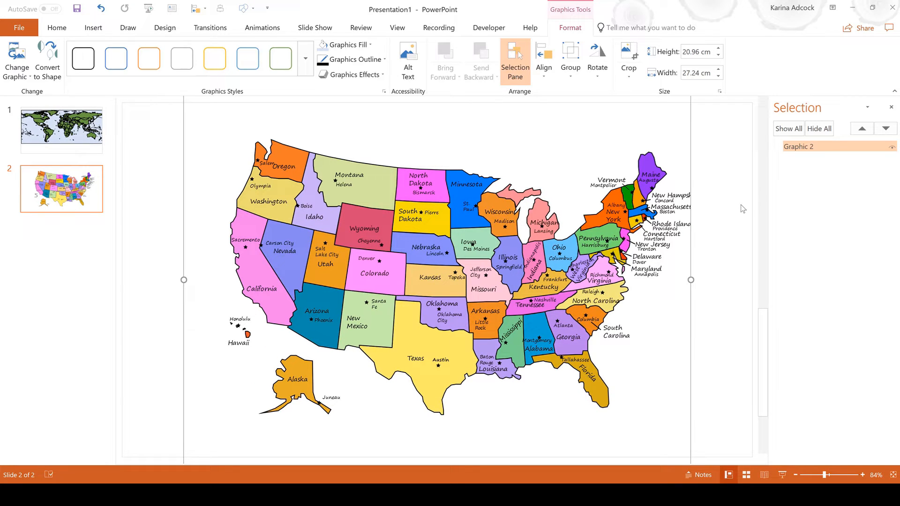
mouse_move(732, 116)
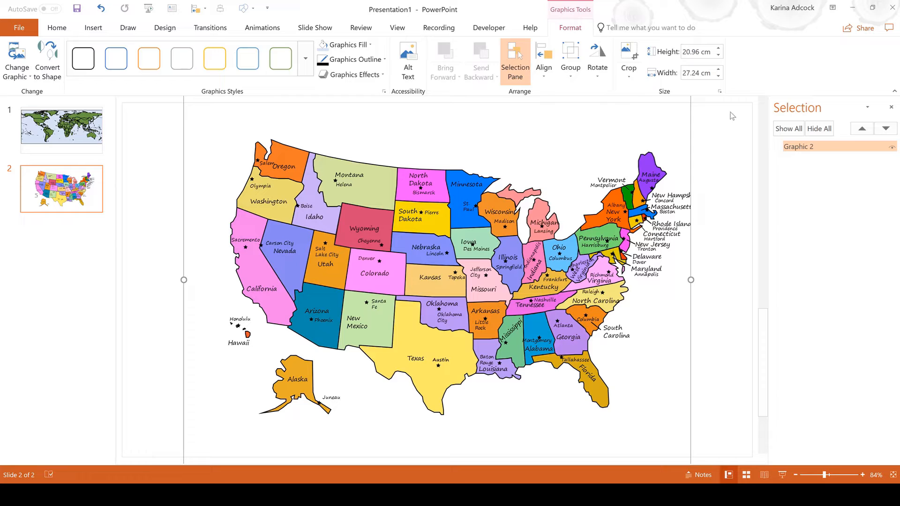
click(803, 146)
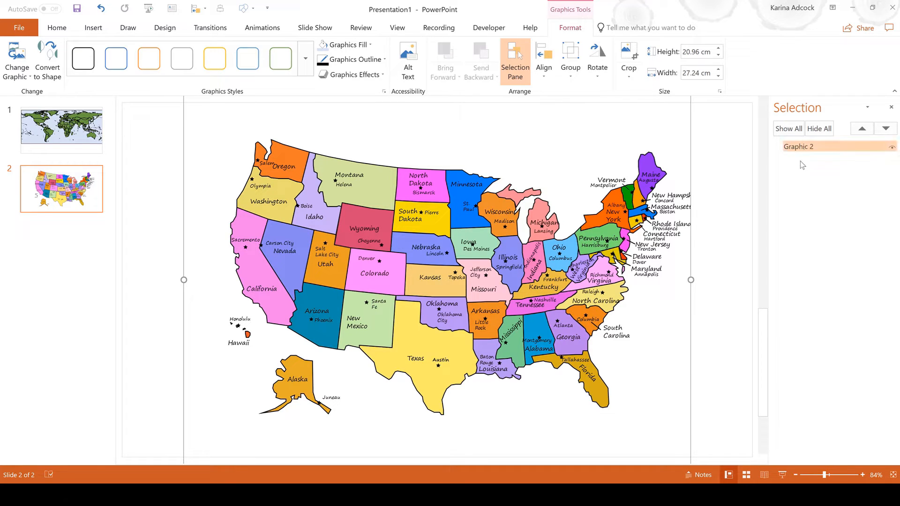
mouse_move(48, 57)
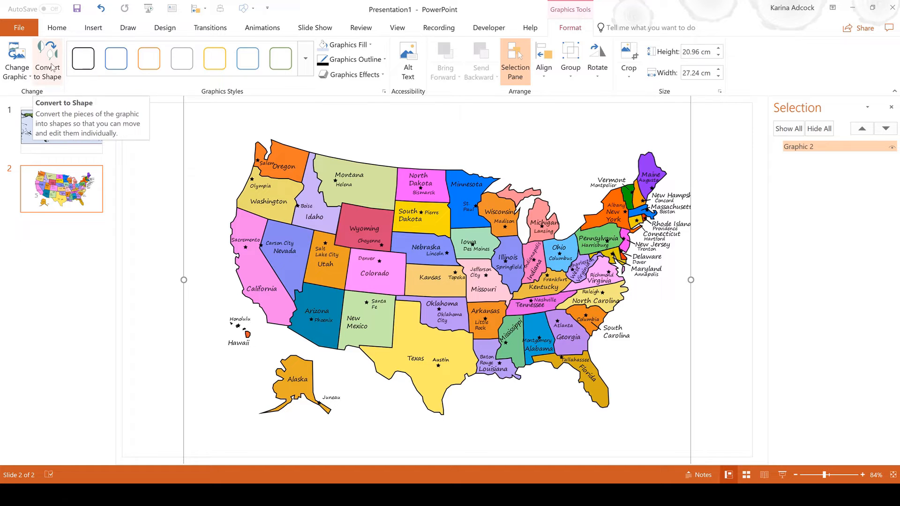
click(47, 60)
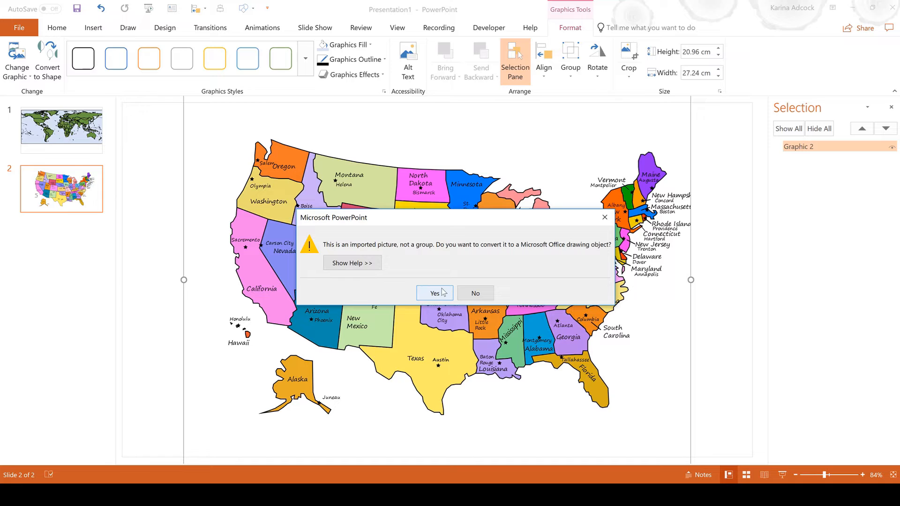
click(431, 292)
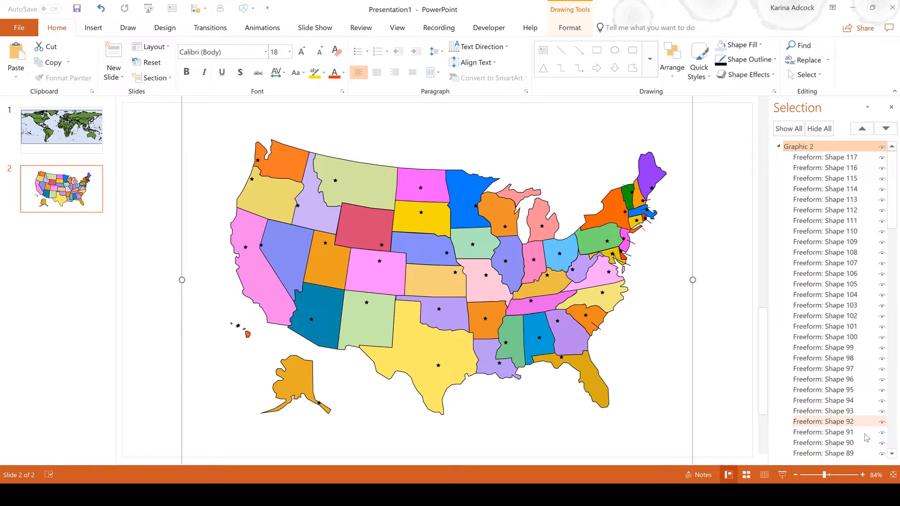
click(825, 156)
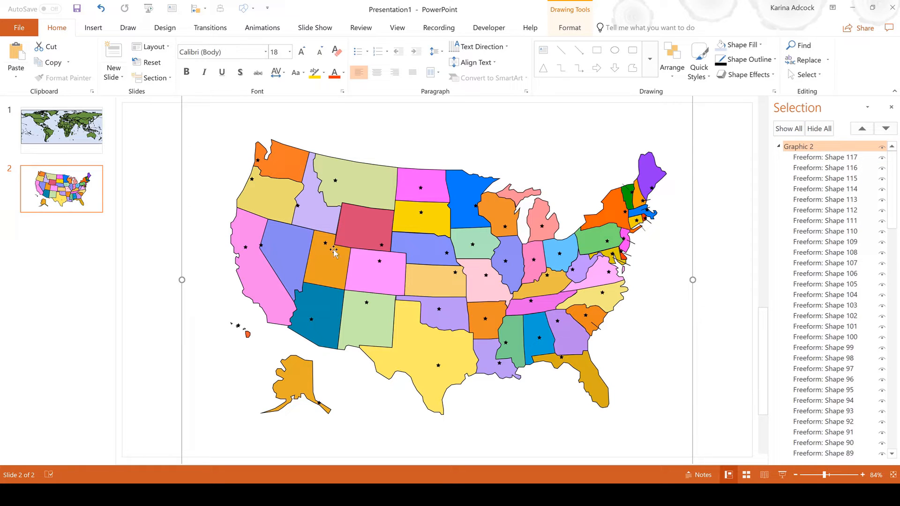
mouse_move(571, 139)
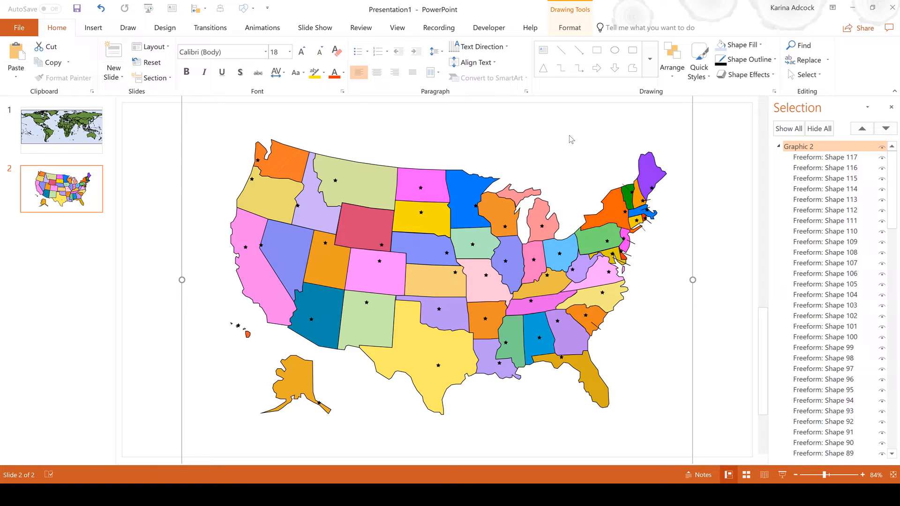
mouse_move(564, 142)
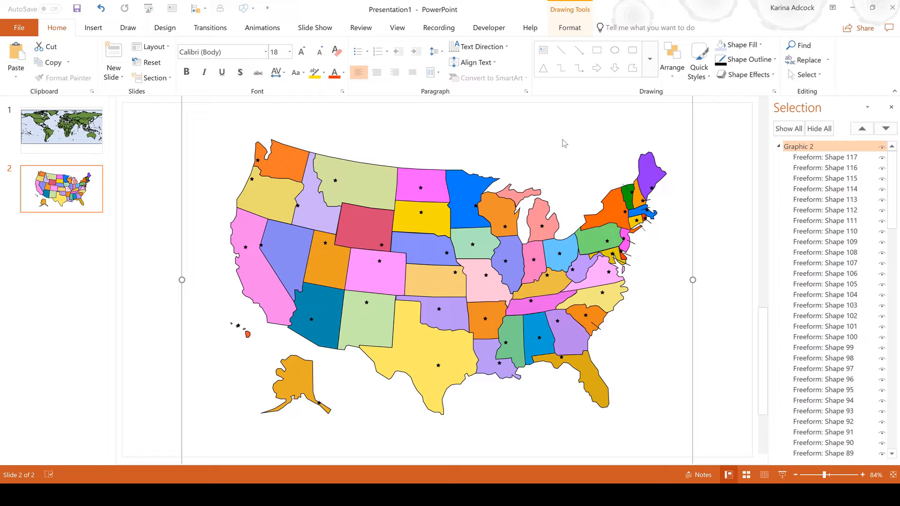
mouse_move(550, 152)
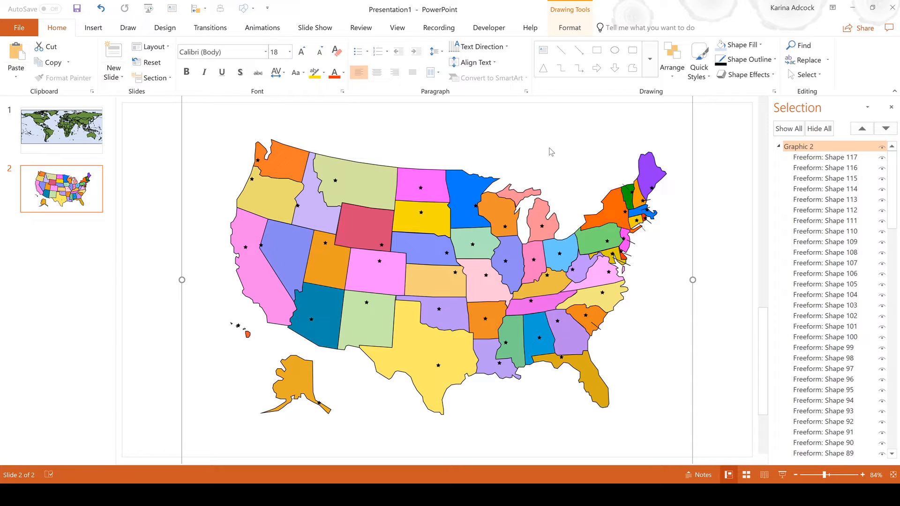
mouse_move(725, 296)
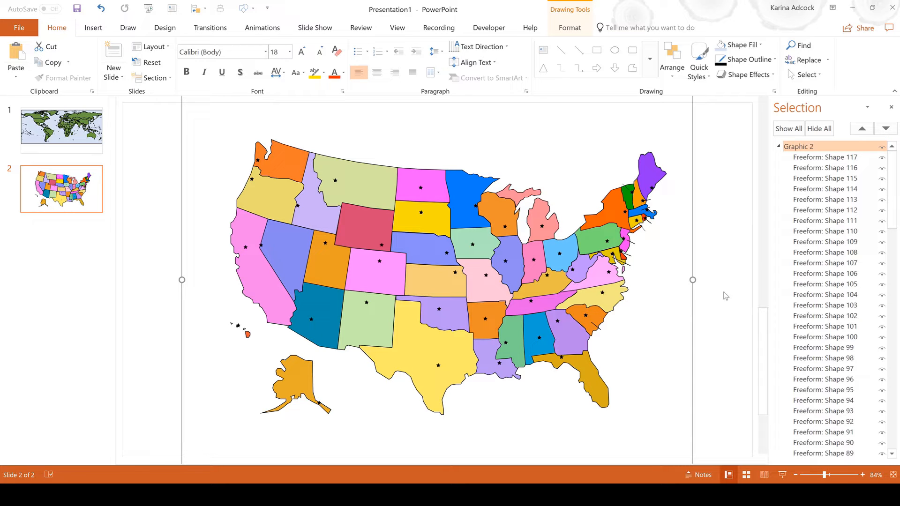
Delete the stray leader line over South Carolina, then fit the slide back to the window.
click(860, 475)
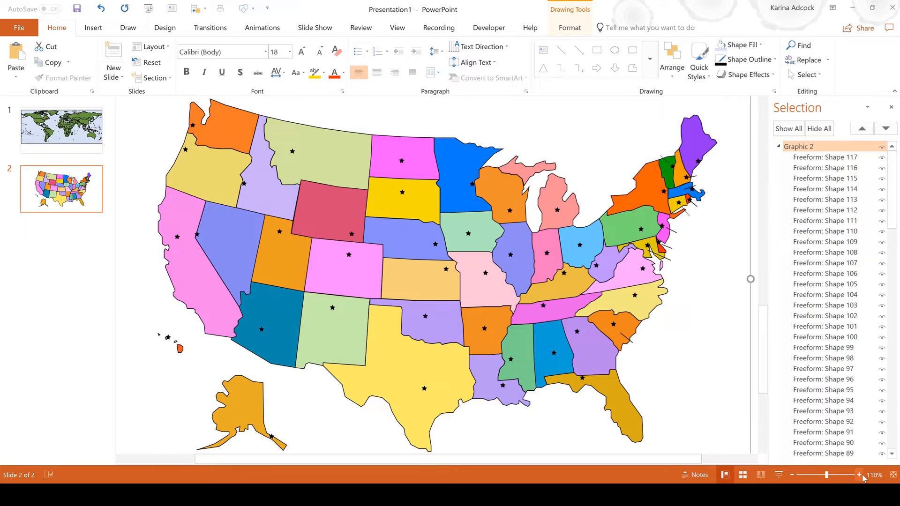
click(858, 474)
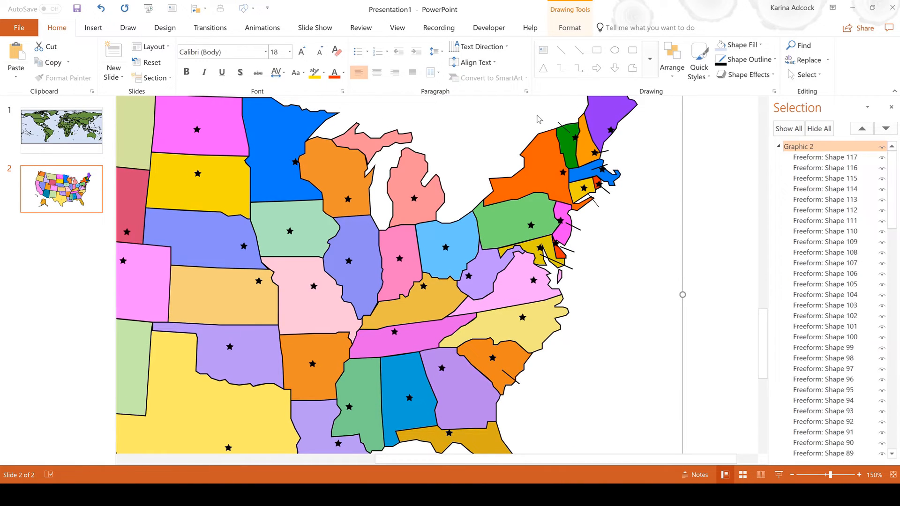
mouse_move(565, 131)
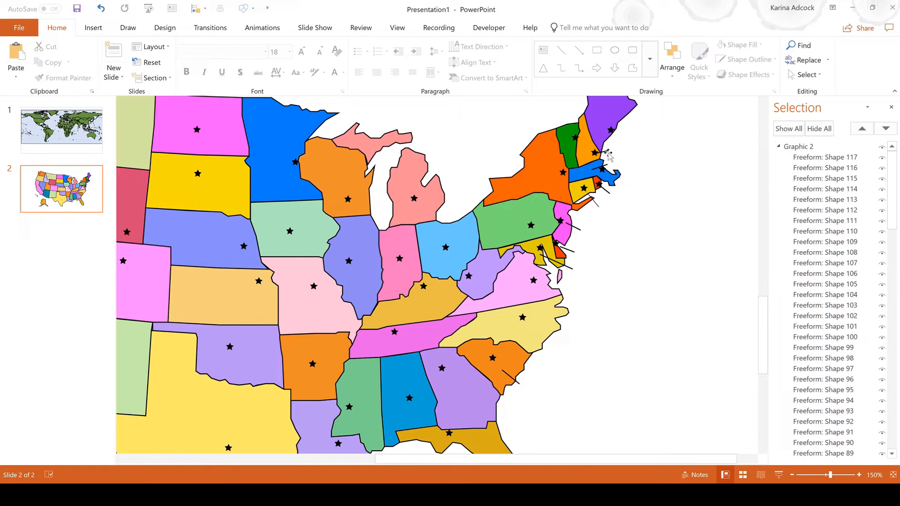
mouse_move(607, 170)
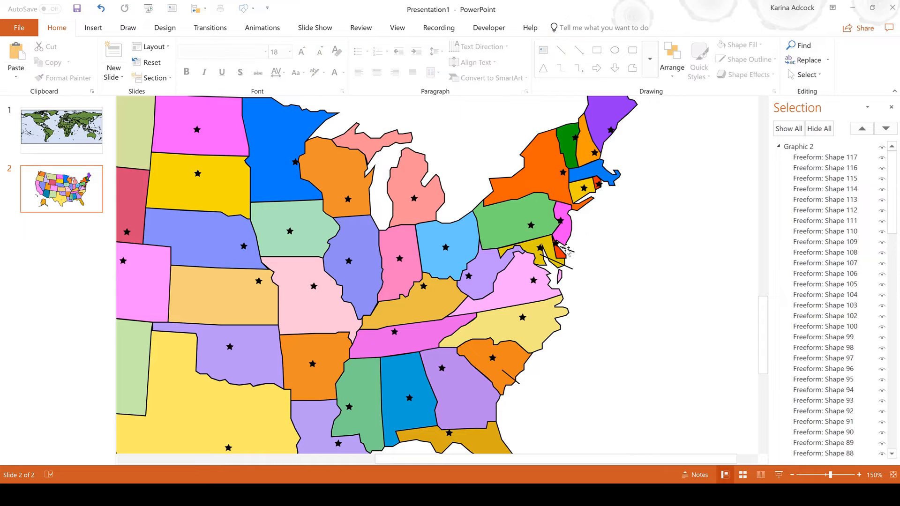
mouse_move(565, 265)
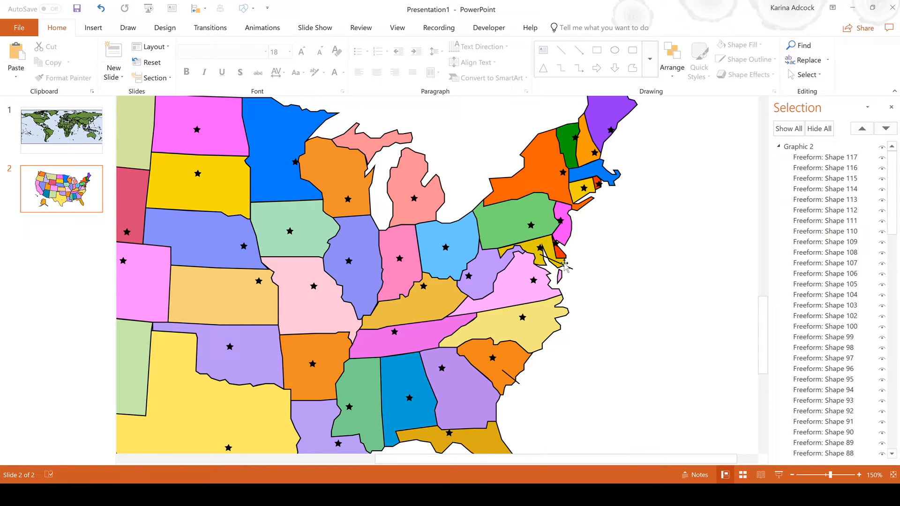
mouse_move(589, 276)
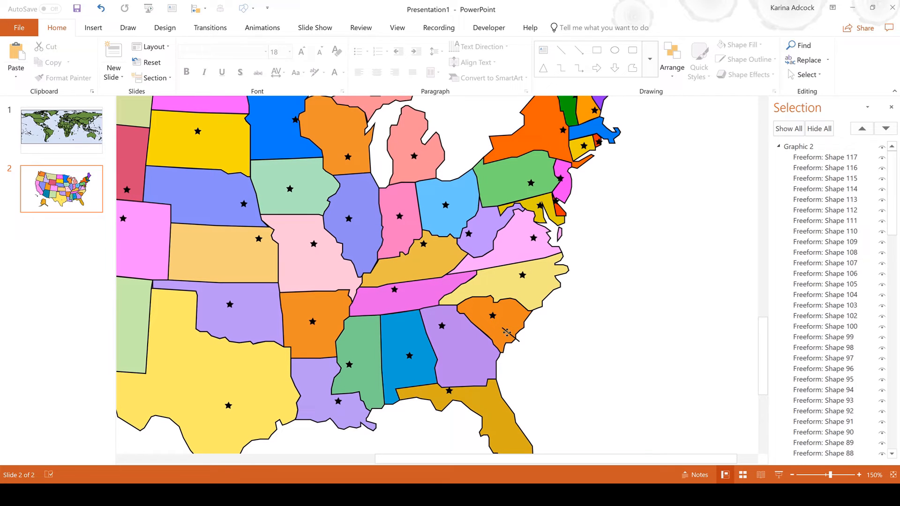
click(505, 319)
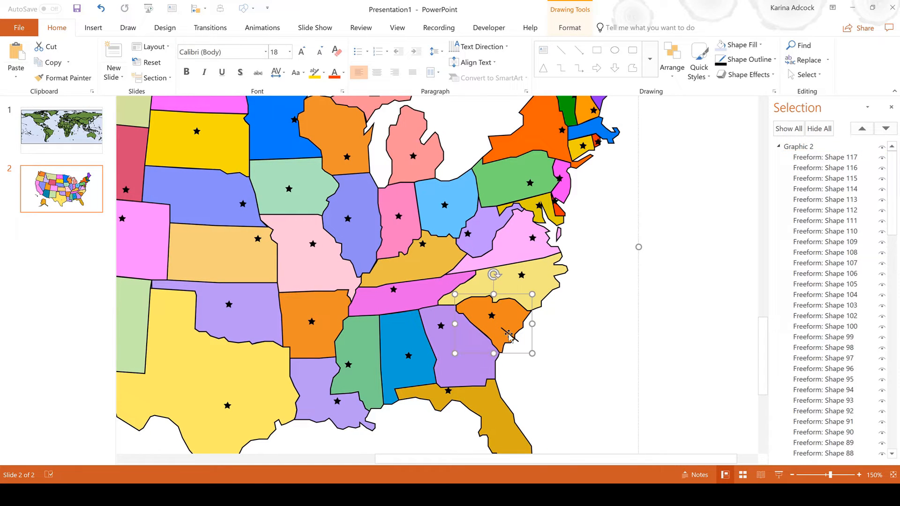
click(652, 330)
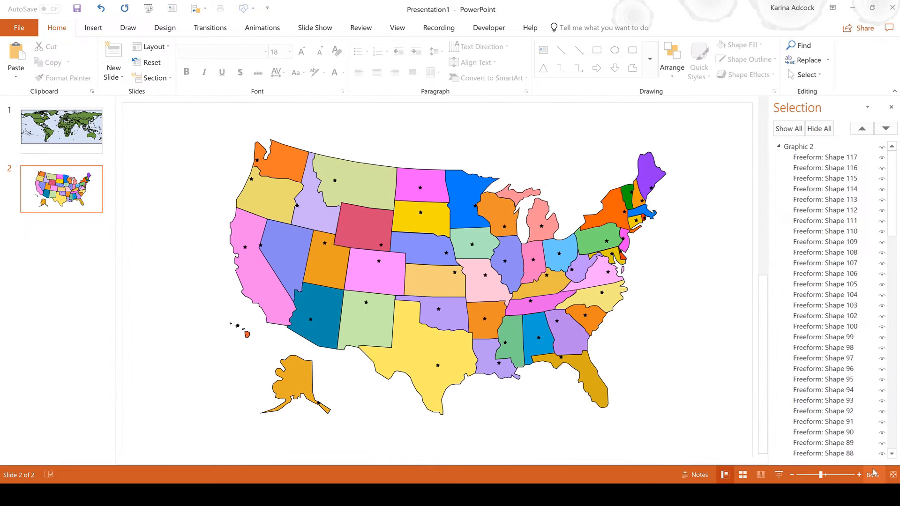
Select the small marker pieces near Hawaii and Alaska via the Selection Pane and remove them.
click(859, 474)
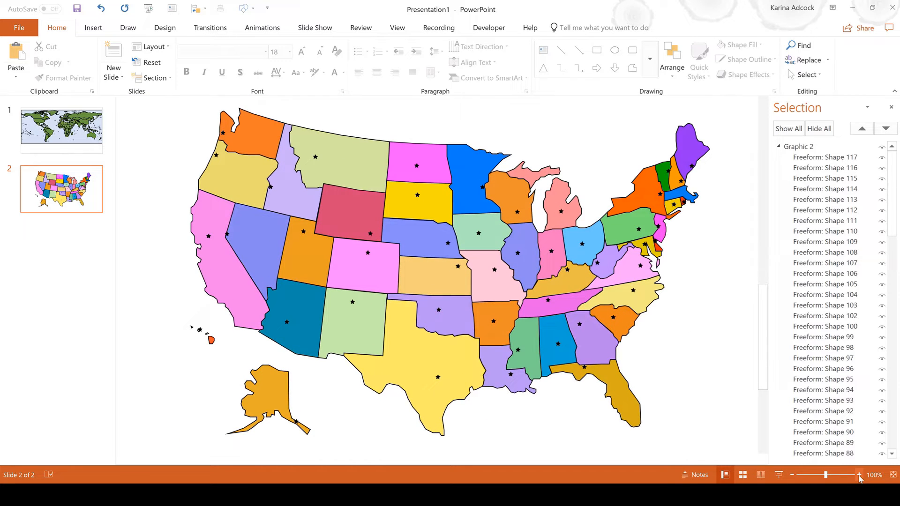
click(825, 157)
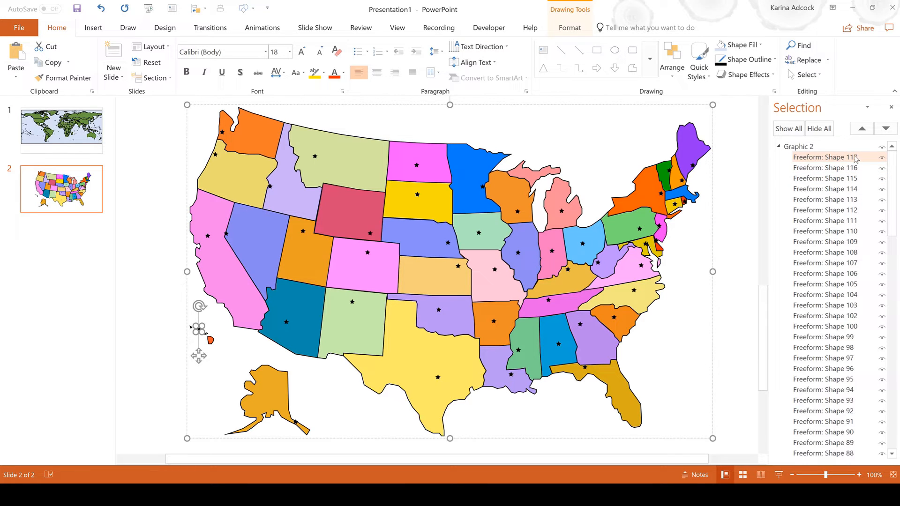
click(824, 157)
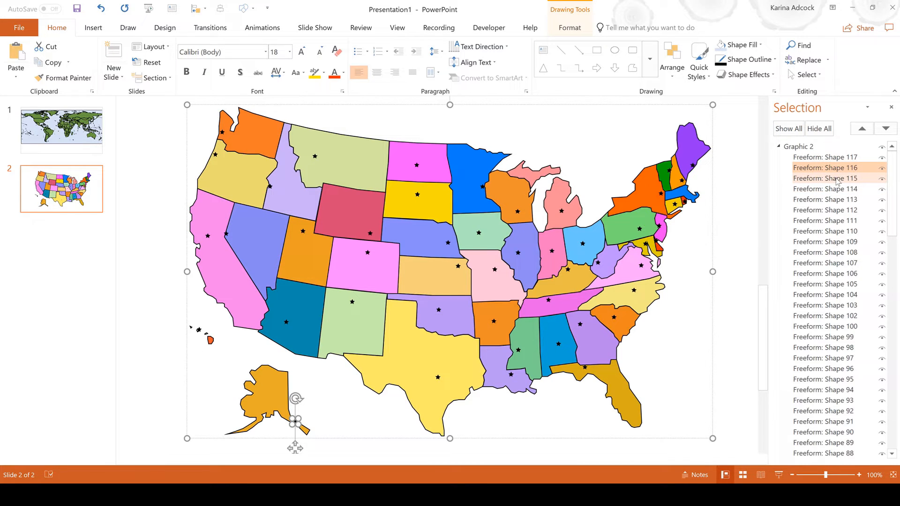
click(823, 188)
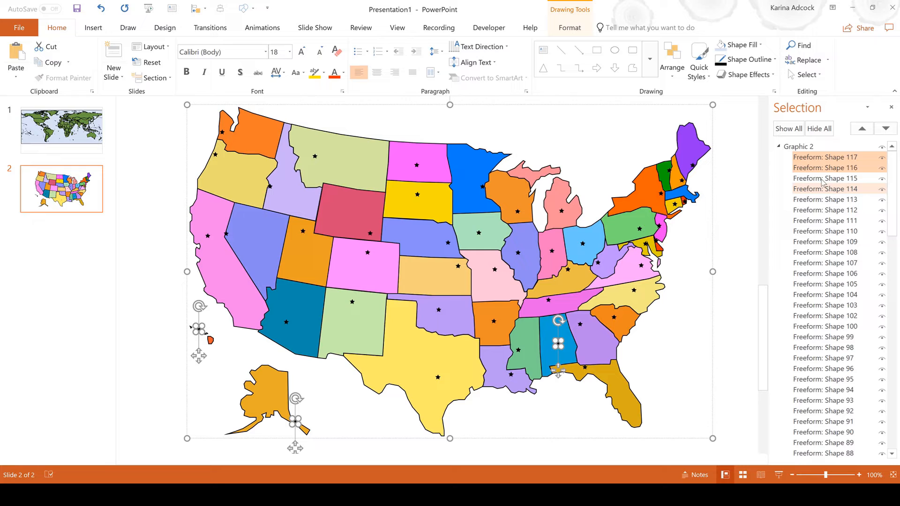
click(824, 221)
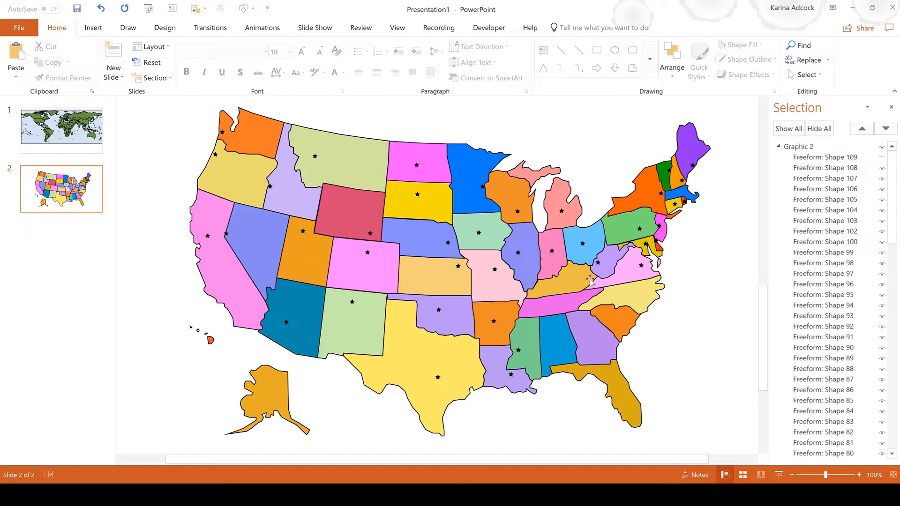
click(825, 168)
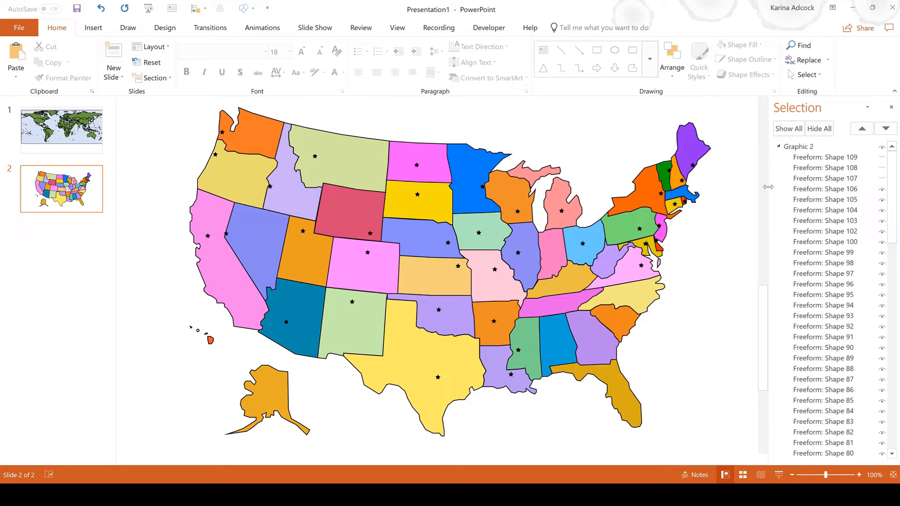
Delete the capital stars from the Midwest states, then select the whole USA map graphic.
click(416, 167)
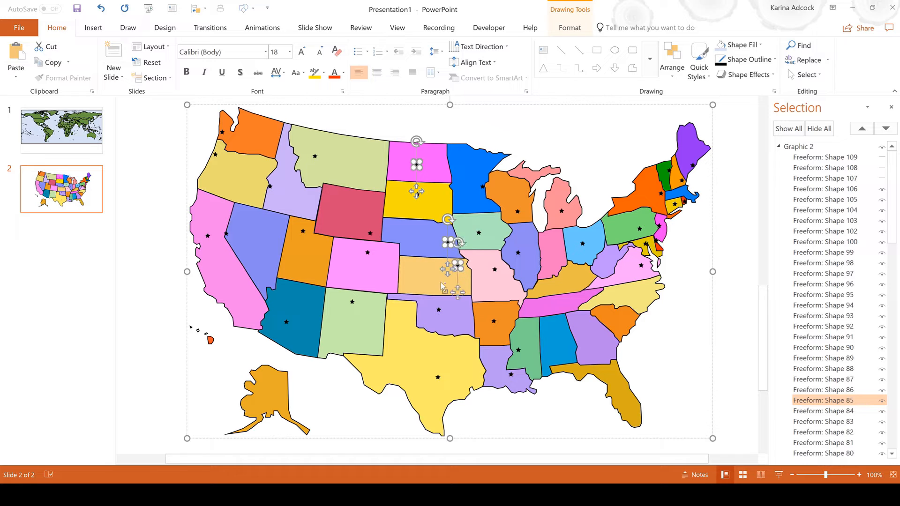
click(494, 270)
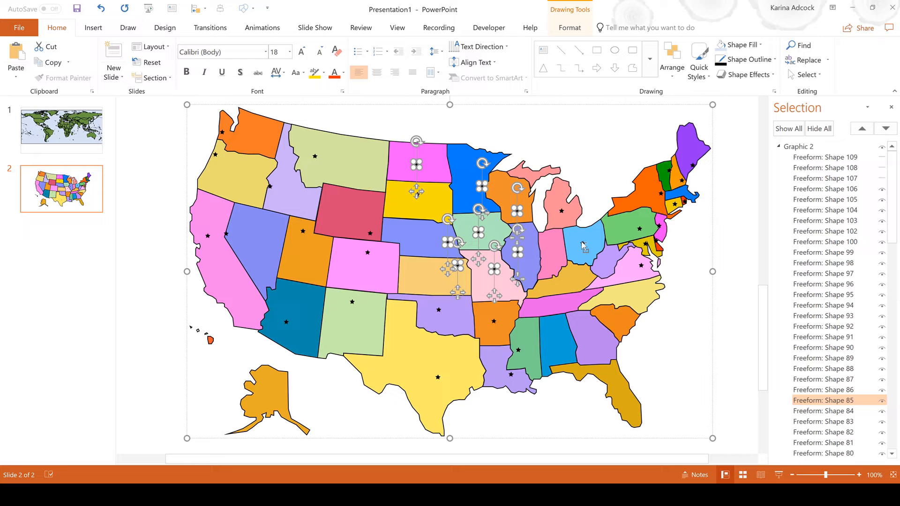
click(582, 241)
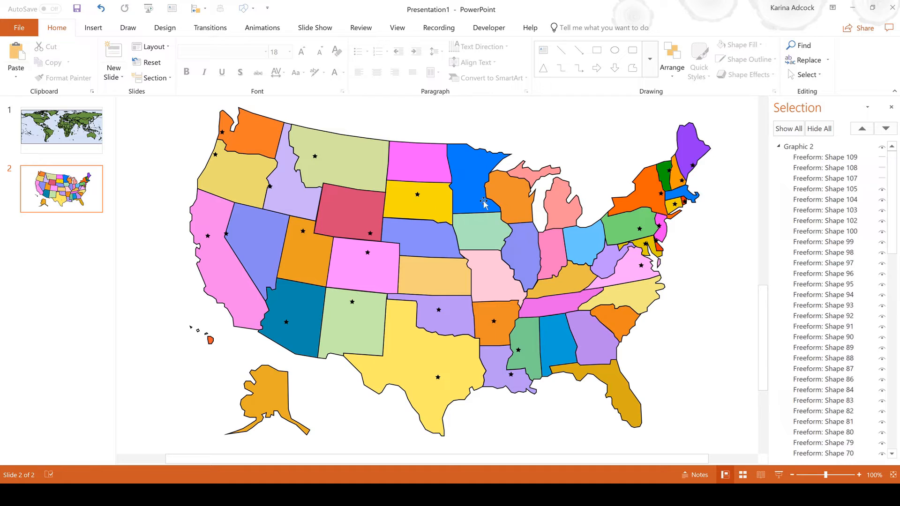
click(418, 194)
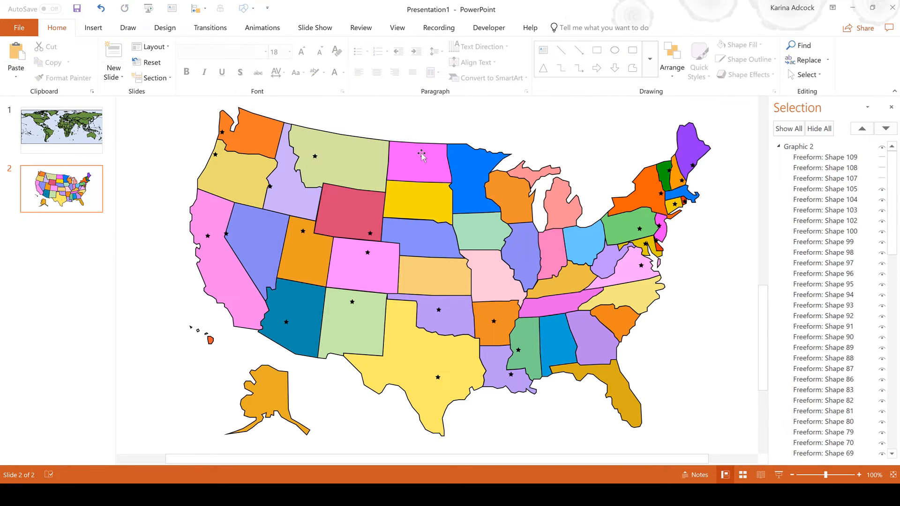
click(411, 158)
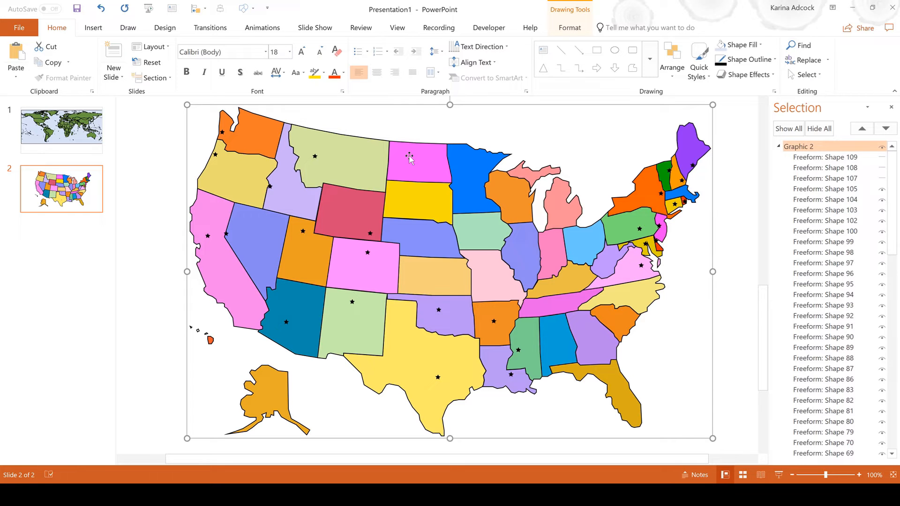
click(569, 28)
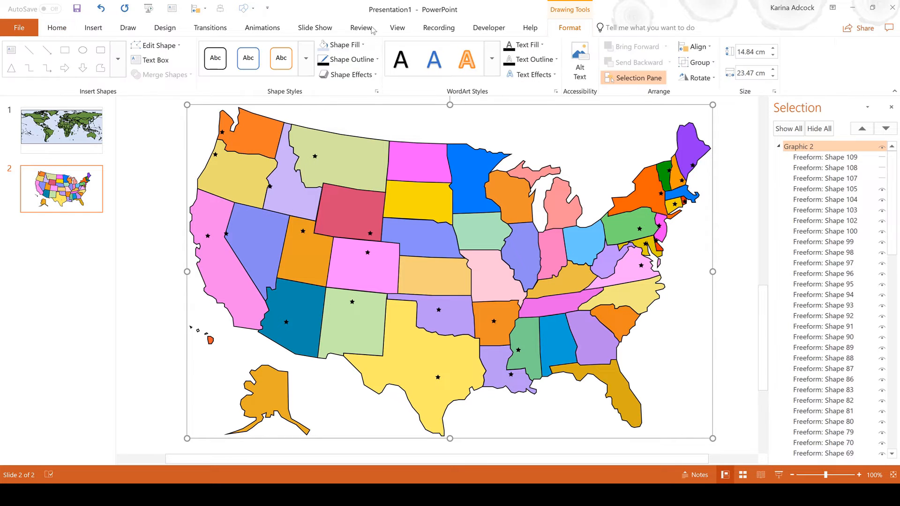
Fill every state of the USA map uniformly grey and deselect it.
click(343, 45)
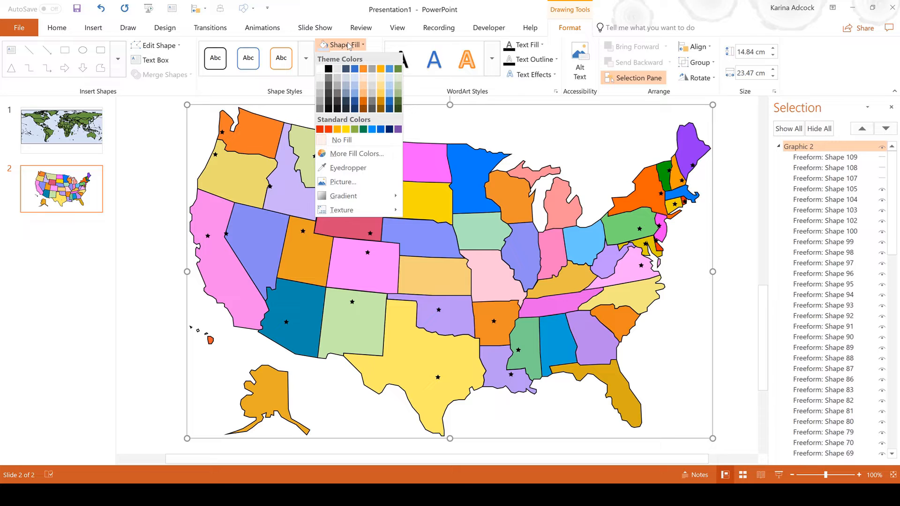
click(341, 139)
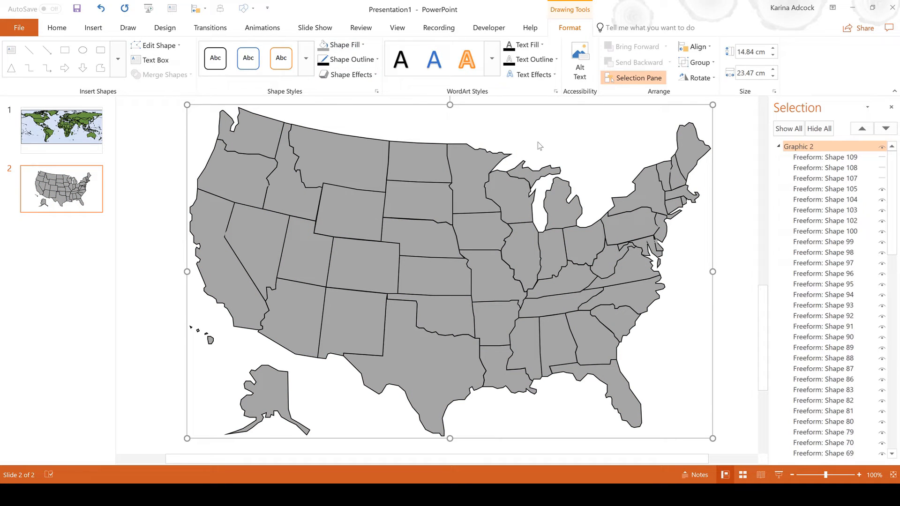
mouse_move(535, 136)
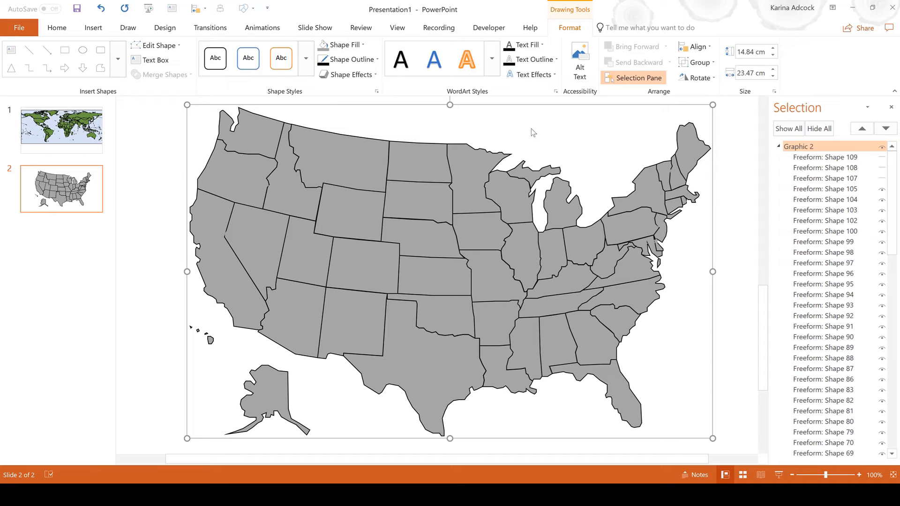
mouse_move(532, 122)
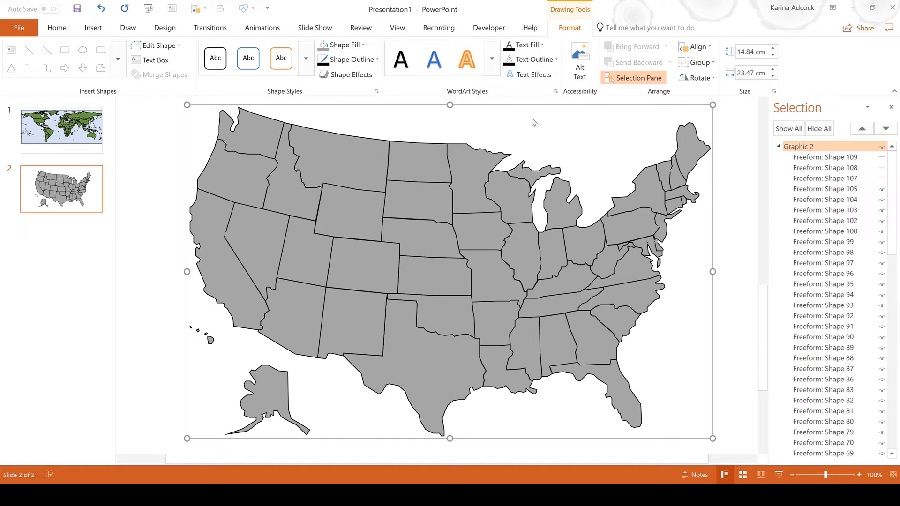
click(56, 27)
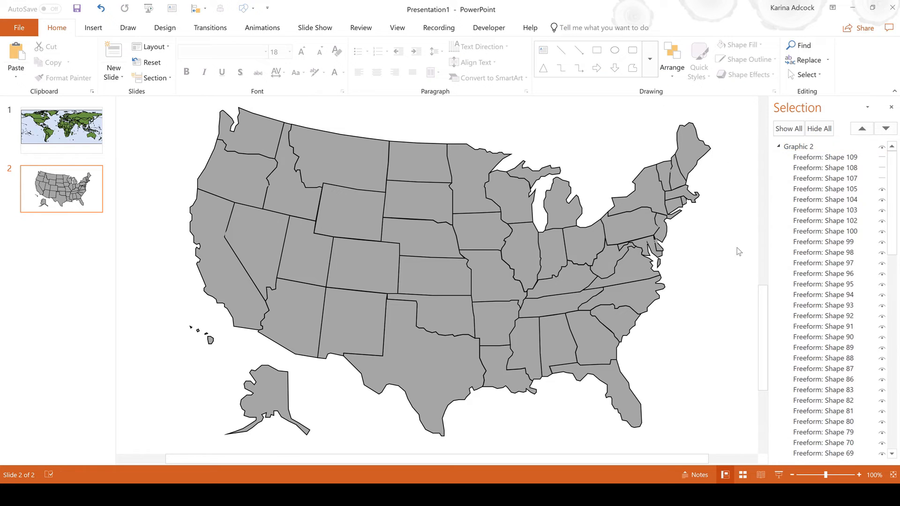
mouse_move(723, 267)
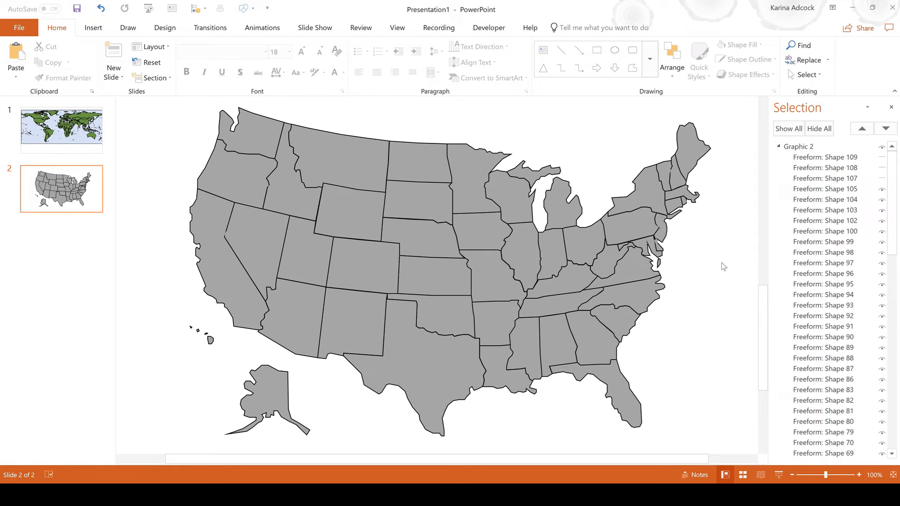
mouse_move(714, 255)
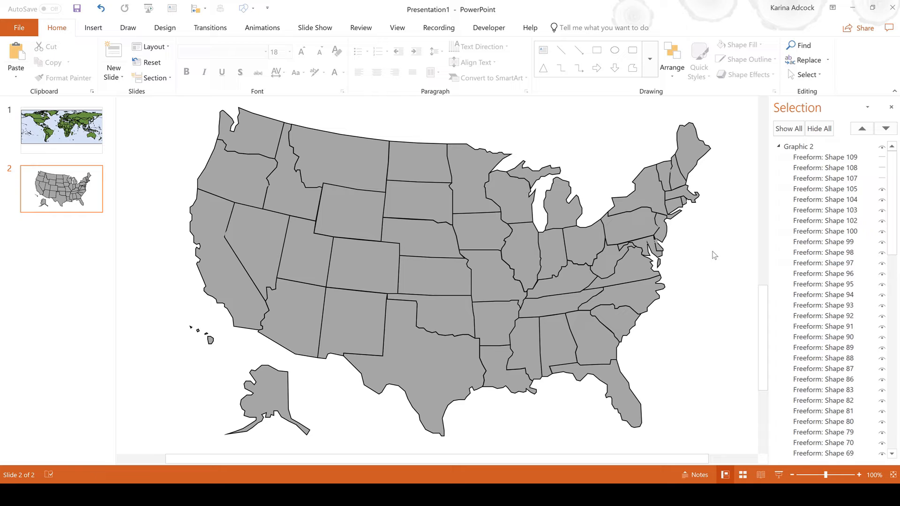
mouse_move(497, 442)
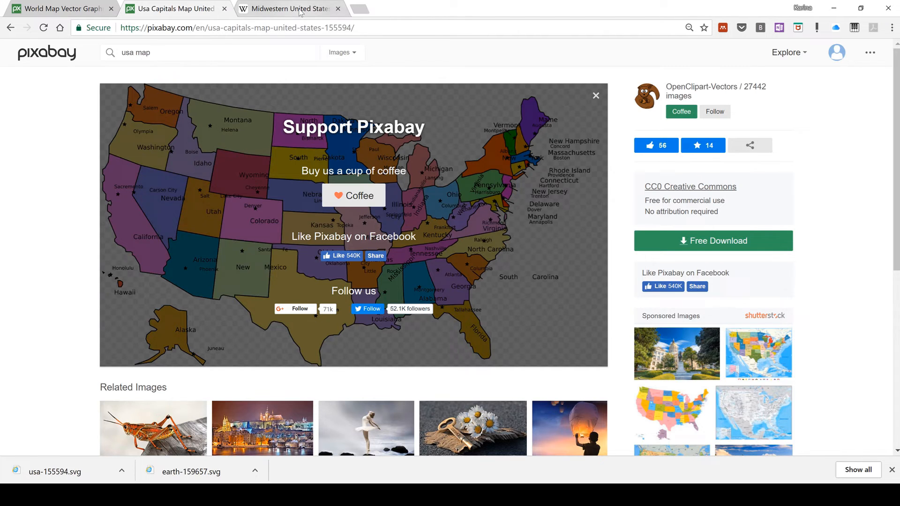
Switch Chrome to the Wikipedia 'Midwestern United States' article beside PowerPoint.
click(288, 9)
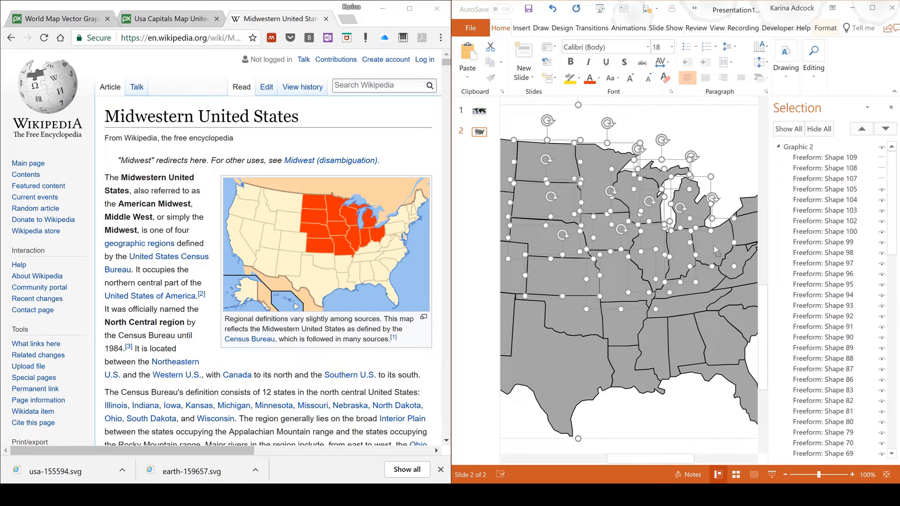
Fill the selected twelve Midwest states dark grey and maximize PowerPoint.
click(825, 27)
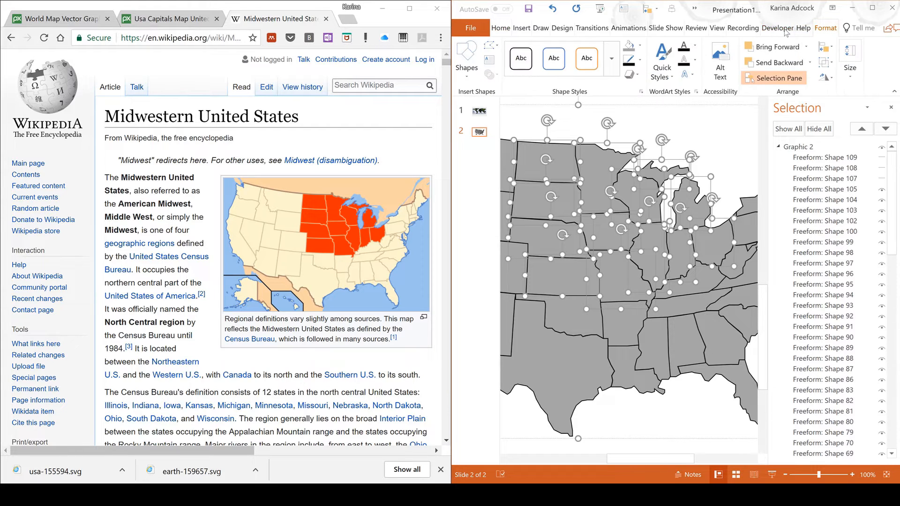
click(628, 45)
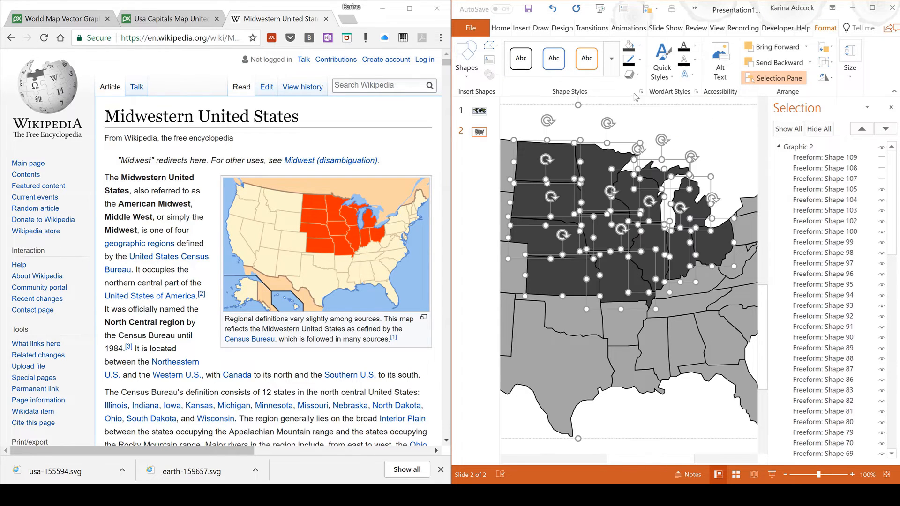
click(500, 27)
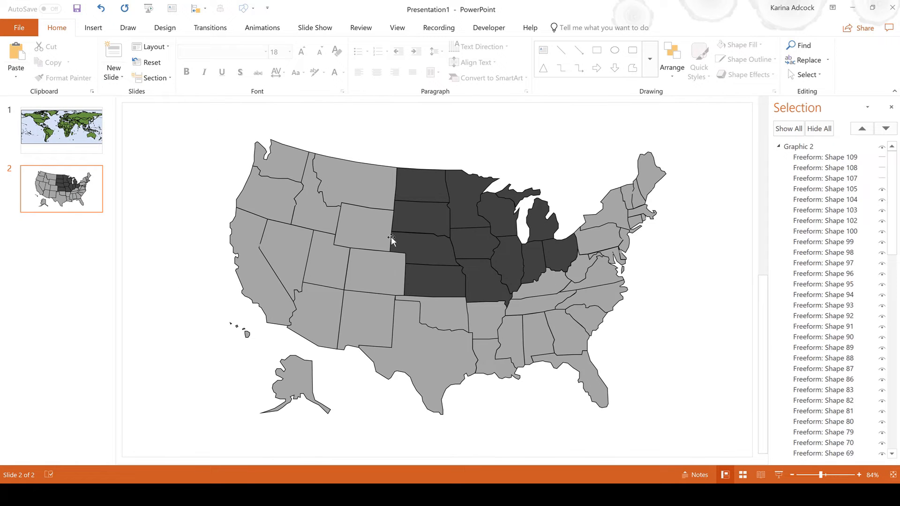
Draw a rectangle covering the whole USA map and fill it pale blue.
click(93, 27)
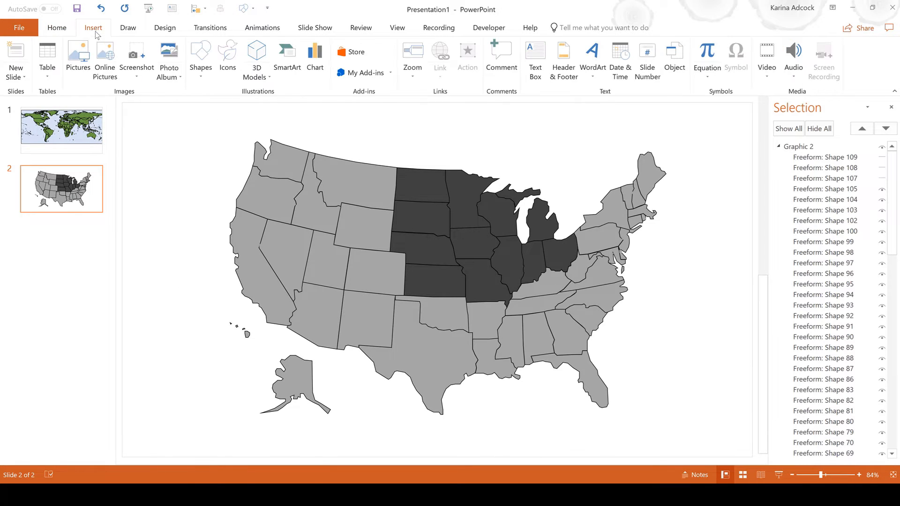
click(200, 59)
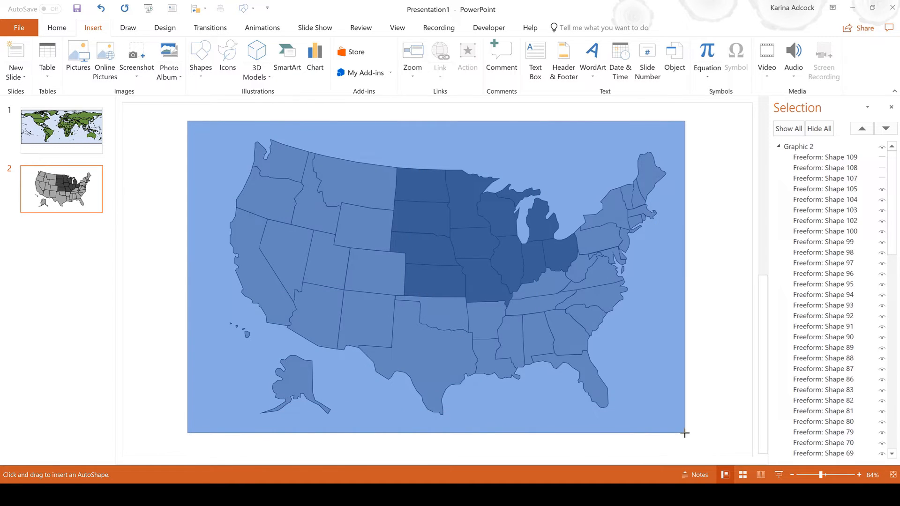
drag(187, 124, 684, 436)
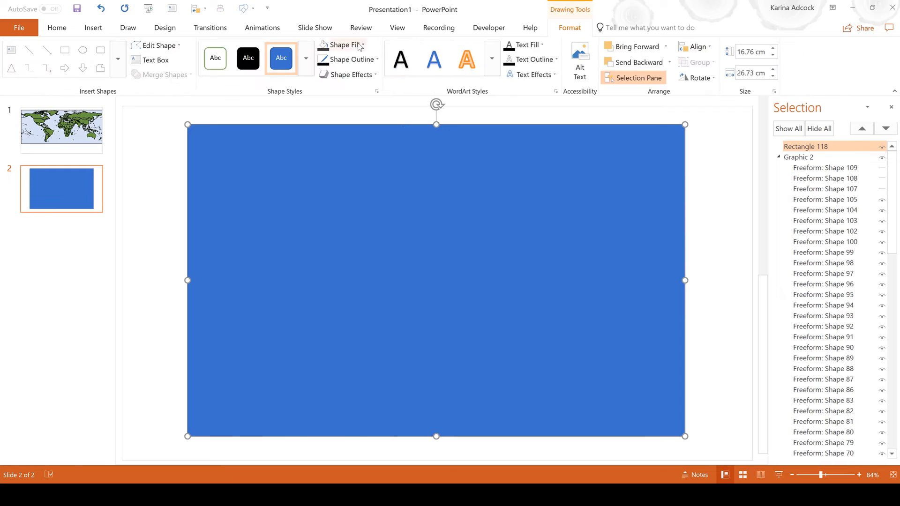
click(343, 45)
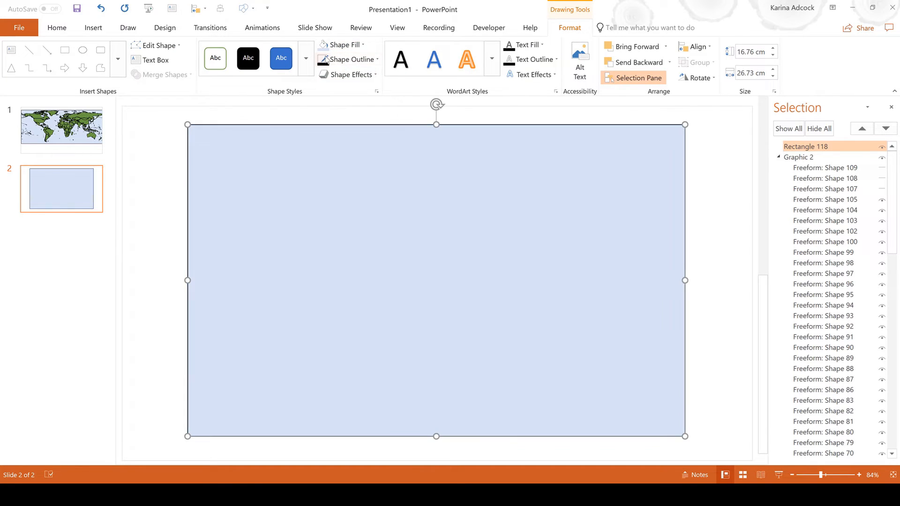
Send the blue rectangle behind the map and deselect it.
click(669, 62)
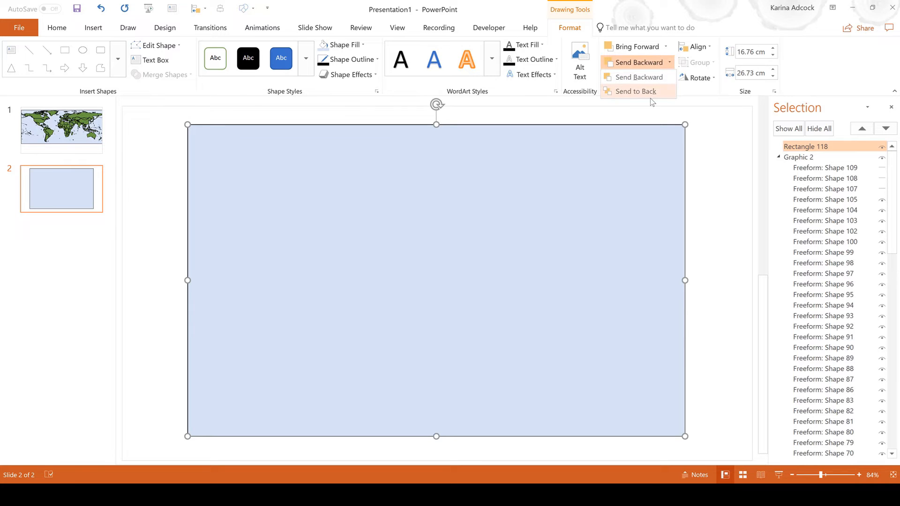
click(635, 93)
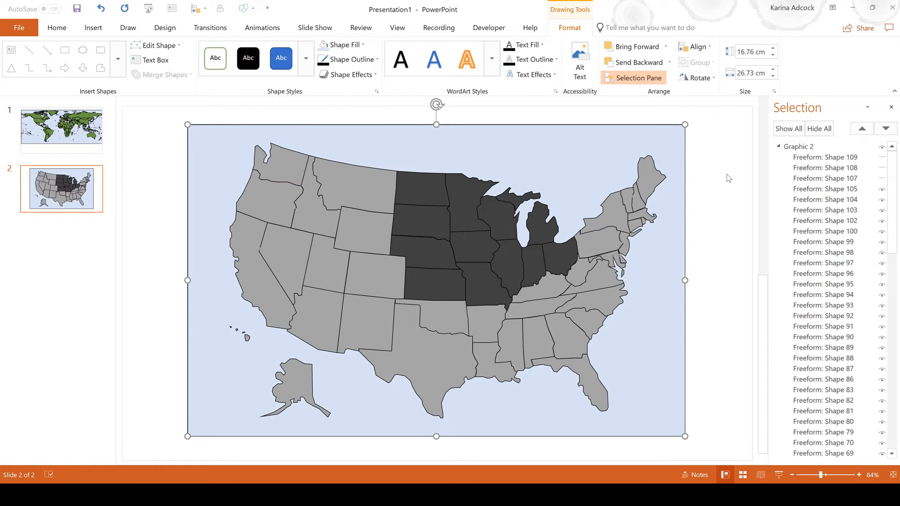
click(56, 27)
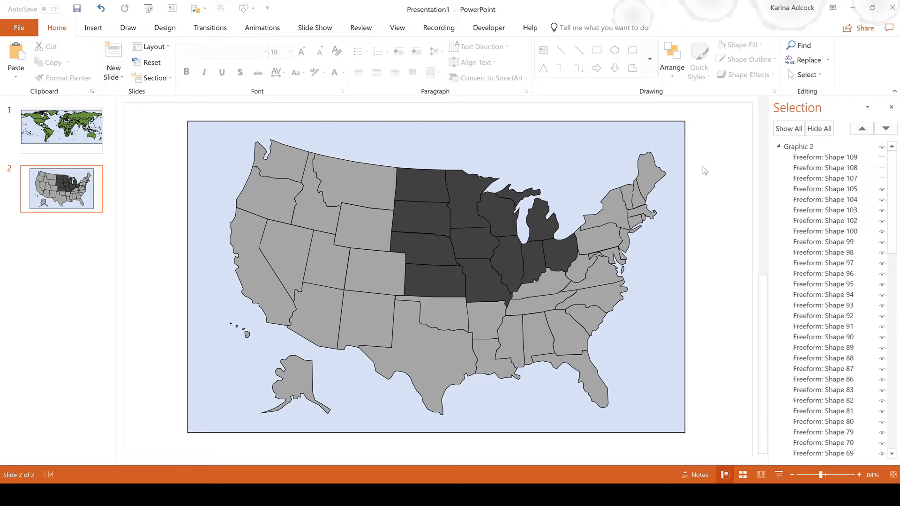
Group the map with its background, cut it to slide 1 and centre it over the world map.
key(ctrl+a)
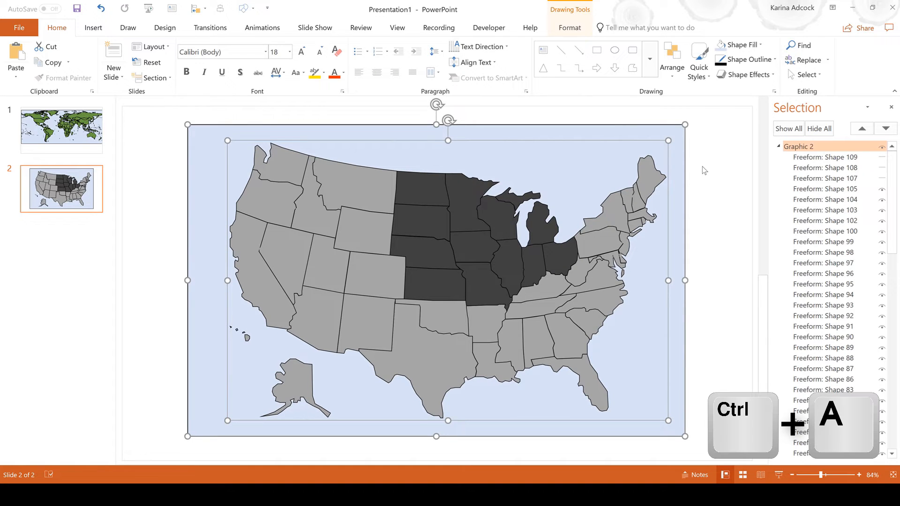
mouse_move(724, 184)
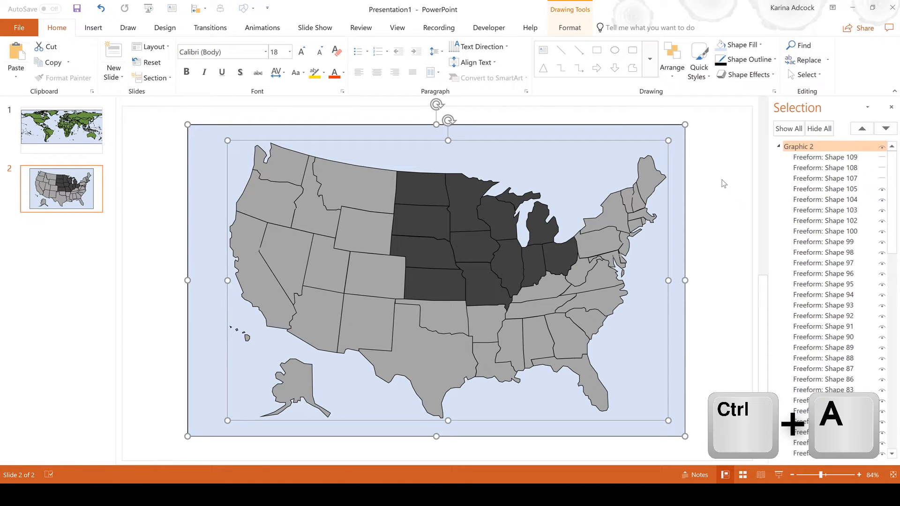
key(ctrl+g)
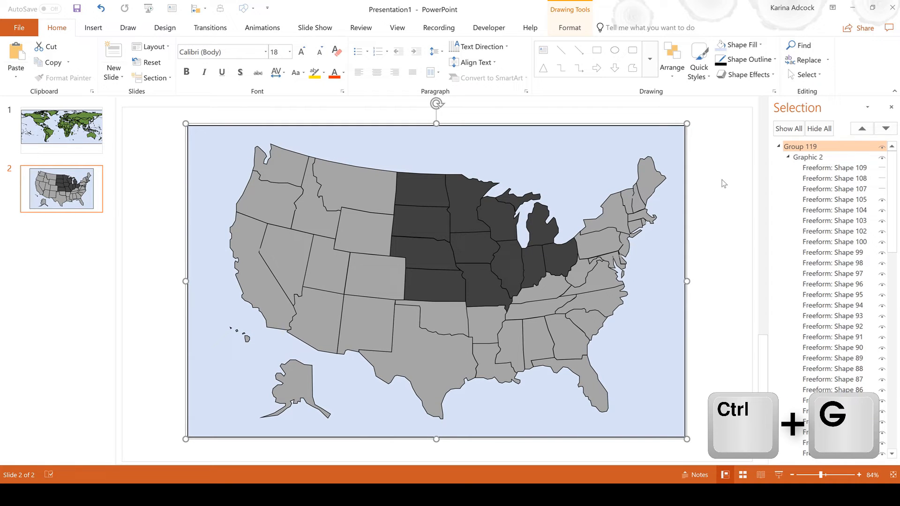
key(ctrl+x)
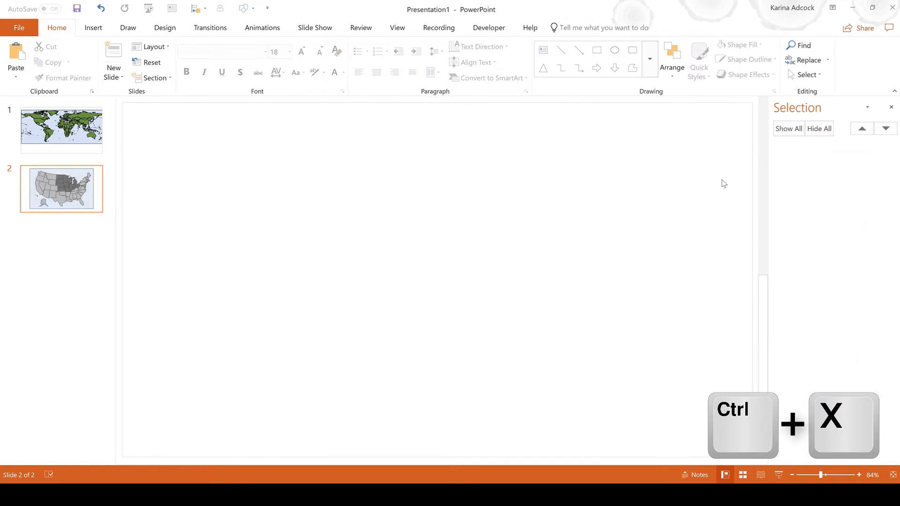
key(ctrl+x)
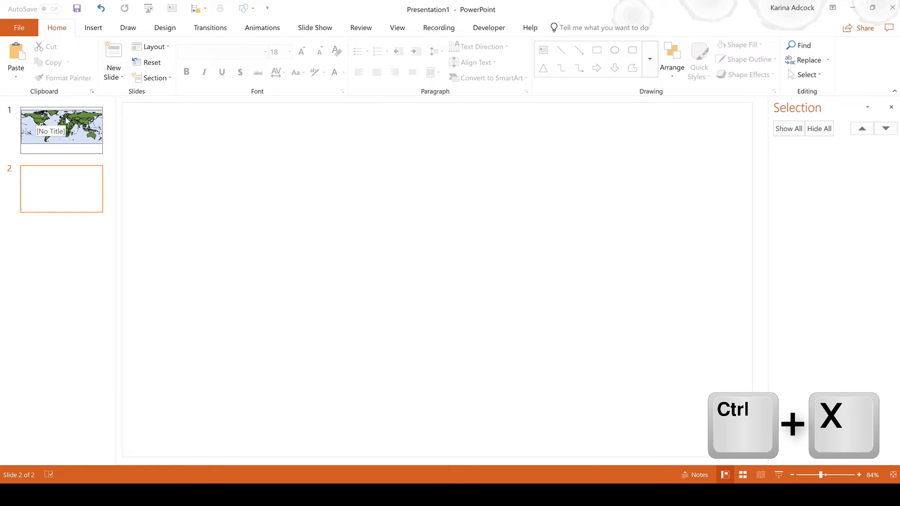
key(ctrl+x)
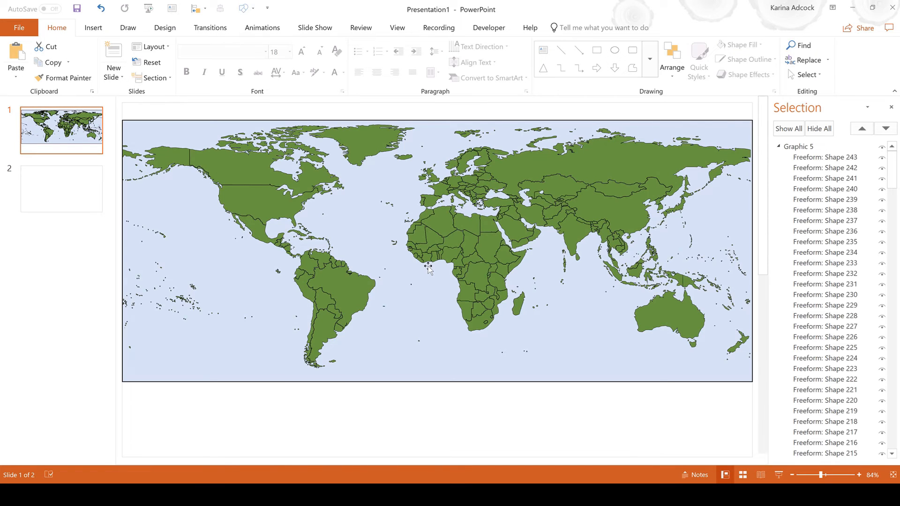
key(ctrl+v)
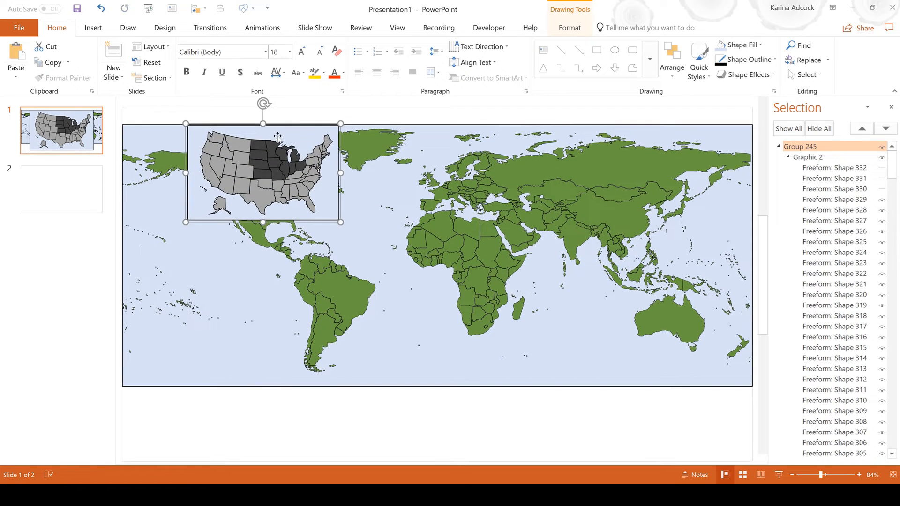
drag(262, 172, 351, 265)
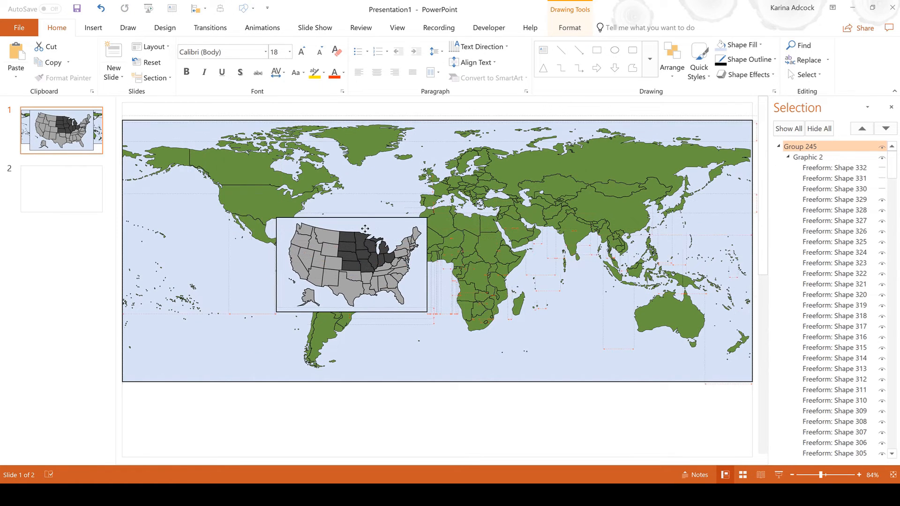
Fill the USA shape on the world map grey.
click(349, 264)
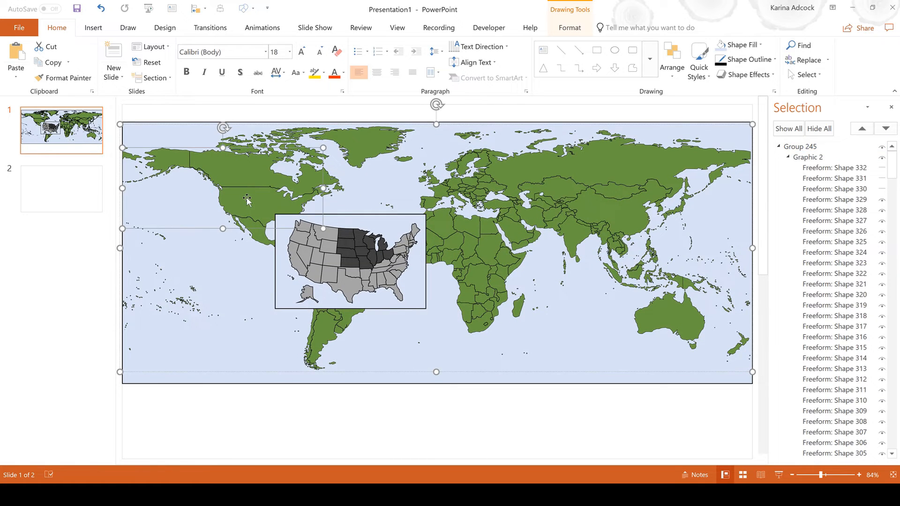
click(569, 27)
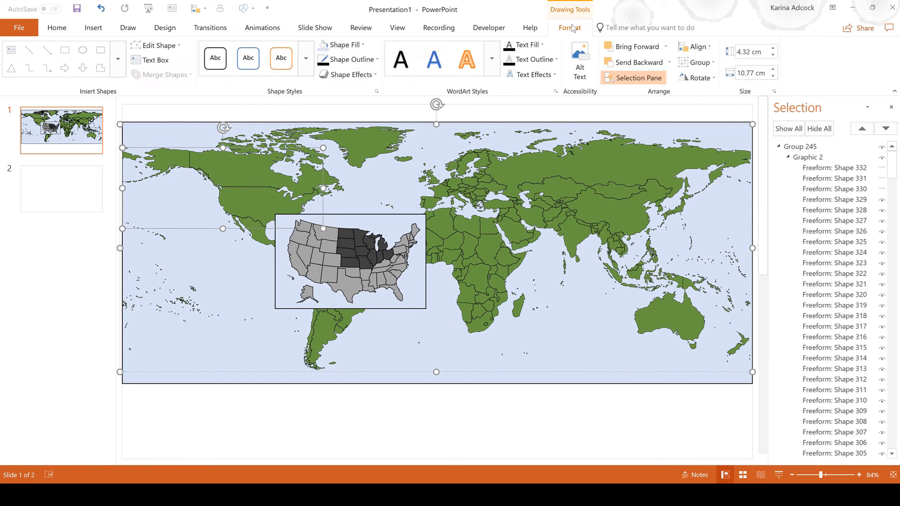
click(341, 45)
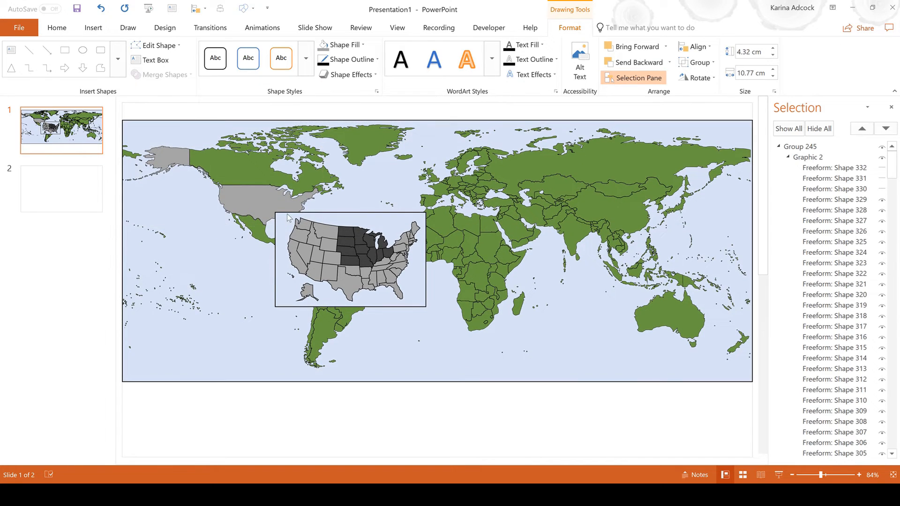
Draw three straight callout lines from the greyed USA to the inset box's corners.
click(92, 27)
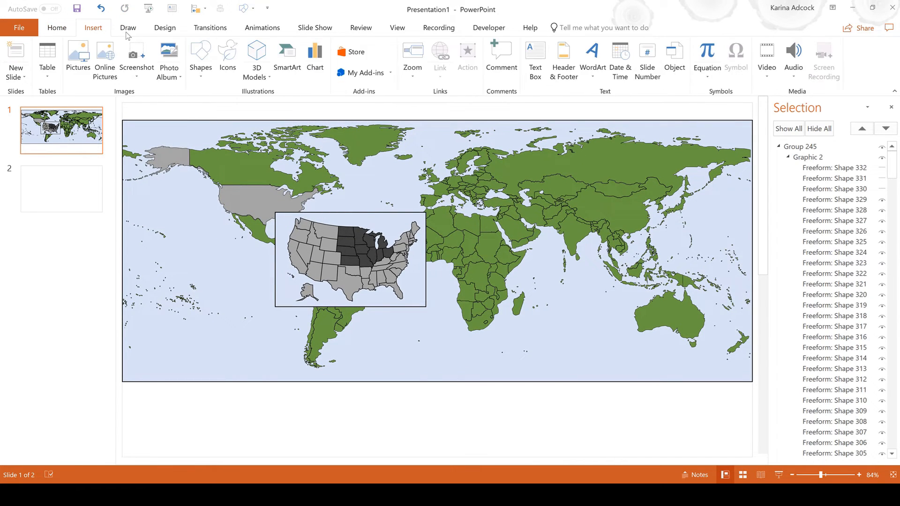
click(200, 59)
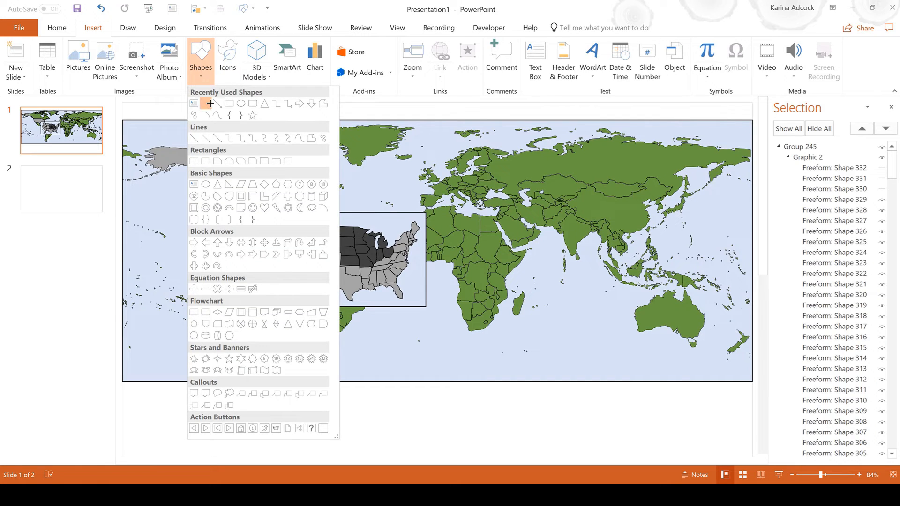
click(210, 103)
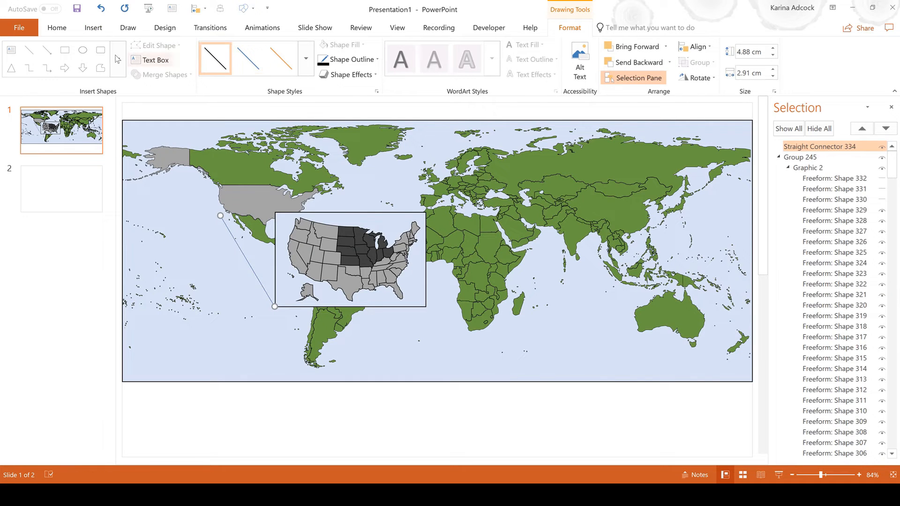
click(28, 50)
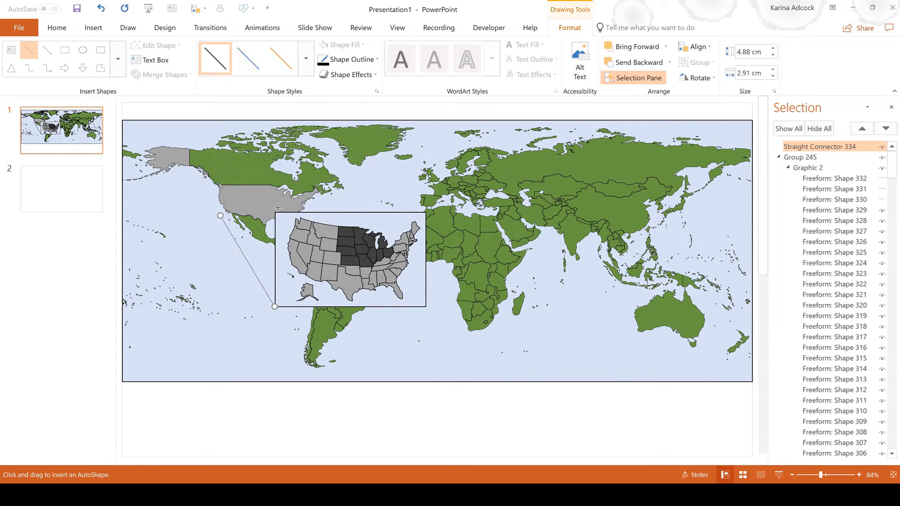
mouse_move(219, 188)
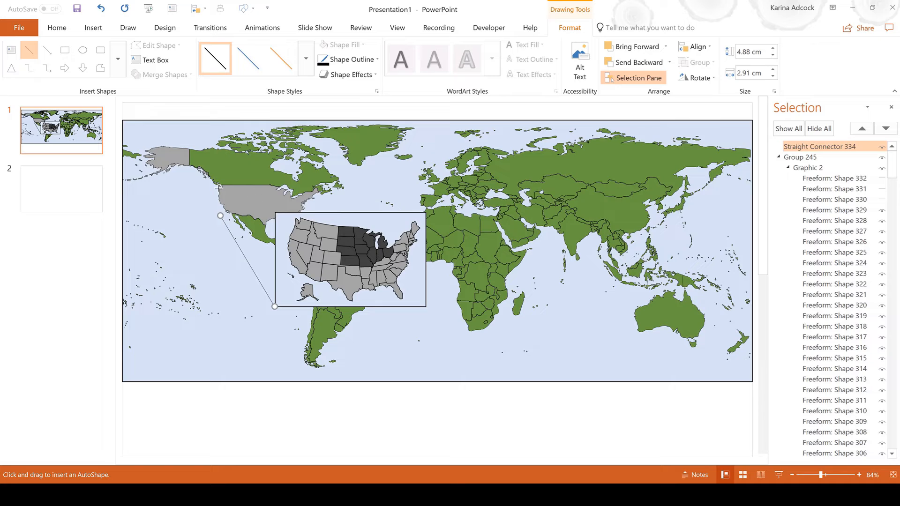
drag(219, 216, 216, 185)
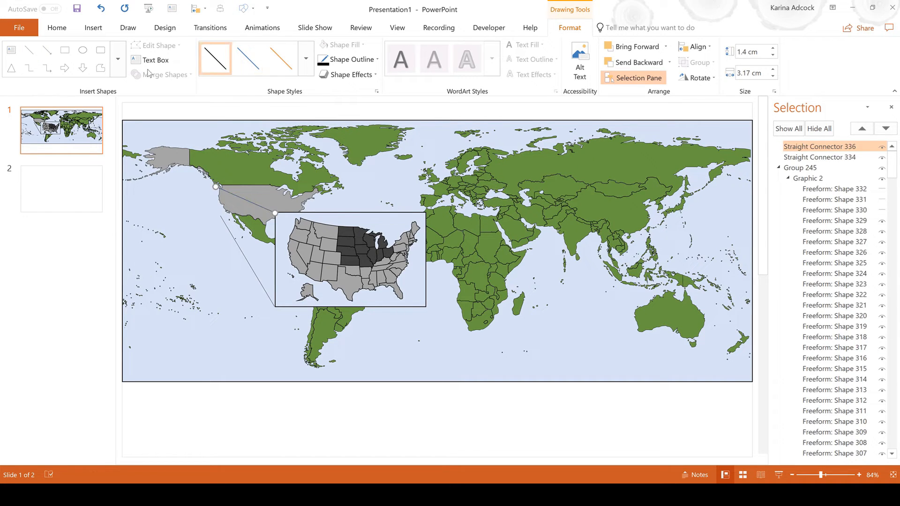
click(28, 49)
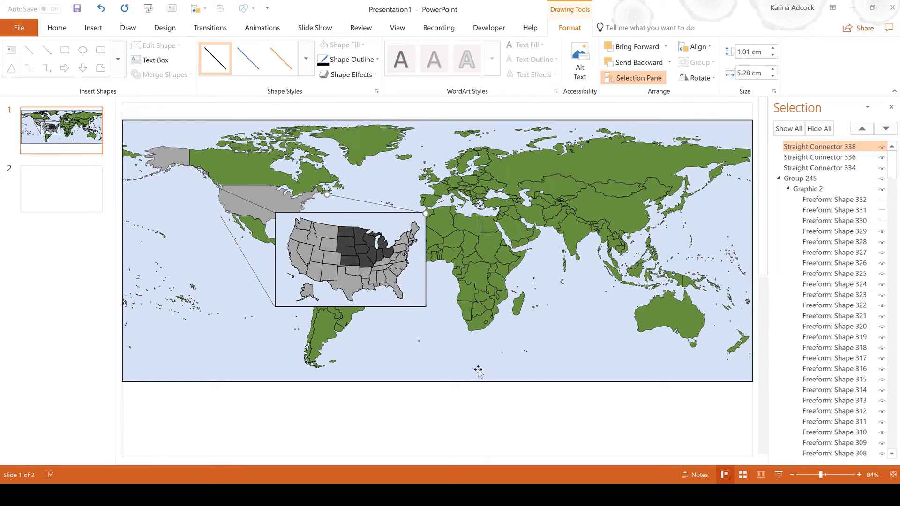
mouse_move(427, 290)
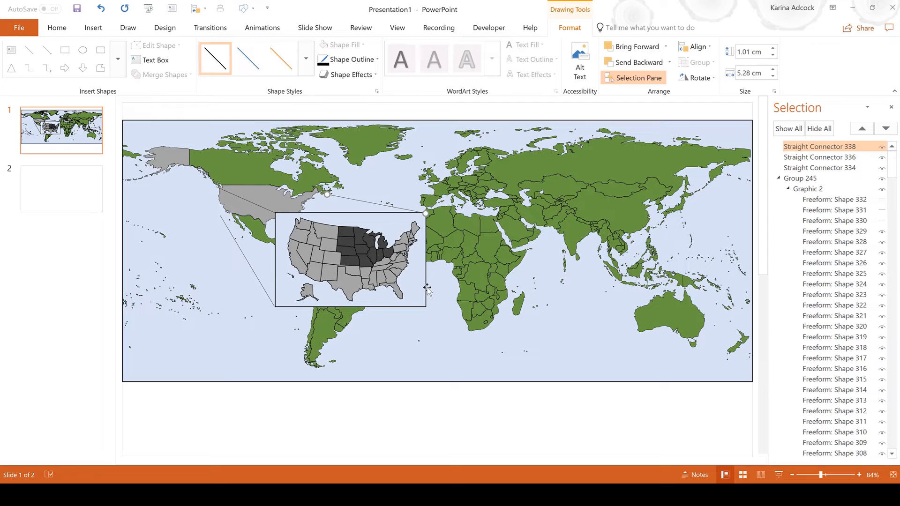
Deselect the callout lines, leaving the finished inset slide clear.
click(421, 389)
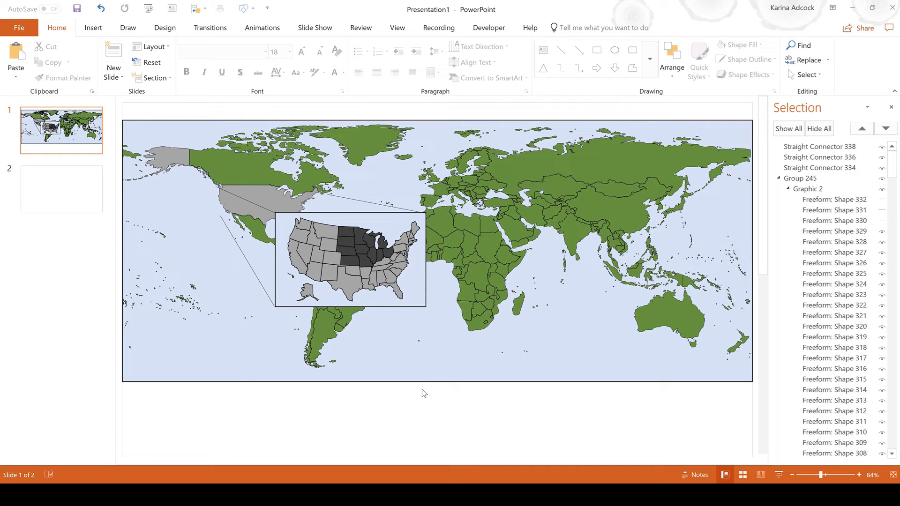
mouse_move(421, 405)
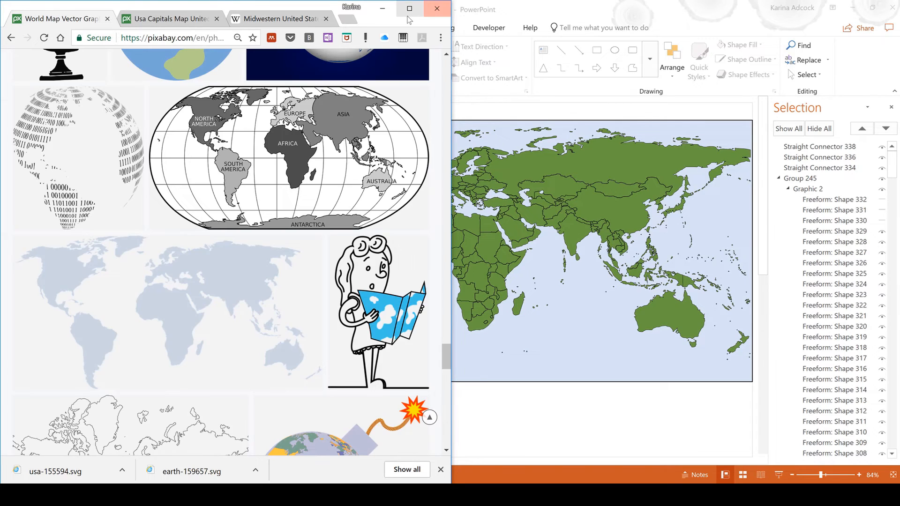
Review the Free Download sizes for Pixabay's USA Capitals Map, then start a fresh browser tab.
click(410, 9)
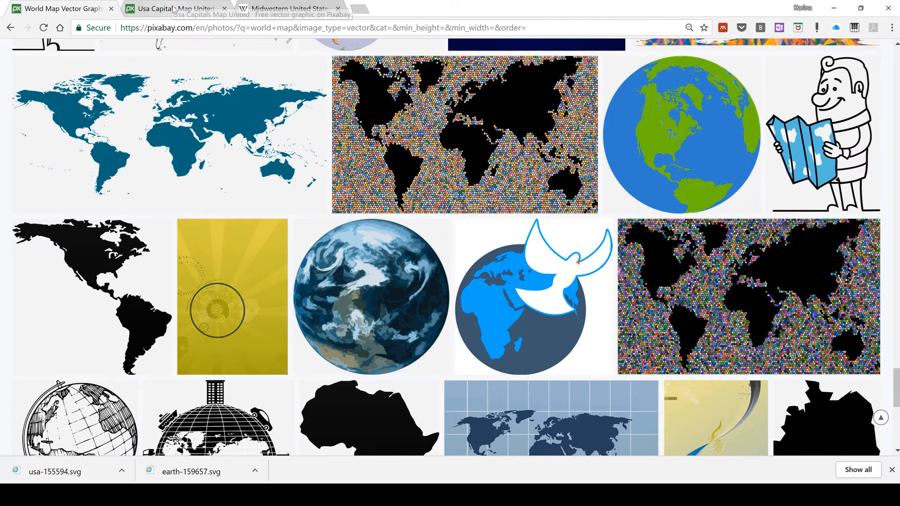
click(173, 8)
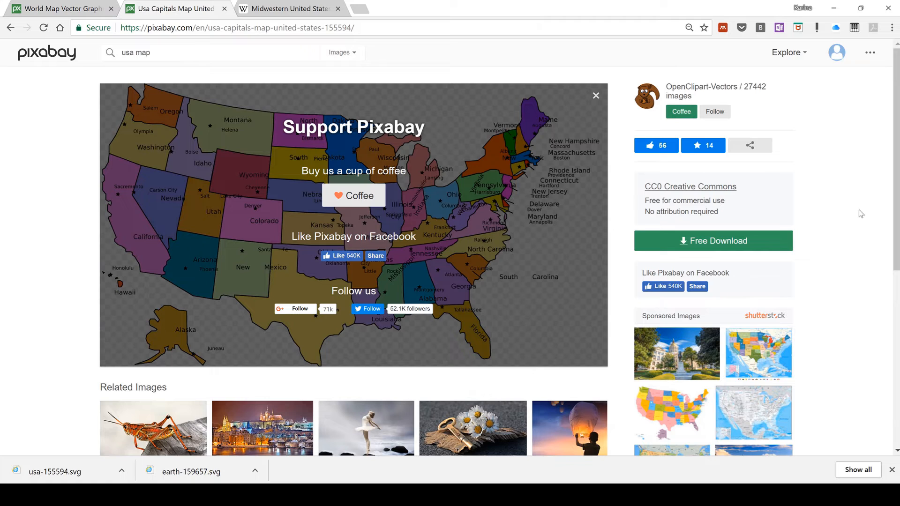
mouse_move(762, 241)
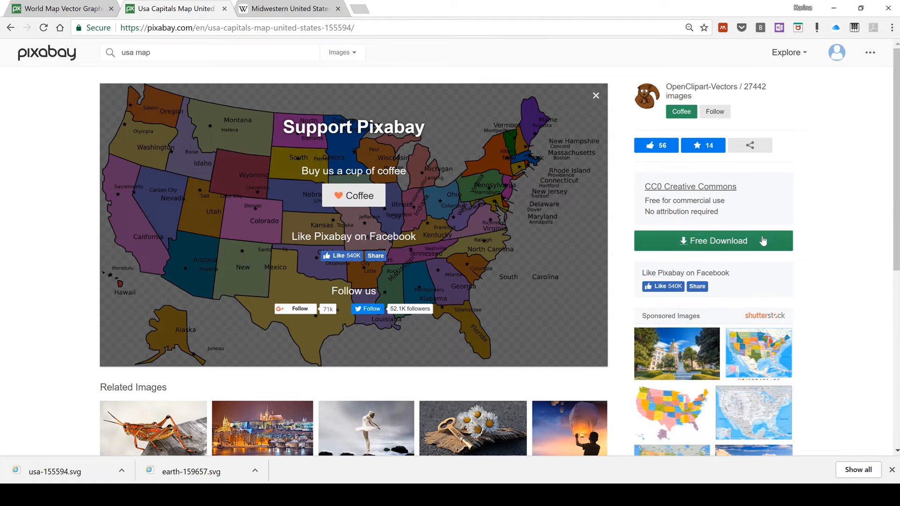
click(712, 241)
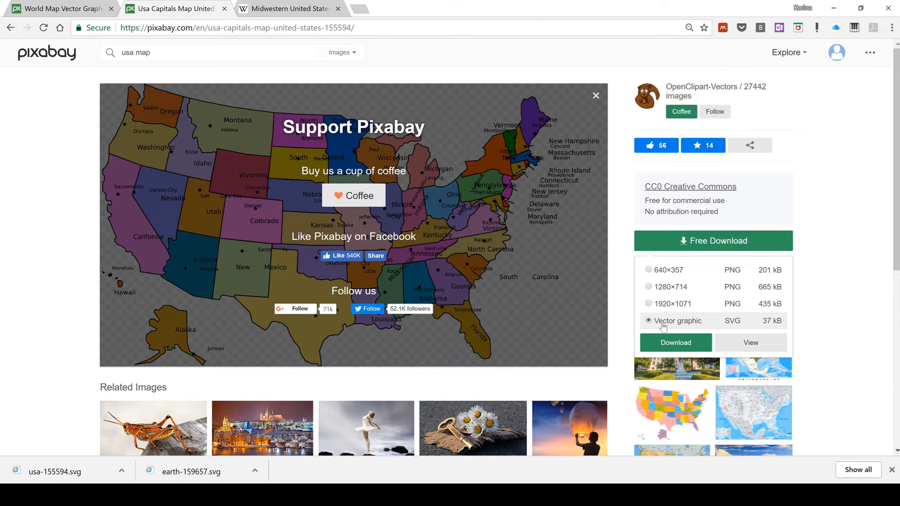
mouse_move(718, 329)
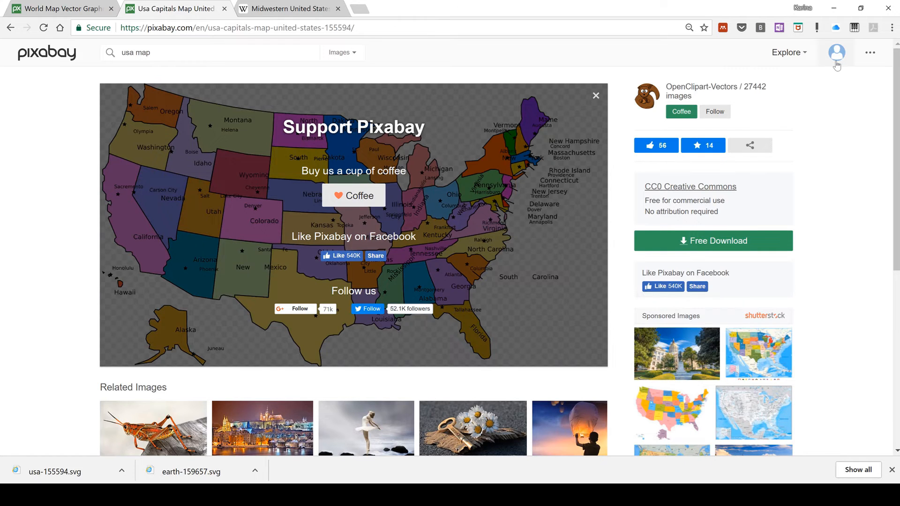
click(835, 52)
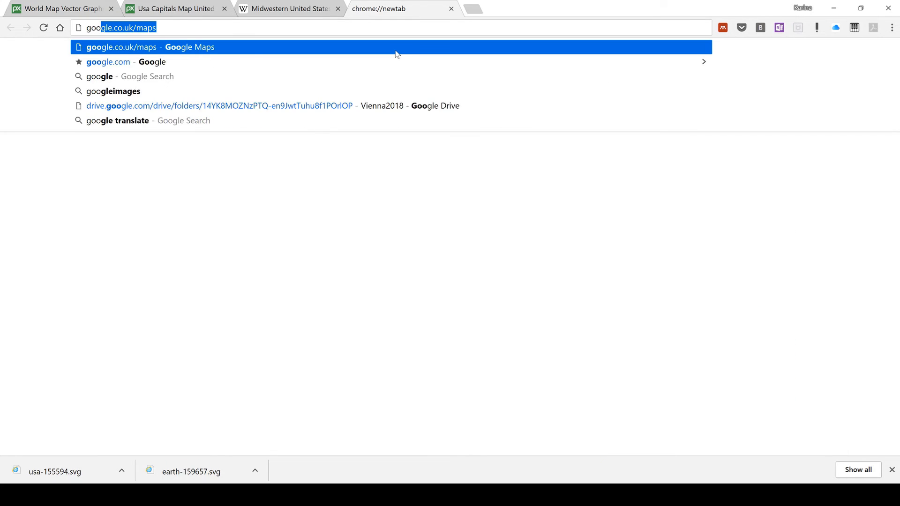
Search Google Images for 'world map' and reach its Advanced Image Search page via Settings.
text(google images)
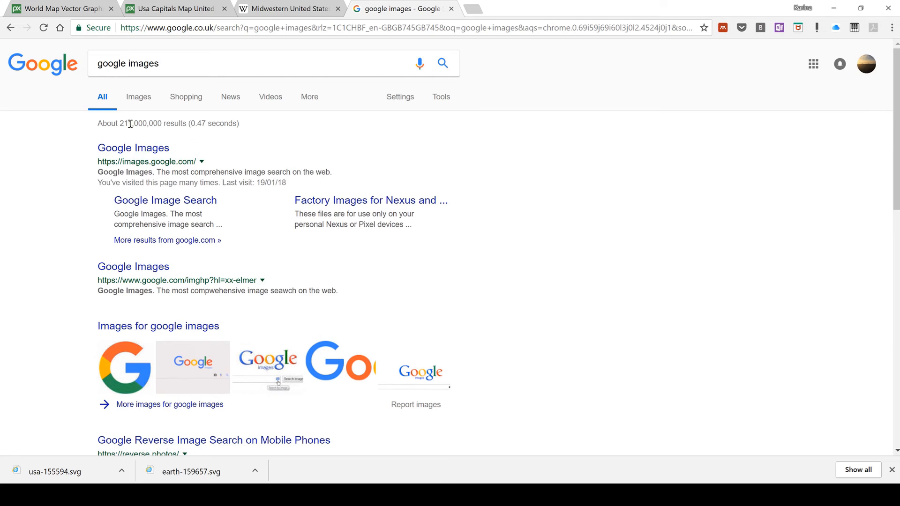
click(137, 97)
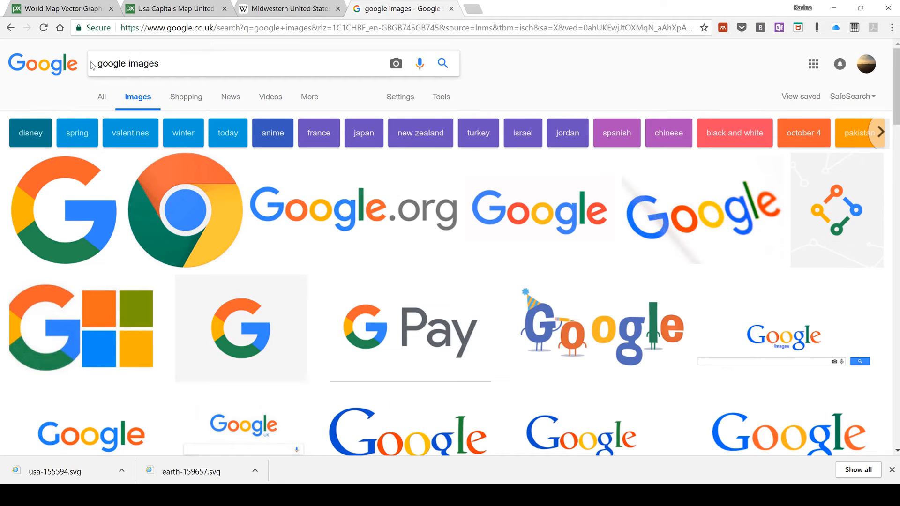
triple_click(127, 63)
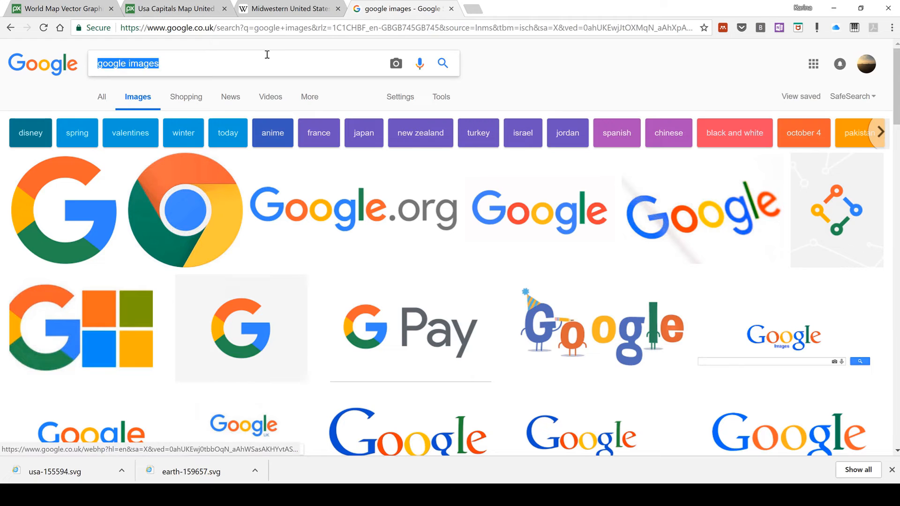
text(world map)
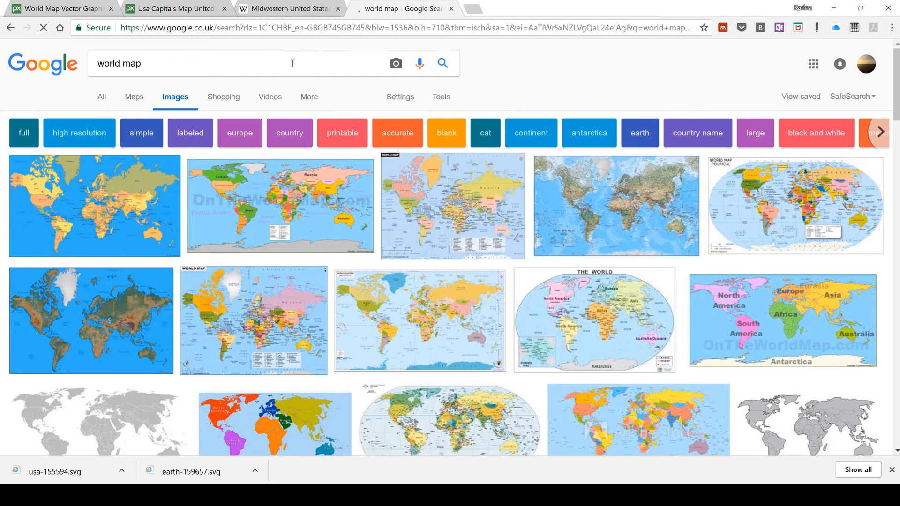
click(399, 96)
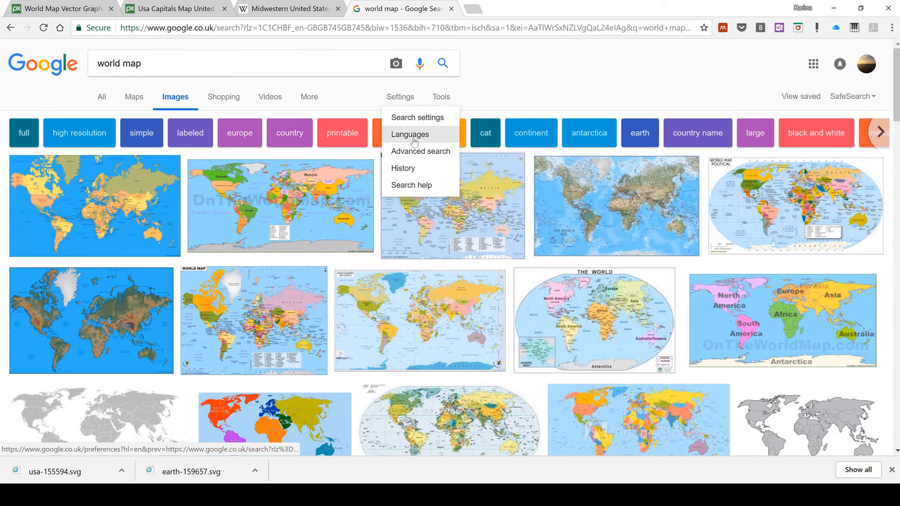
click(419, 152)
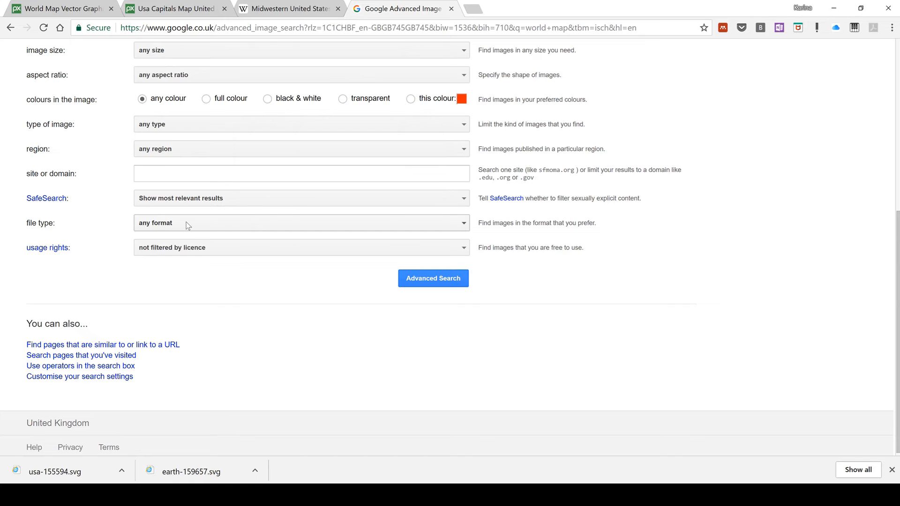
mouse_move(174, 229)
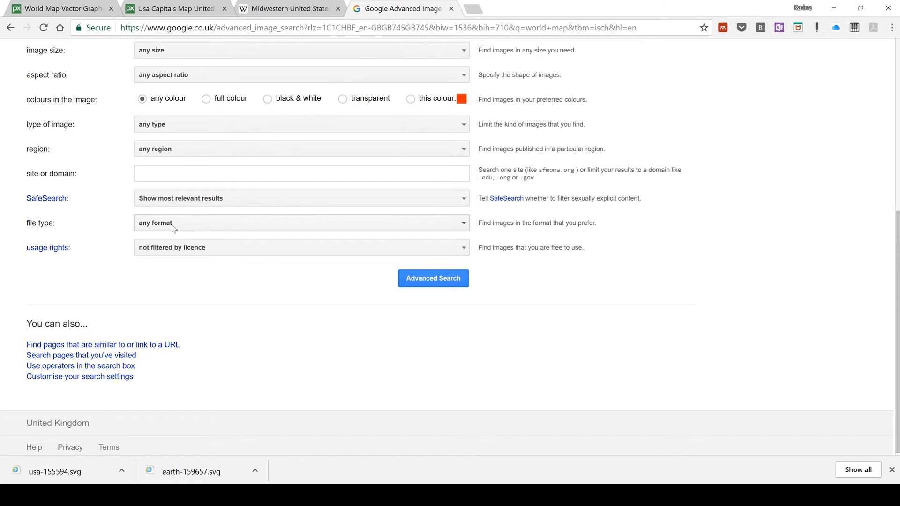
Filter the world map search to SVG files free to use, share or modify commercially, and run it.
click(300, 223)
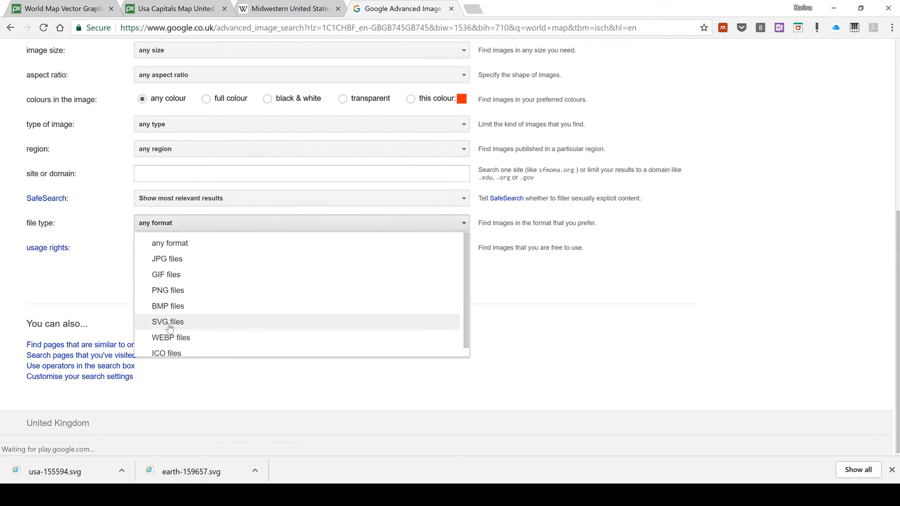
click(167, 321)
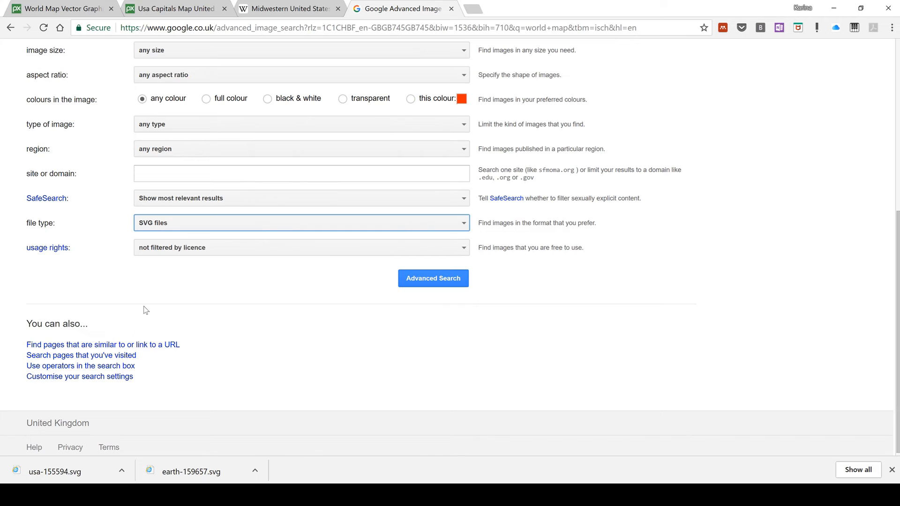
mouse_move(46, 247)
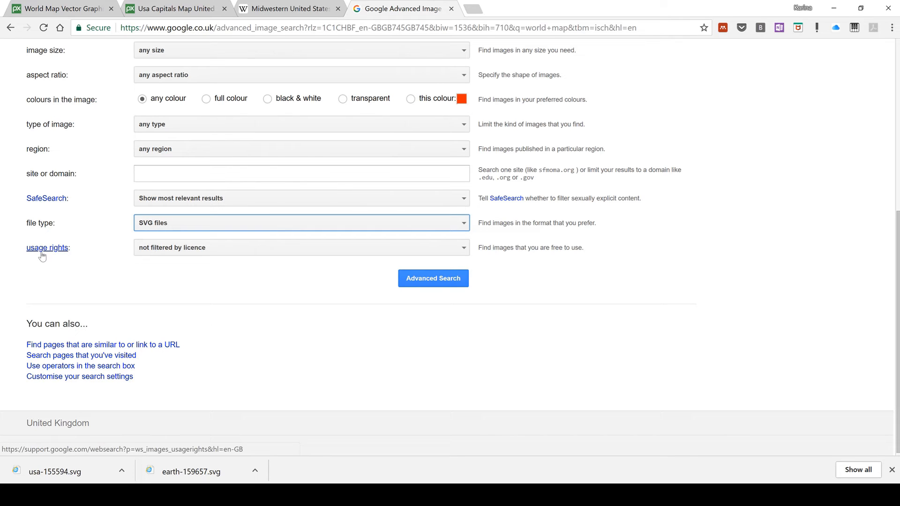
click(301, 248)
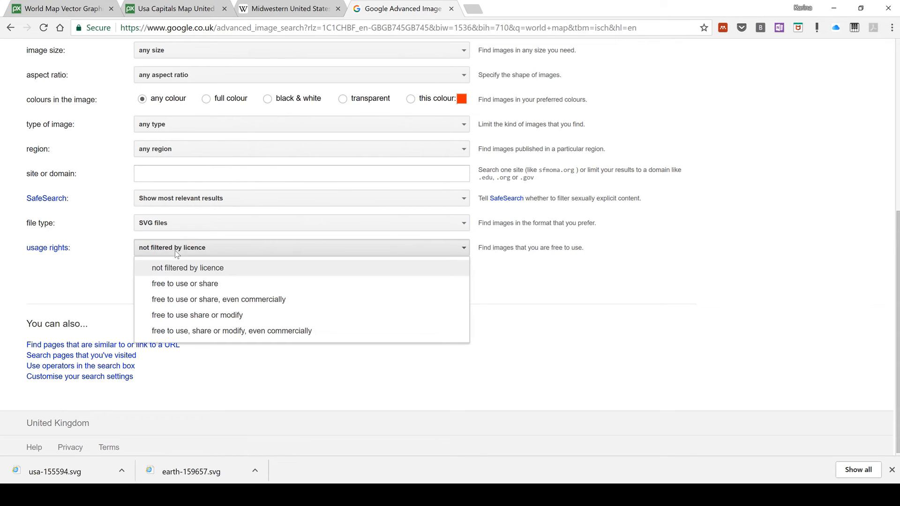
mouse_move(197, 315)
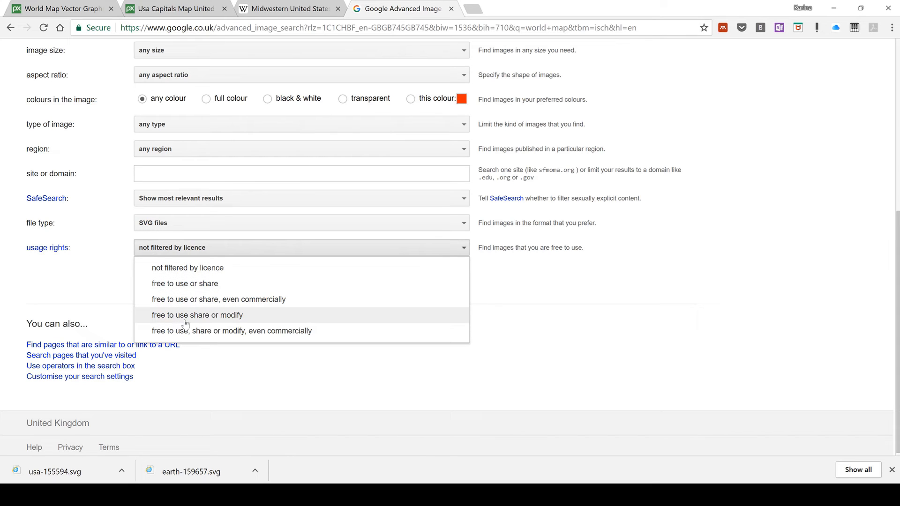
mouse_move(218, 322)
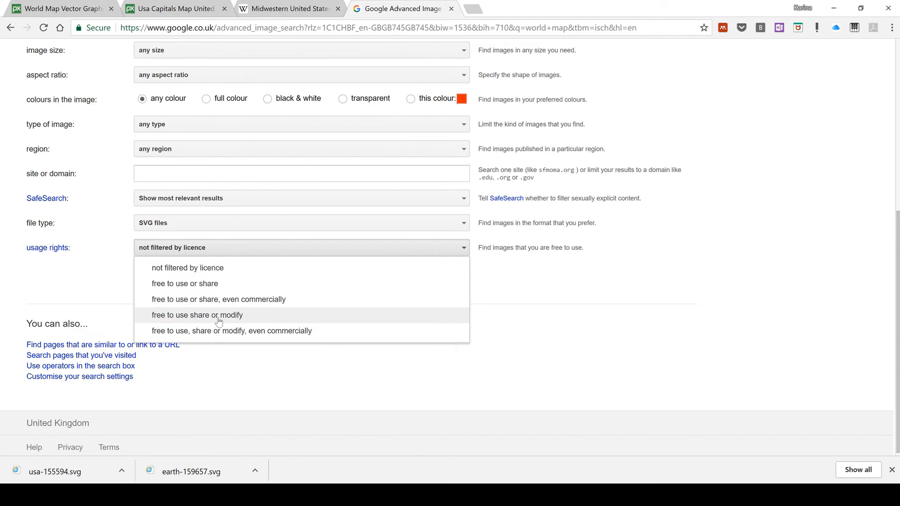
mouse_move(227, 333)
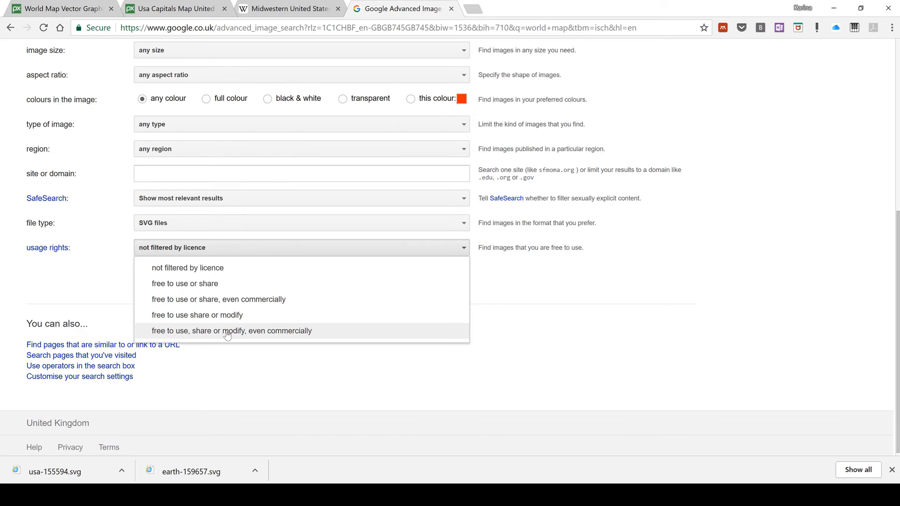
click(232, 330)
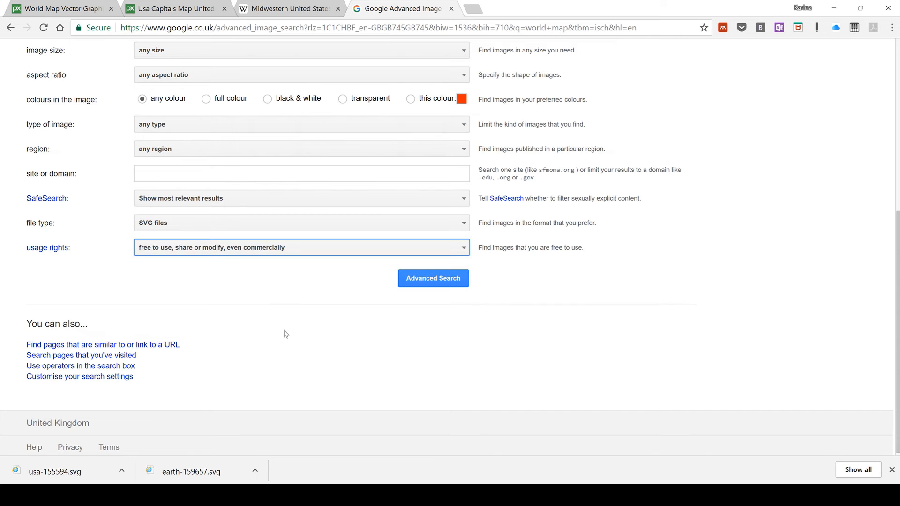
click(433, 278)
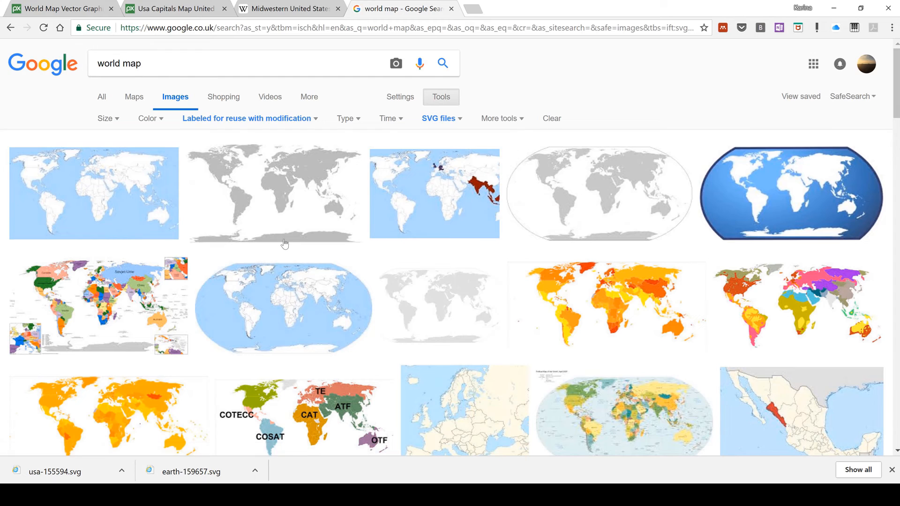
mouse_move(262, 205)
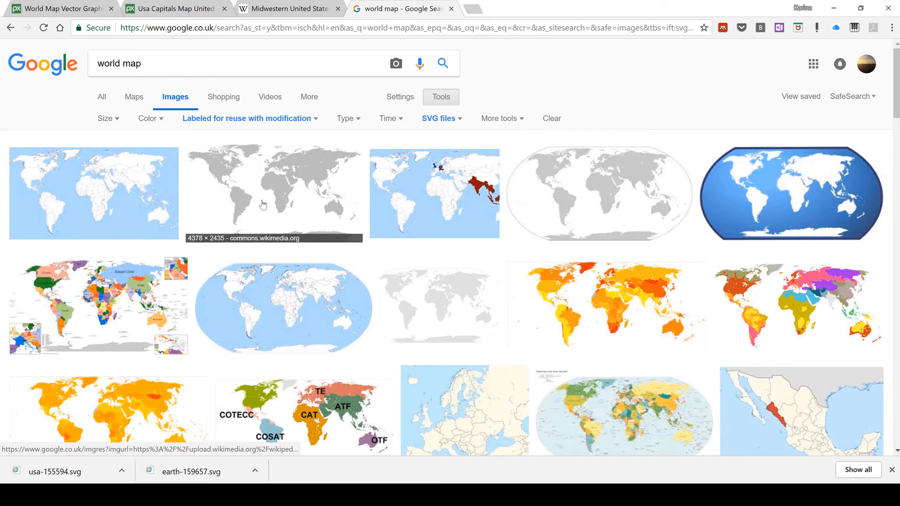
mouse_move(110, 178)
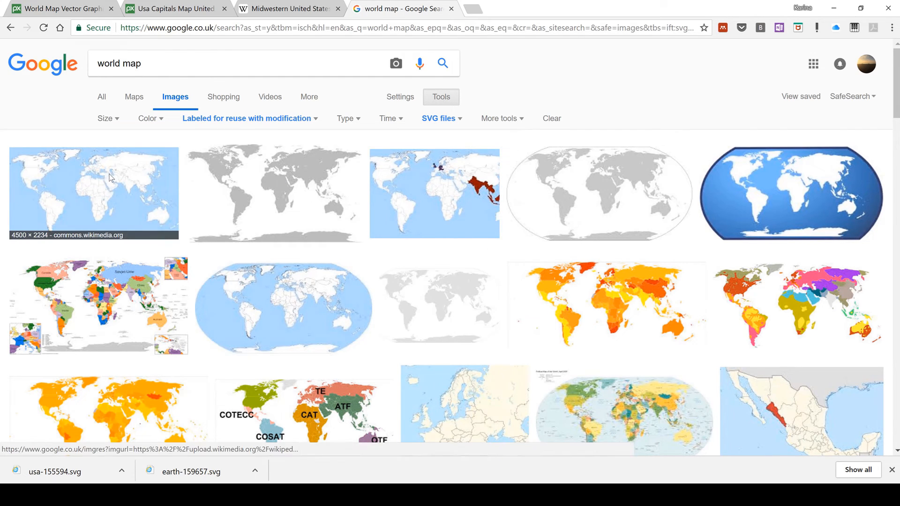
Preview the blue blank world map result and visit its Wikimedia Commons file page.
click(94, 193)
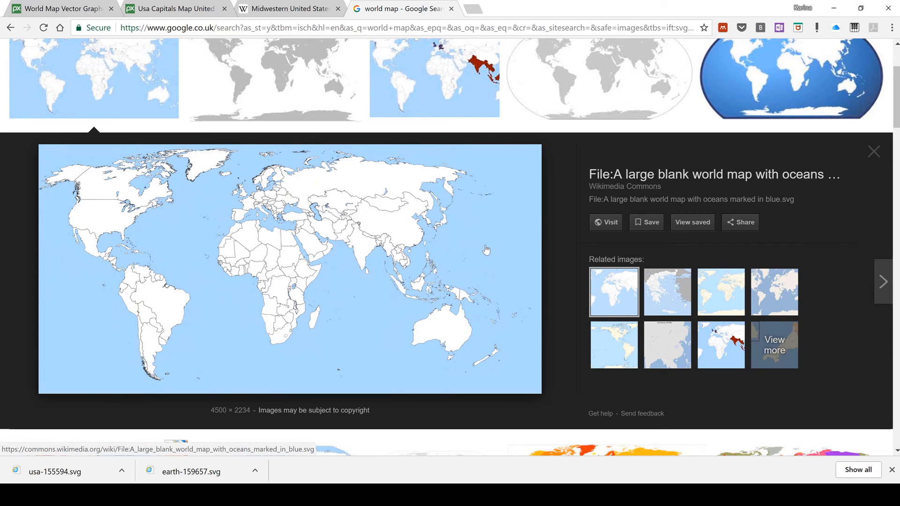
click(605, 222)
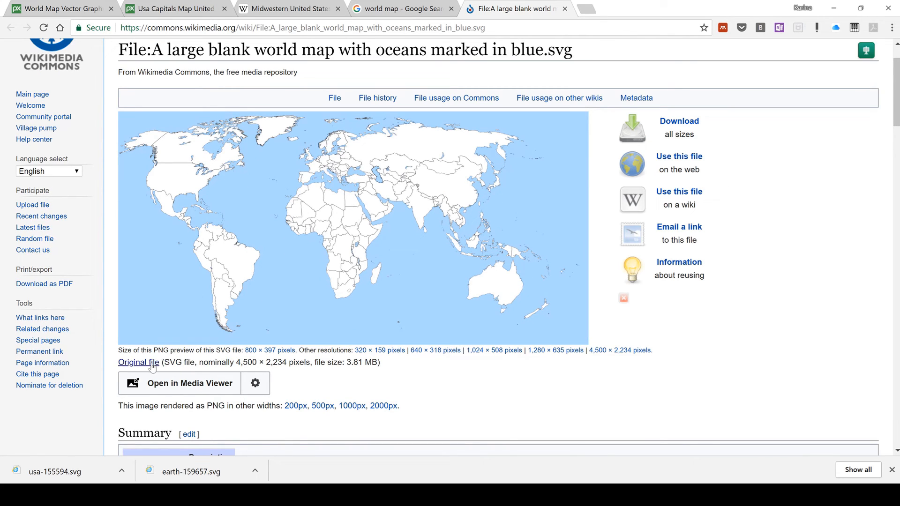
Save the original blue-ocean world map SVG into Pictures and return to PowerPoint.
click(138, 361)
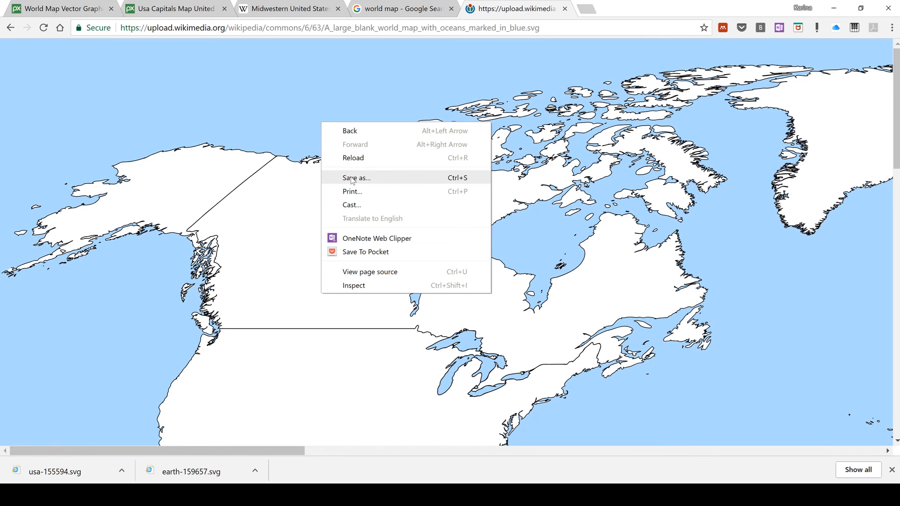
click(355, 177)
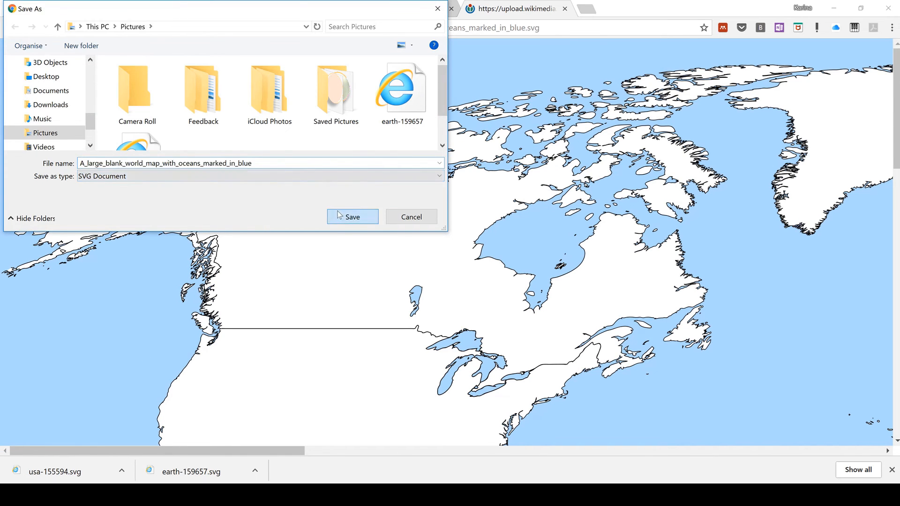
click(352, 216)
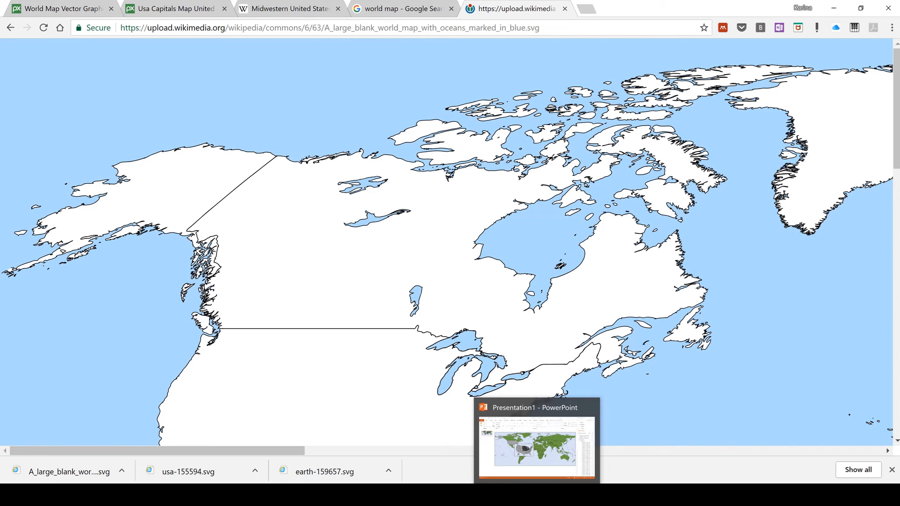
click(536, 440)
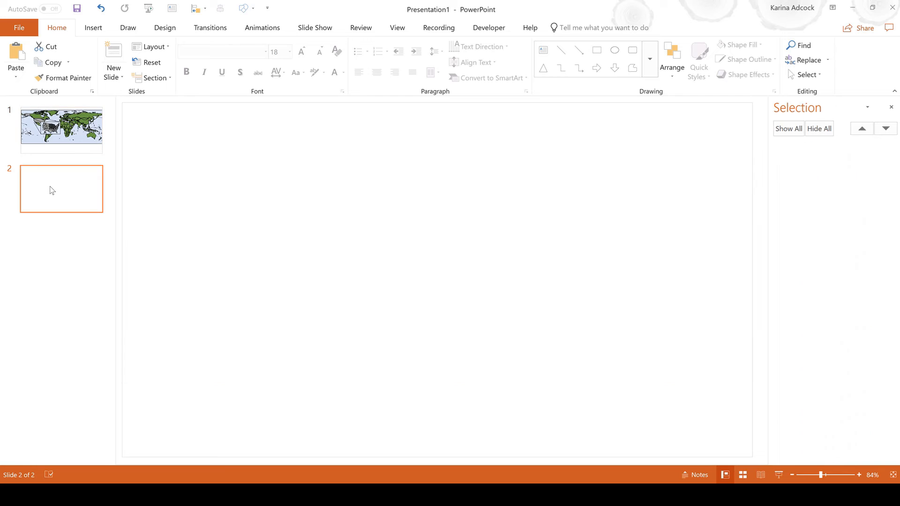
Show the Insert options on slide 2, then head back toward the browser.
click(93, 27)
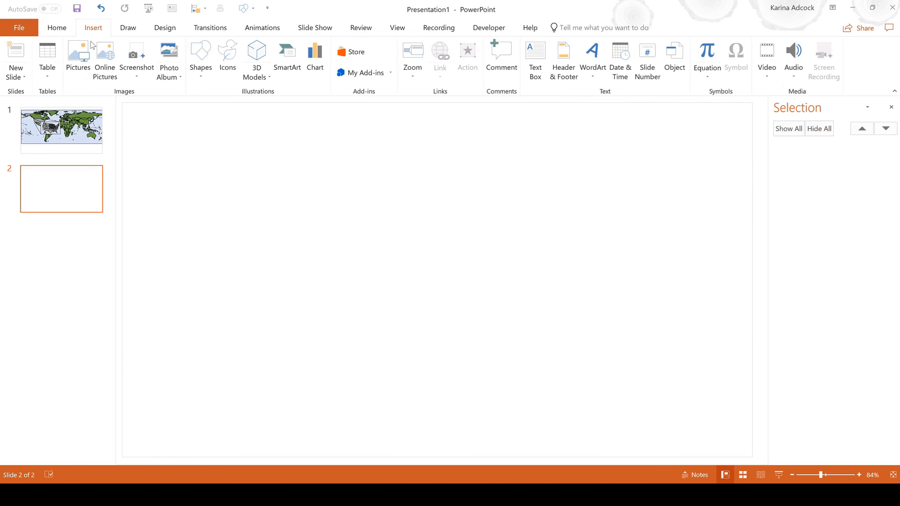
click(78, 51)
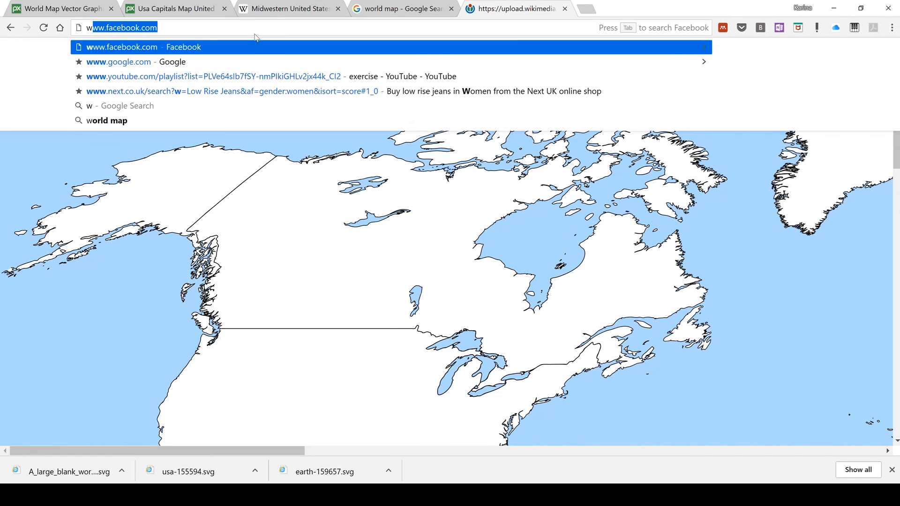
Search 'wiki usa map' and reach Wikipedia's Blank US Map with borders.svg file page.
text(wiki usa map)
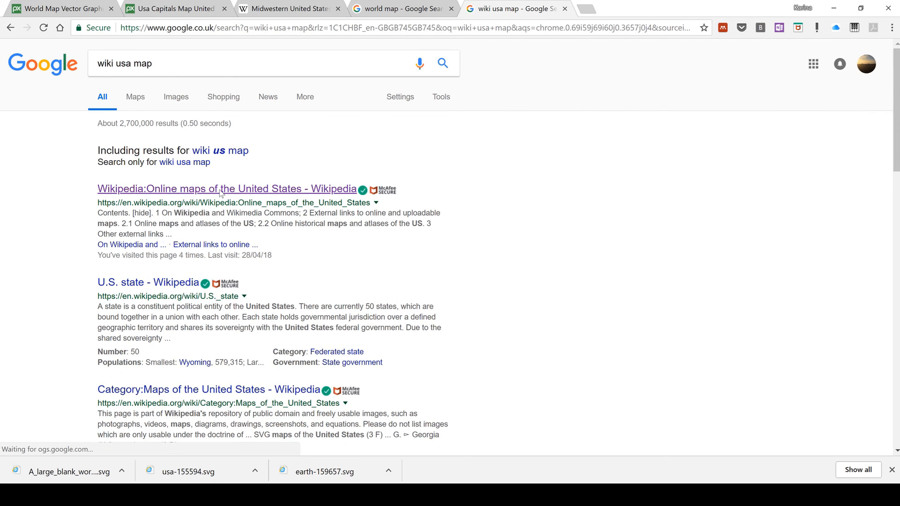
click(223, 188)
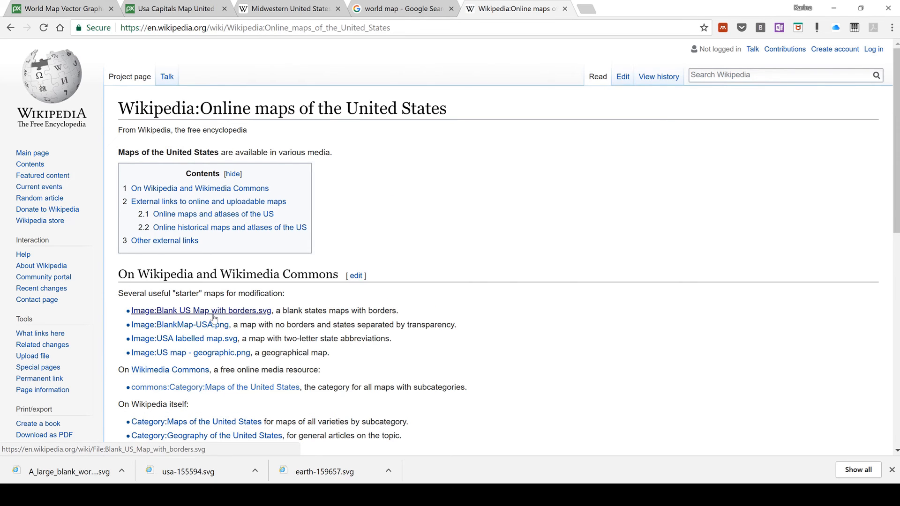
click(201, 310)
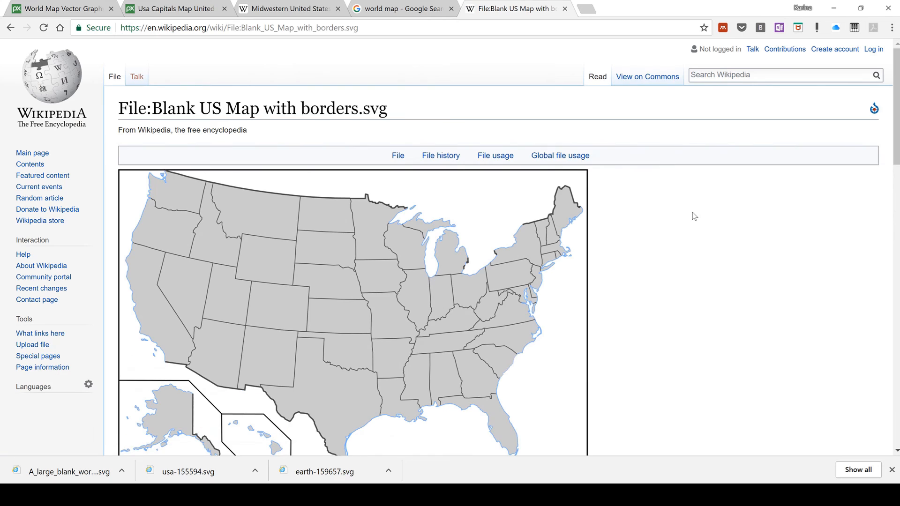
scroll(down, 3)
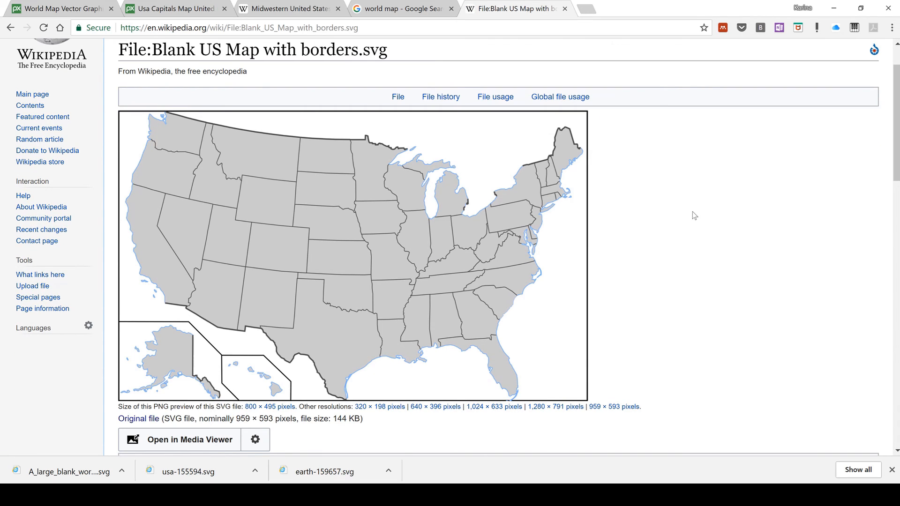
mouse_move(684, 198)
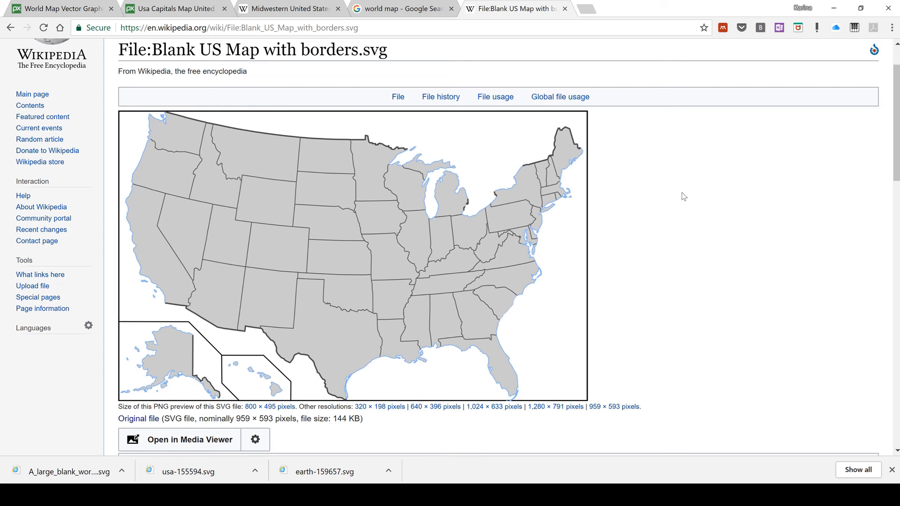
mouse_move(648, 209)
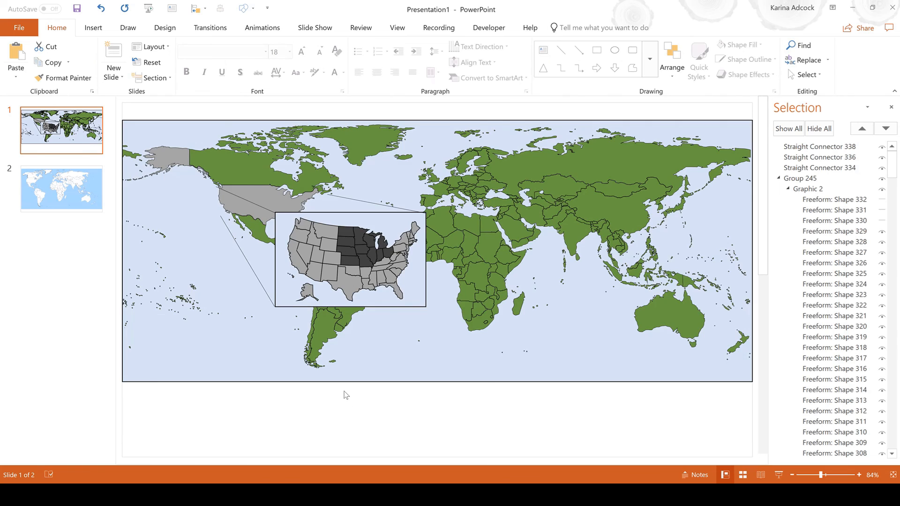
mouse_move(321, 419)
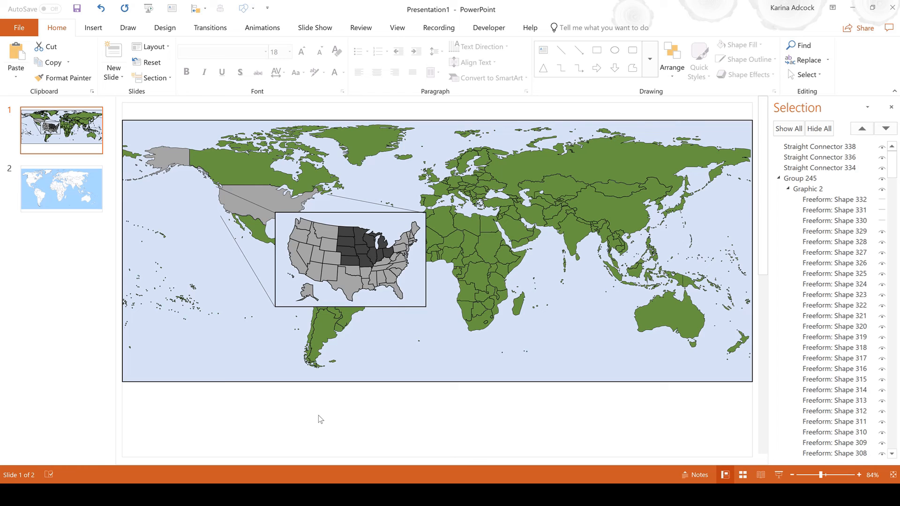
mouse_move(73, 183)
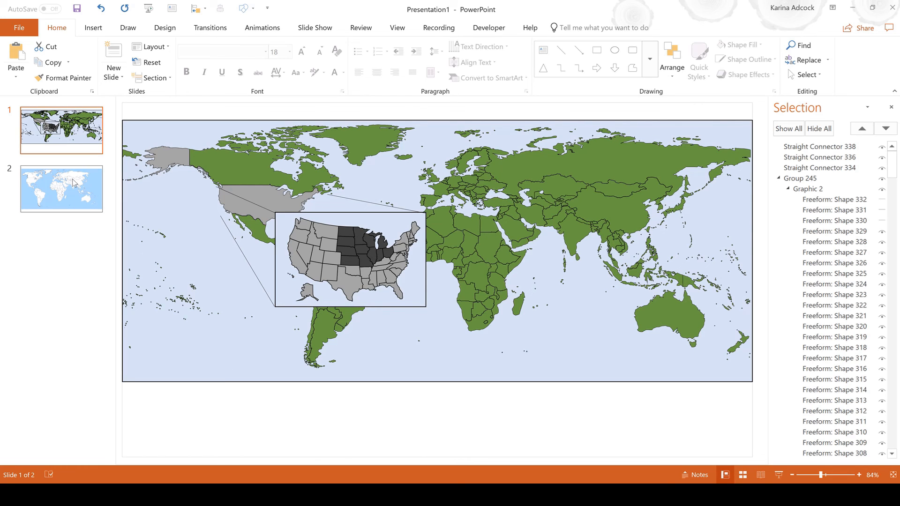
click(61, 190)
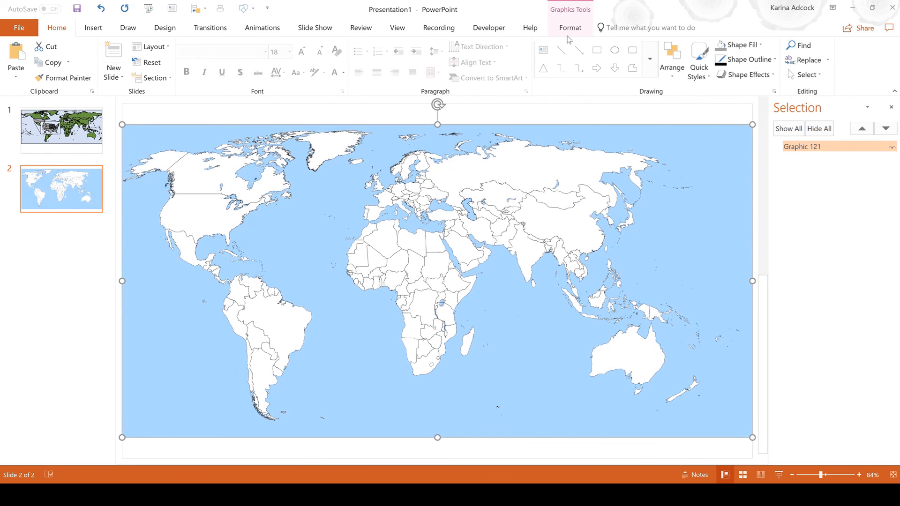
Show the Graphics Tools Format options for the selected blue world map on slide 2.
click(569, 28)
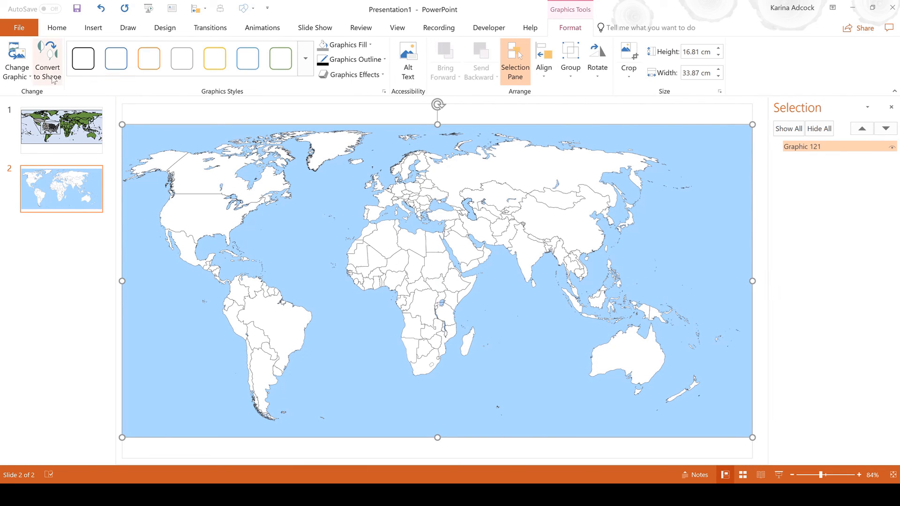